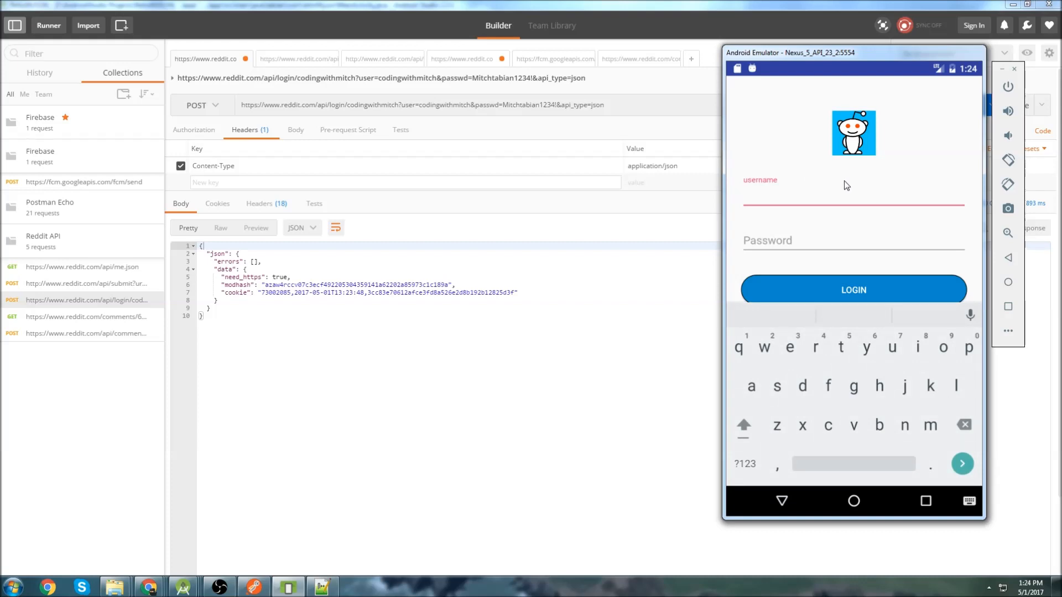
{"action": "mouse_move", "coordinate": [839, 178]}
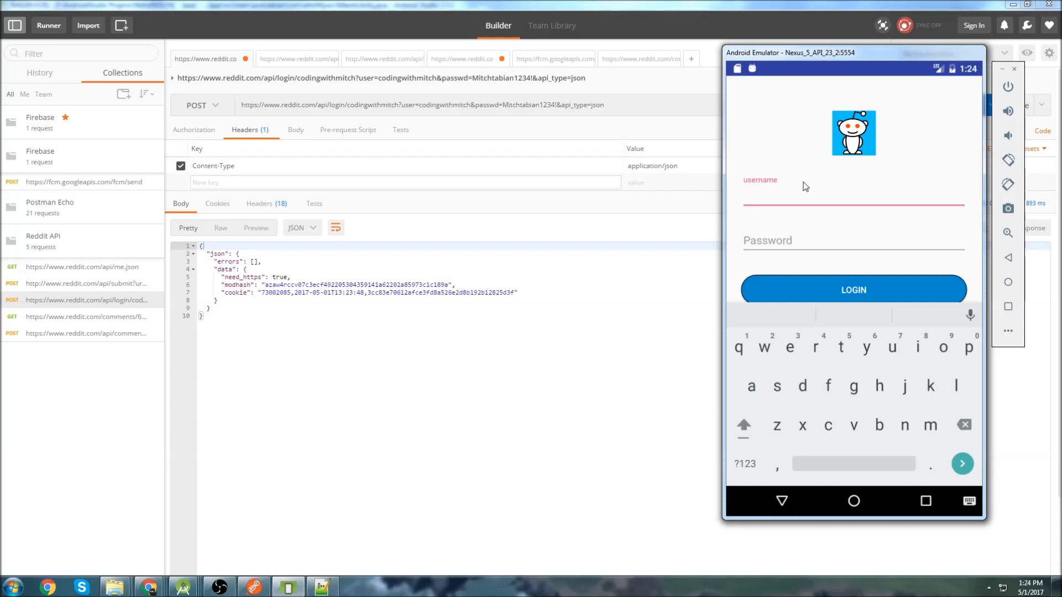
{"action": "mouse_move", "coordinate": [854, 198]}
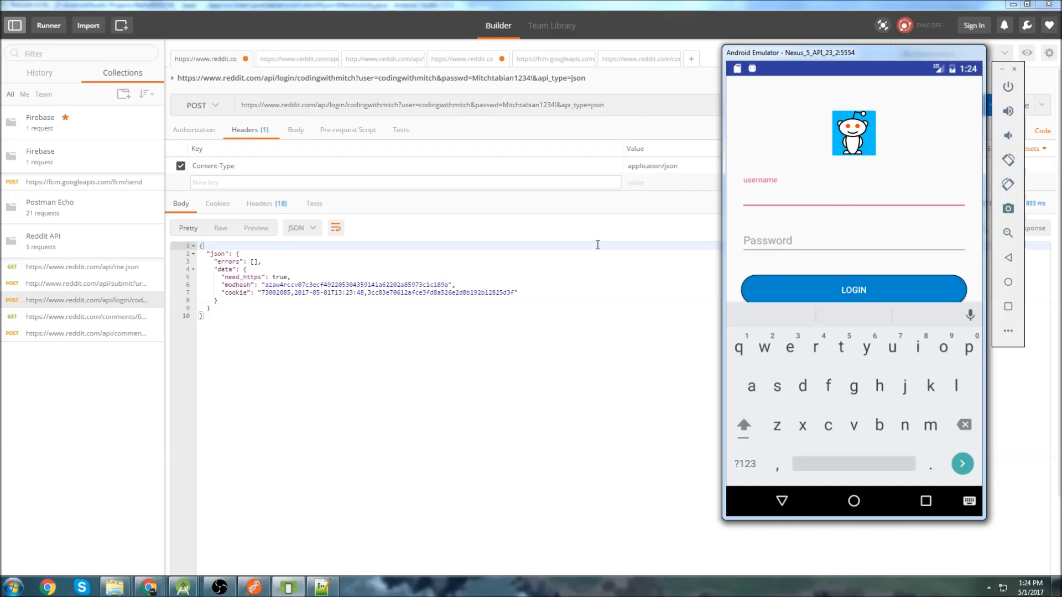
{"action": "mouse_move", "coordinate": [797, 199]}
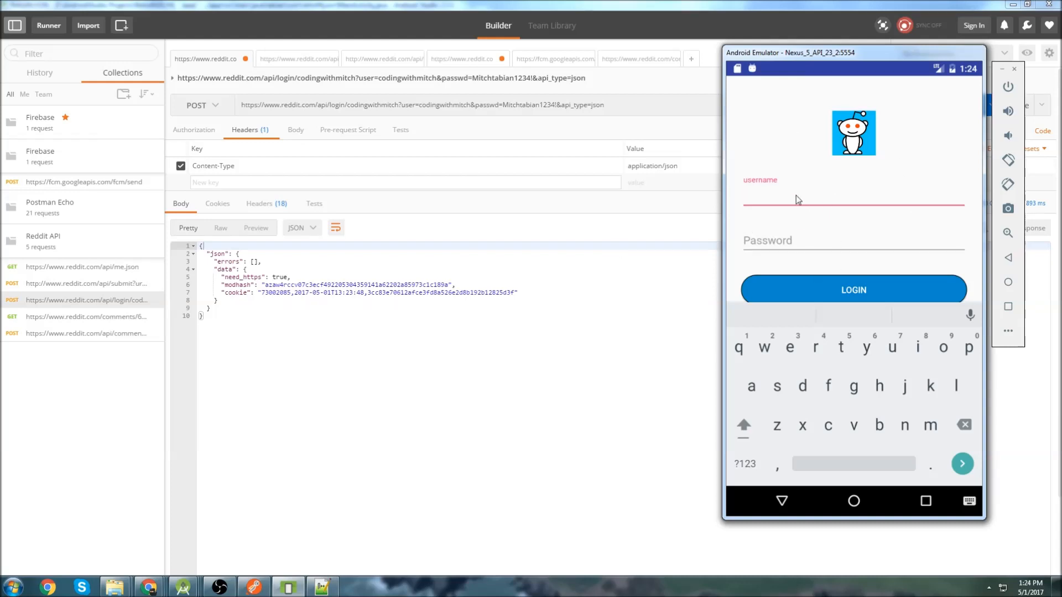
Enter the username on the emulator's login screen, leaving the password field active
{"action": "type", "text": "username"}
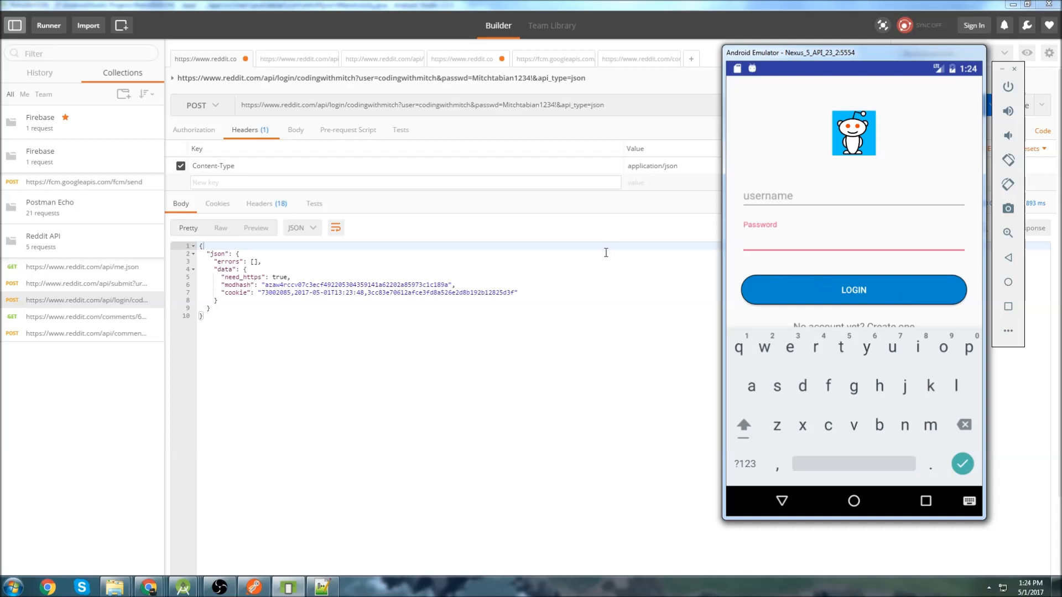
{"action": "mouse_move", "coordinate": [610, 208]}
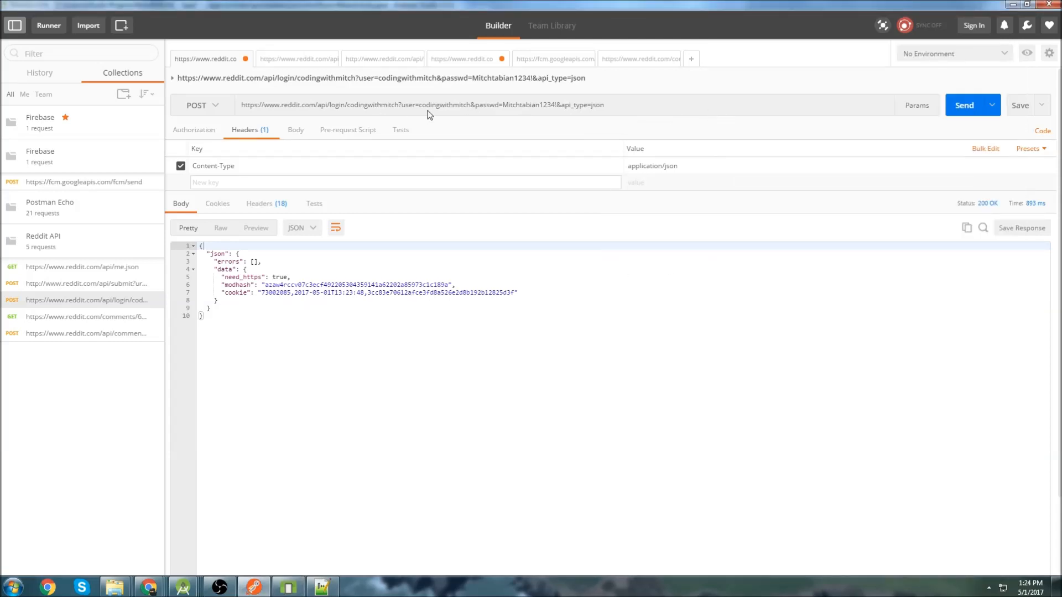
Resend the Reddit login with an altered passwd to get 409 Conflict, then restore the password
{"action": "triple_click", "coordinate": [420, 105]}
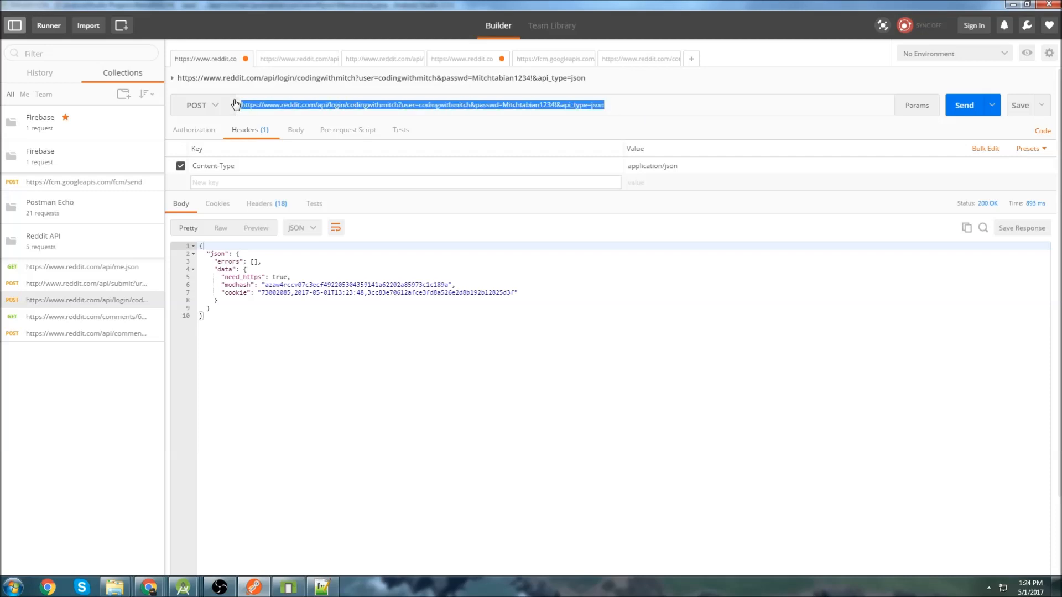
{"action": "mouse_move", "coordinate": [739, 134]}
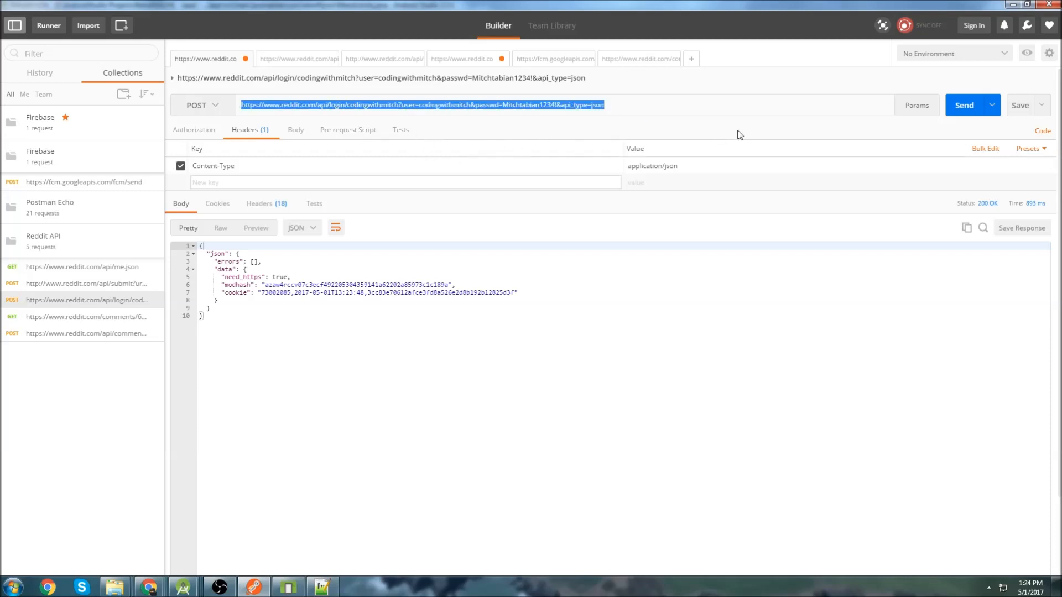
{"action": "left_click", "coordinate": [535, 240]}
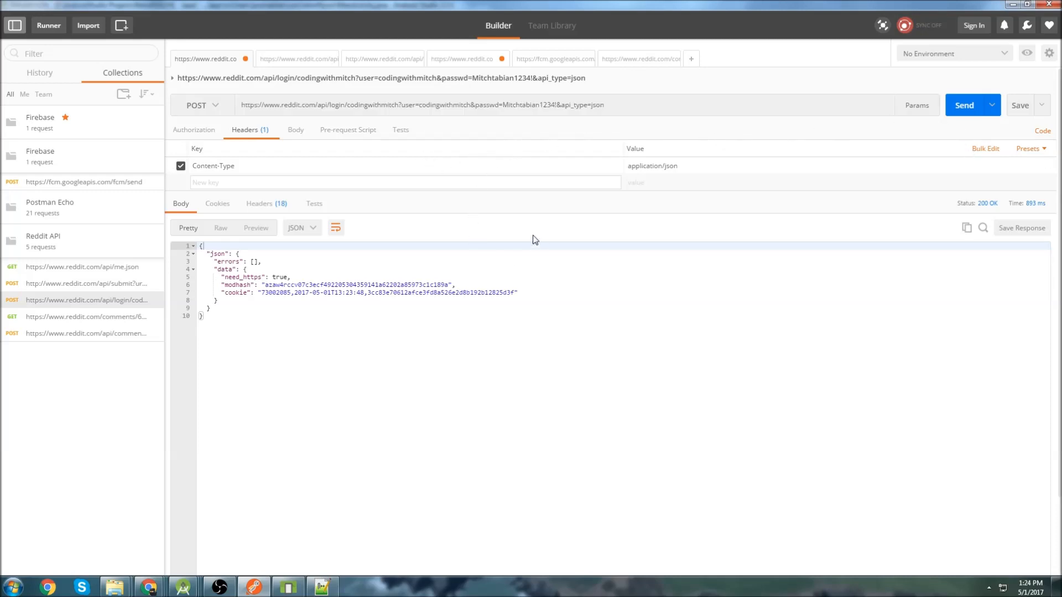
{"action": "mouse_move", "coordinate": [911, 160]}
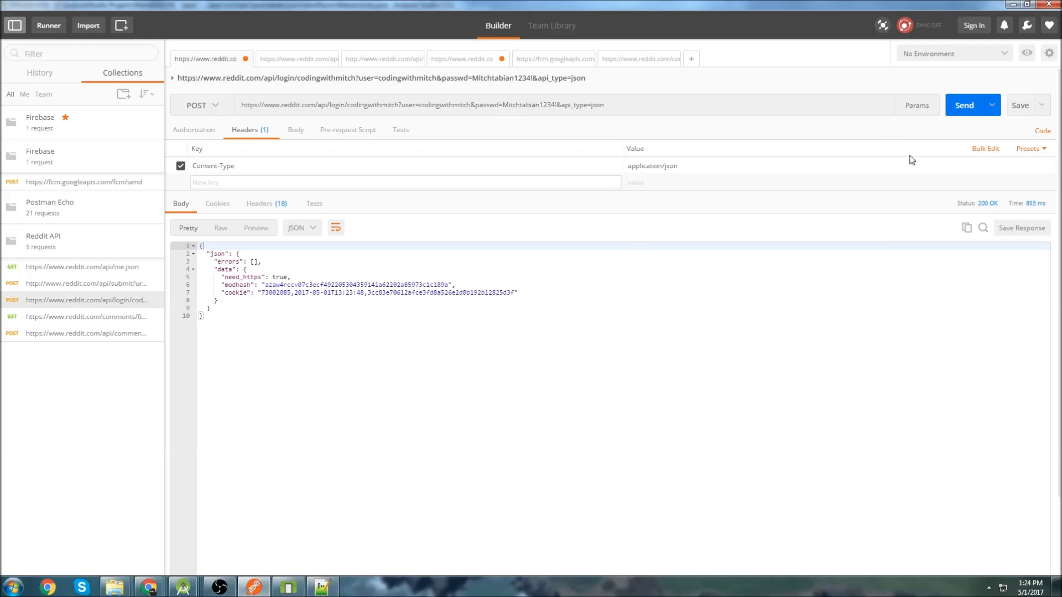
{"action": "left_click", "coordinate": [964, 105]}
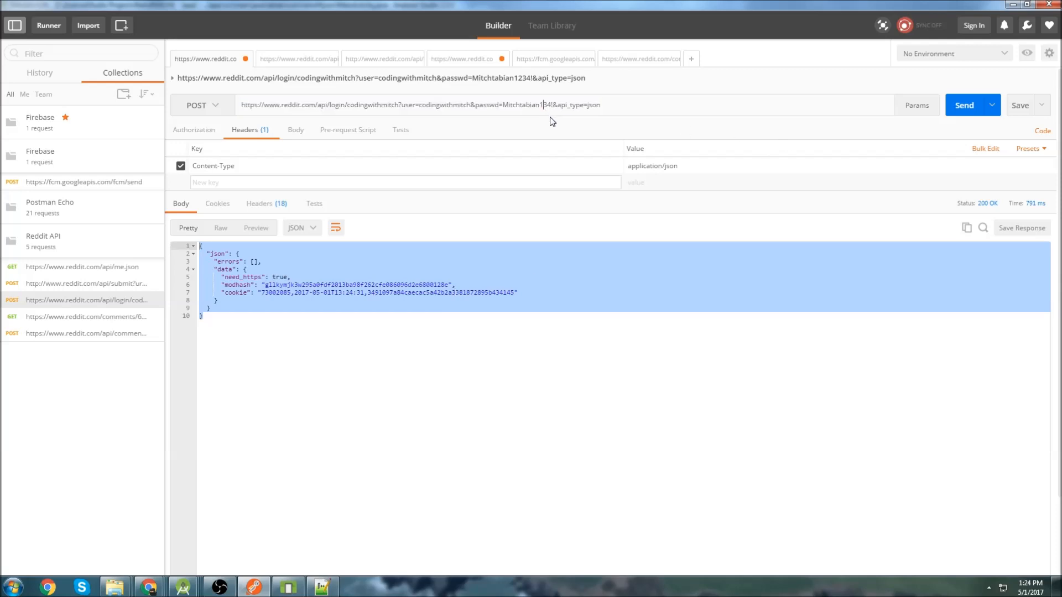
{"action": "mouse_move", "coordinate": [958, 123]}
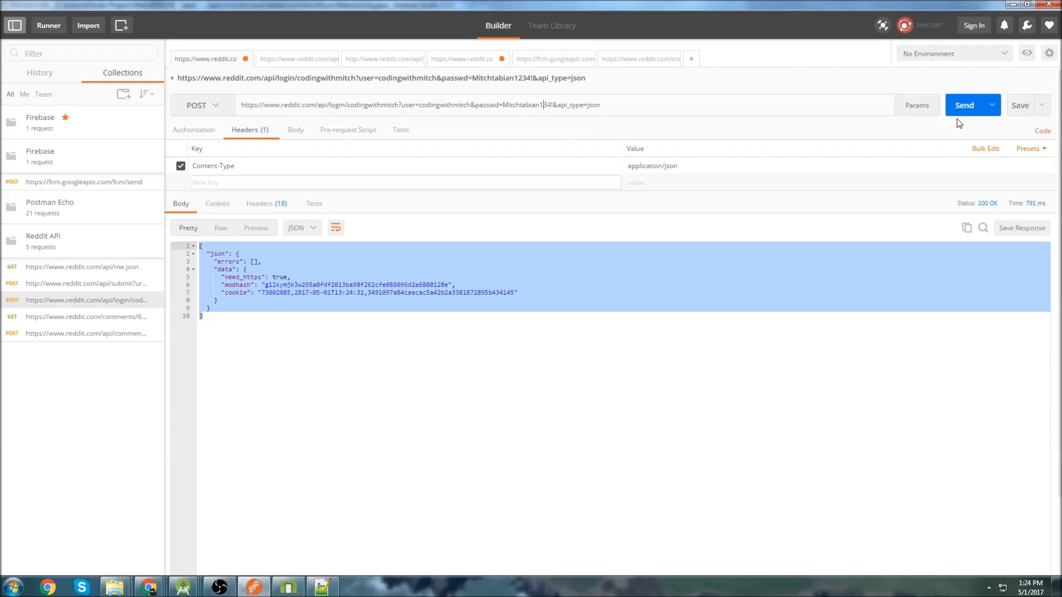
{"action": "left_click", "coordinate": [964, 105]}
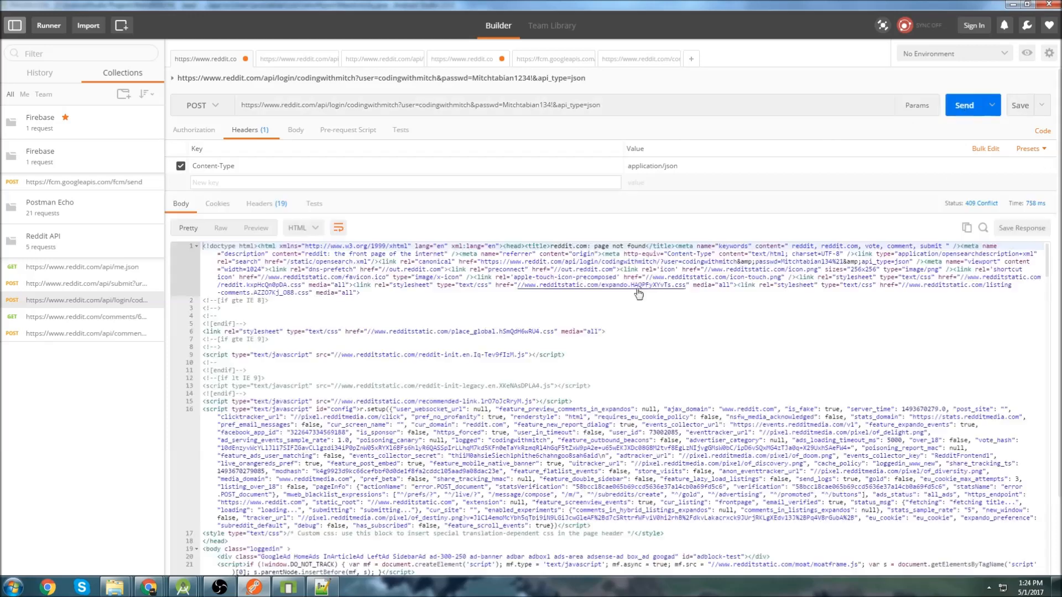
{"action": "mouse_move", "coordinate": [540, 113]}
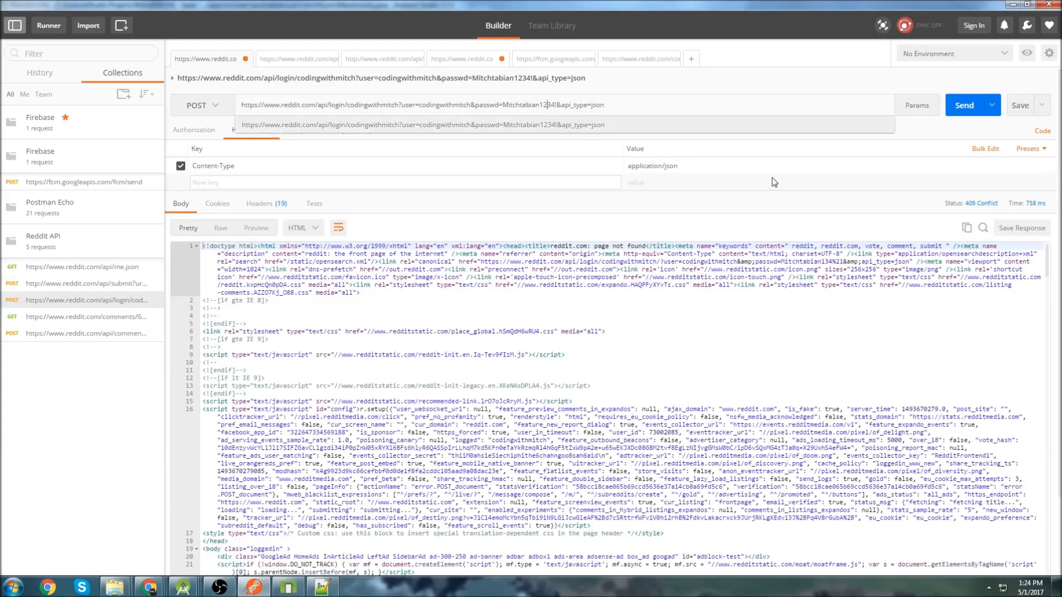
{"action": "left_click", "coordinate": [250, 130]}
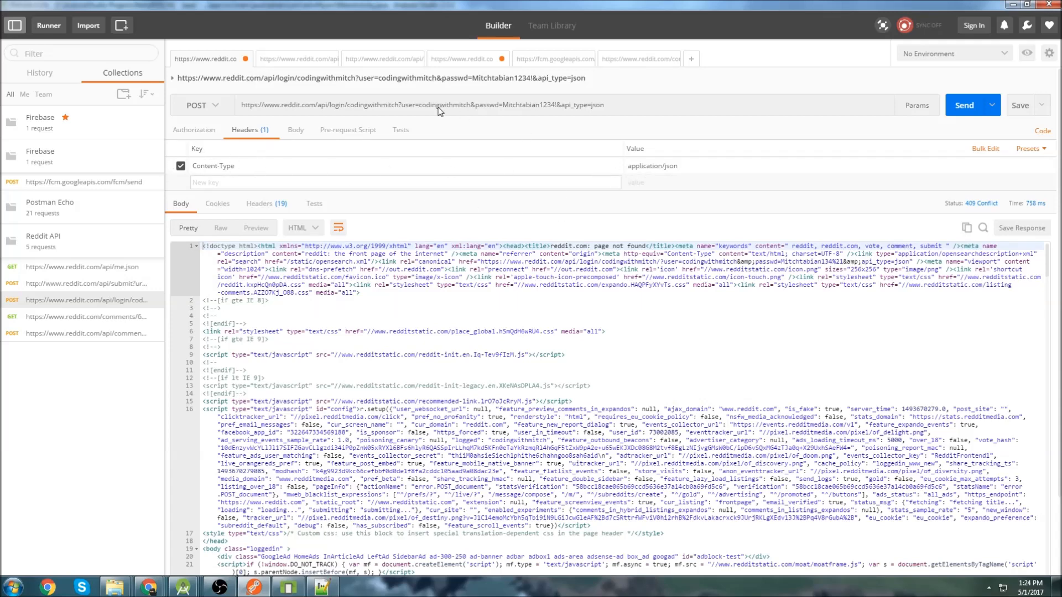
{"action": "left_click_drag", "start_coordinate": [438, 105], "coordinate": [604, 105]}
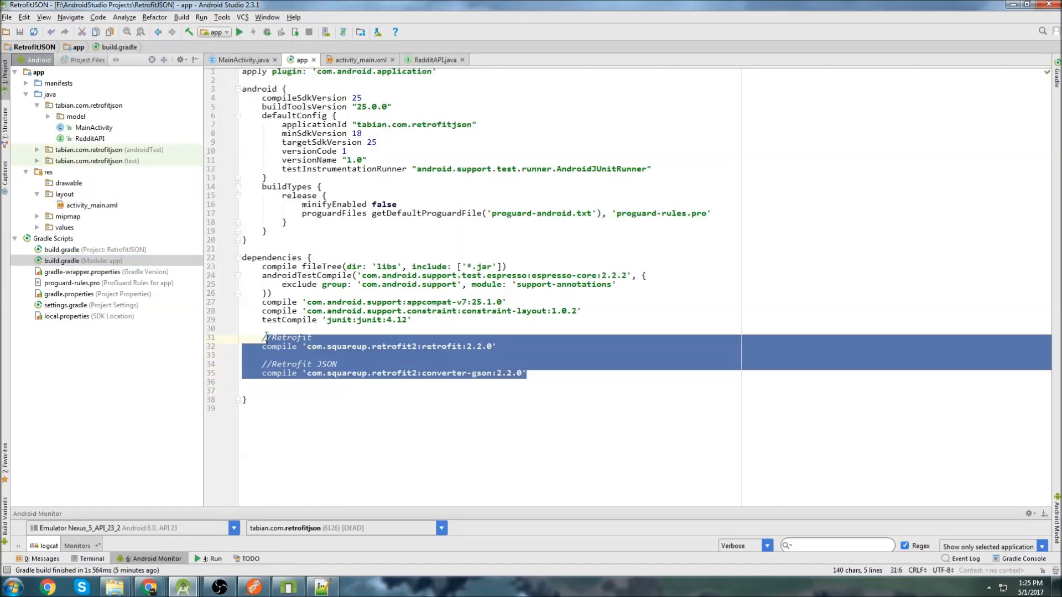
Add compile 'com.android.support:design:25.1.0' with a Design Library comment, sync Gradle, close build.gradle
{"action": "left_click", "coordinate": [368, 347]}
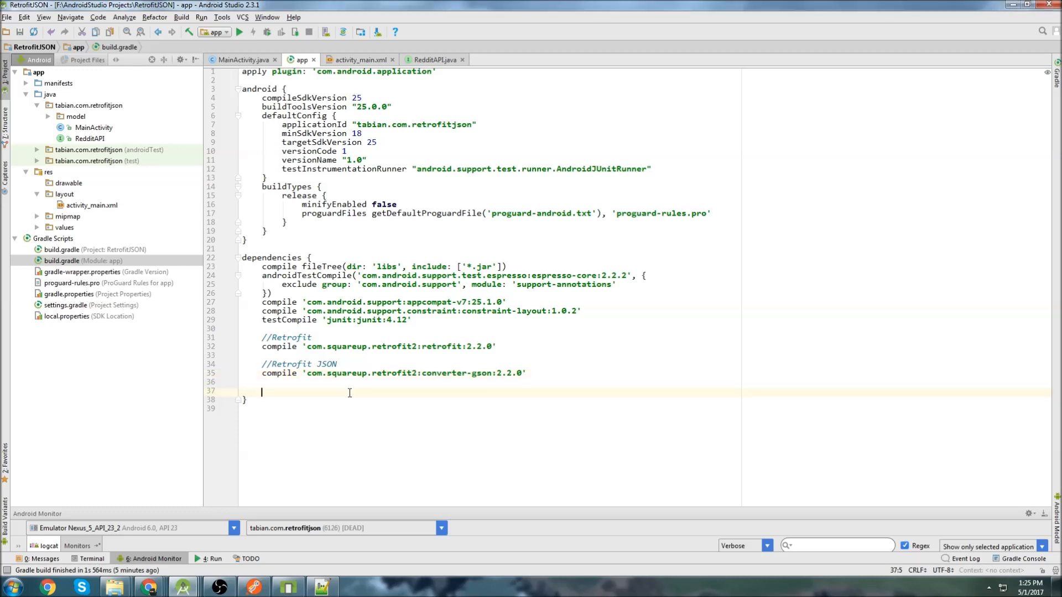
{"action": "type", "text": "//Design Library needed to Coordinator Layout"}
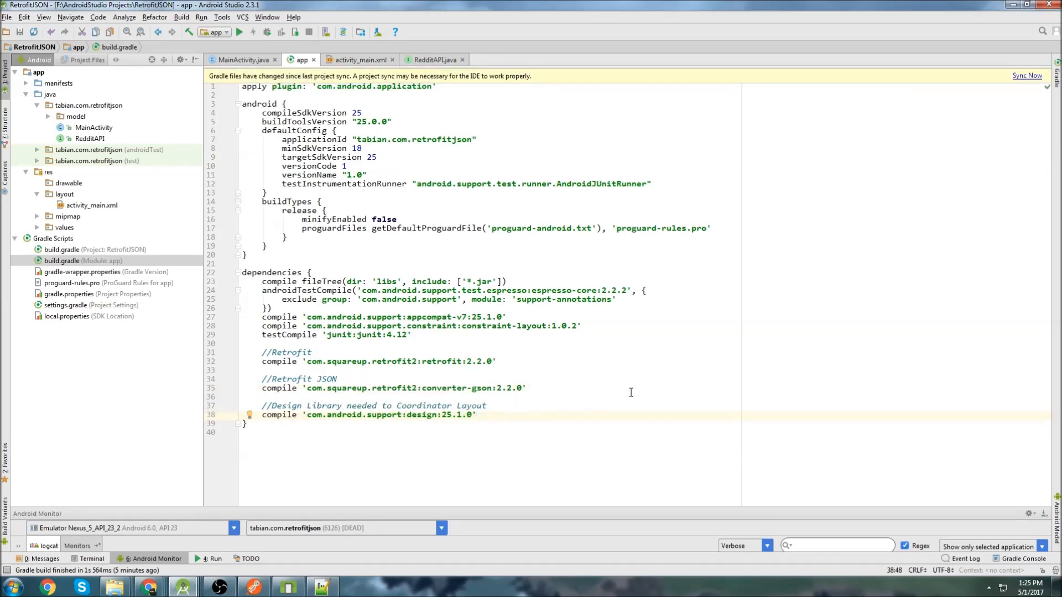
{"action": "left_click_drag", "start_coordinate": [262, 406], "coordinate": [476, 414]}
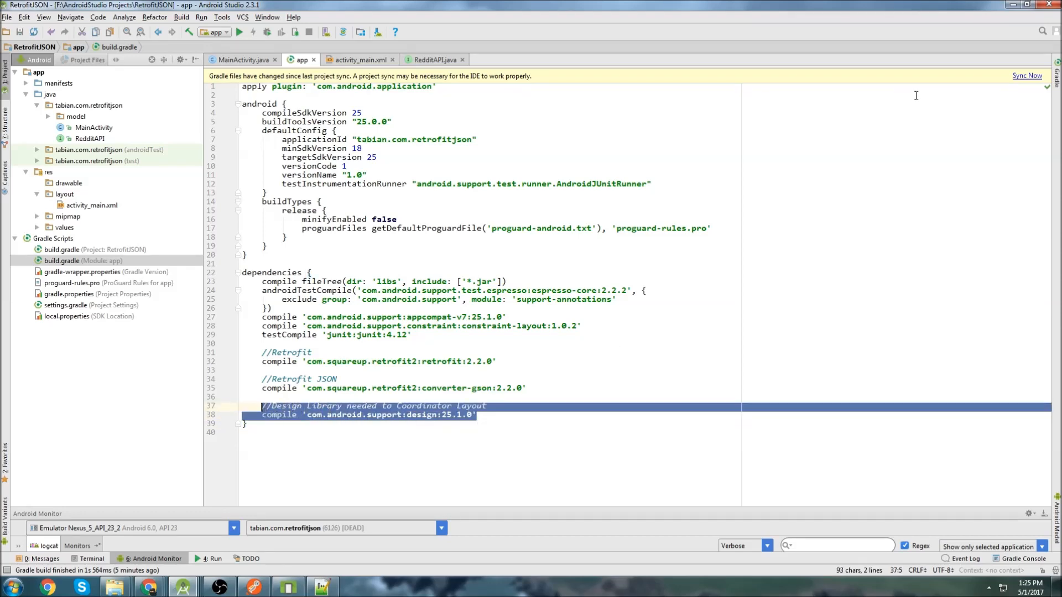
{"action": "left_click", "coordinate": [1026, 75]}
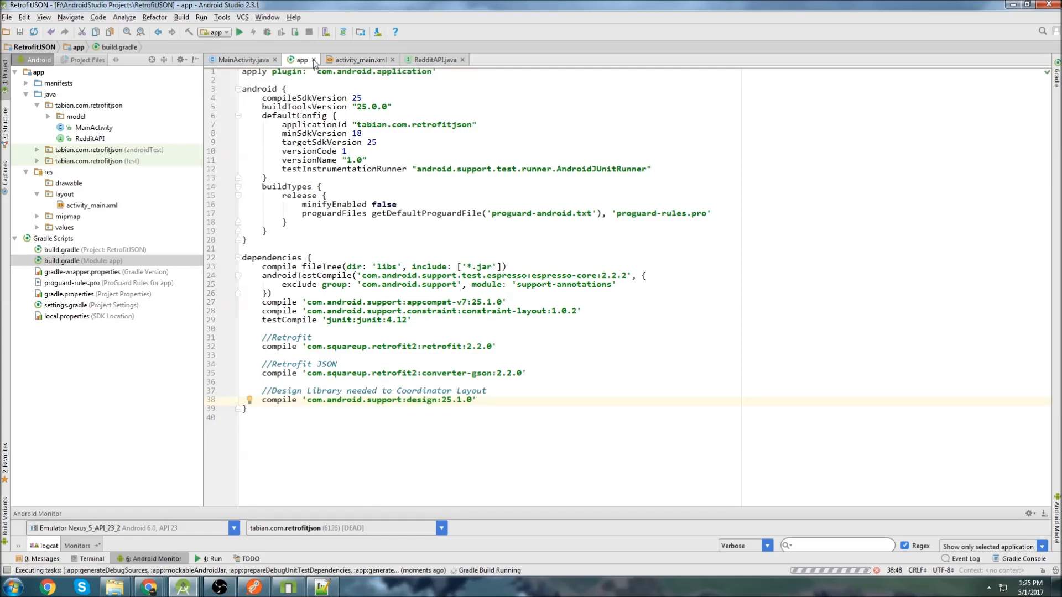
{"action": "left_click", "coordinate": [242, 60]}
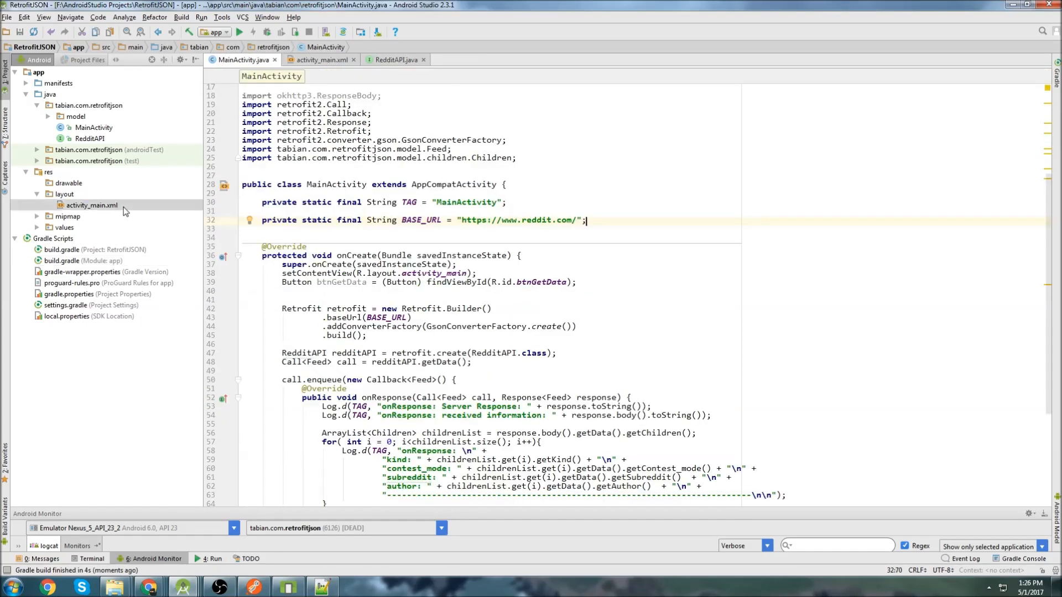
{"action": "left_click", "coordinate": [319, 60]}
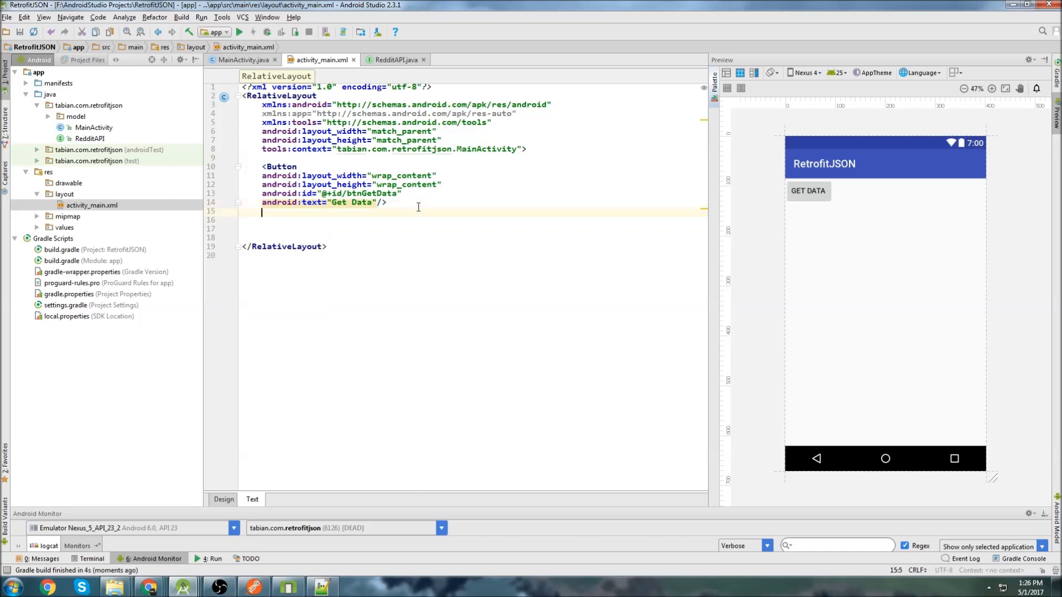
{"action": "key", "text": "enter"}
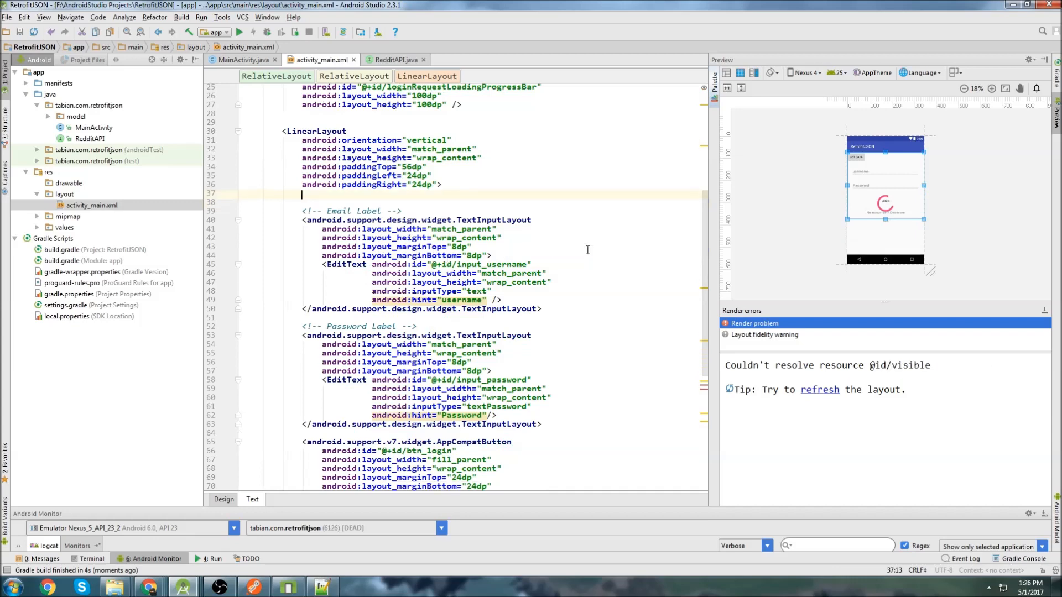
{"action": "scroll", "scroll_direction": "down", "scroll_amount": 3}
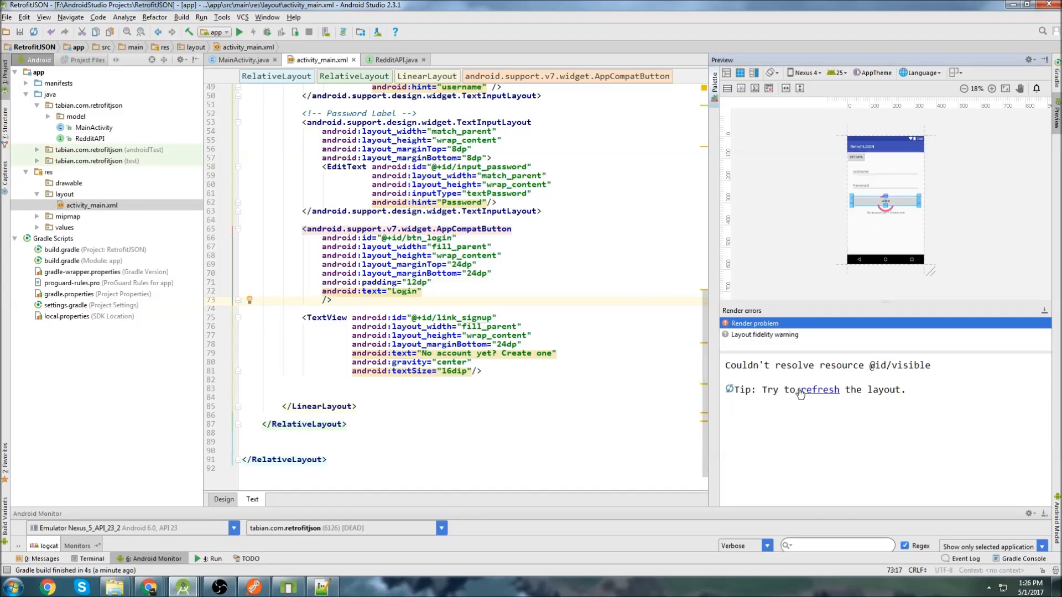
{"action": "mouse_move", "coordinate": [899, 322]}
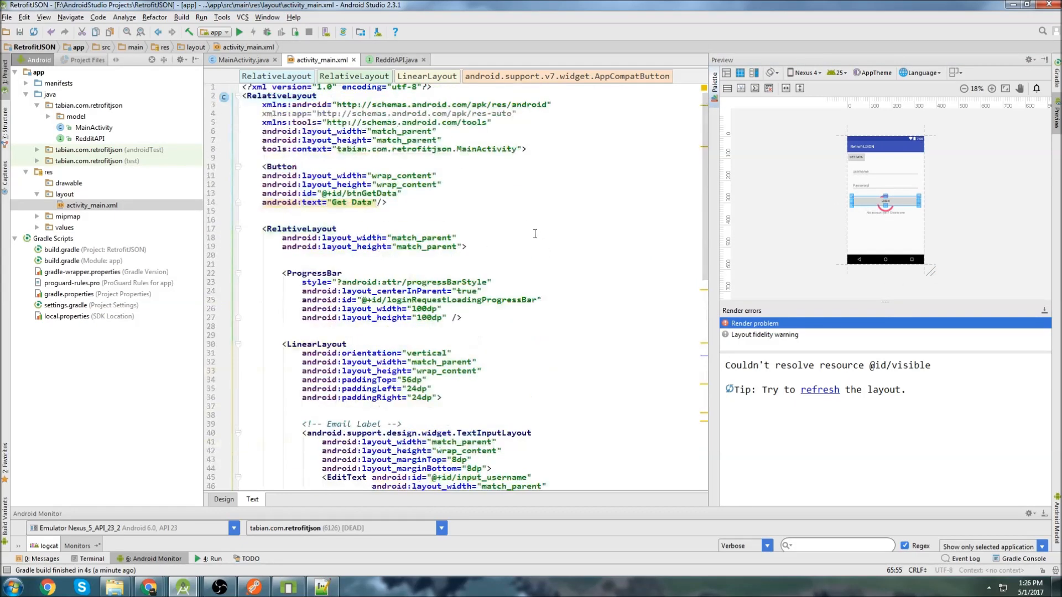
{"action": "mouse_move", "coordinate": [420, 149]}
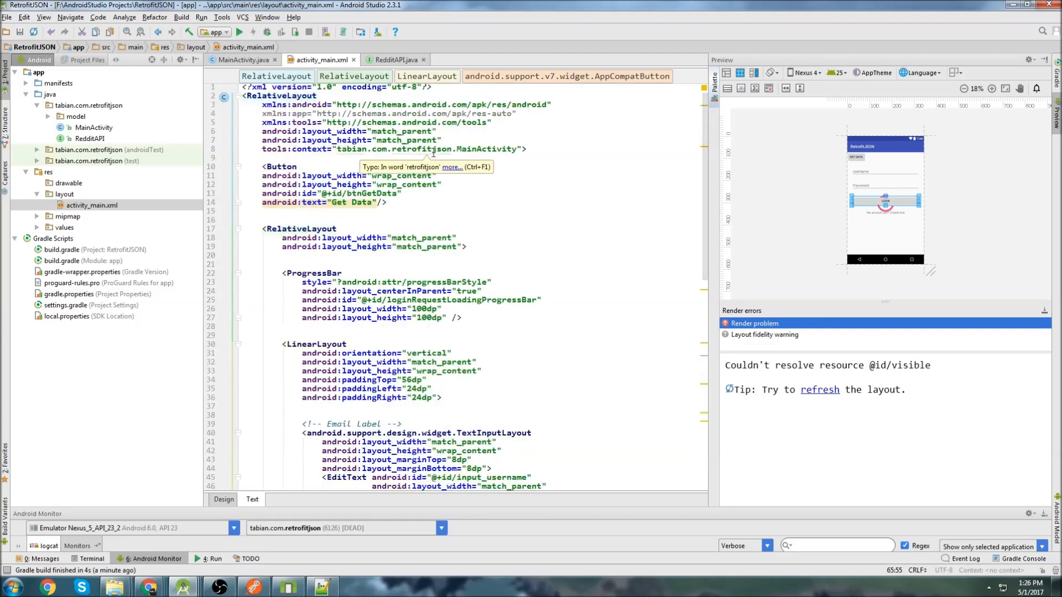
{"action": "scroll", "scroll_direction": "down", "scroll_amount": 3}
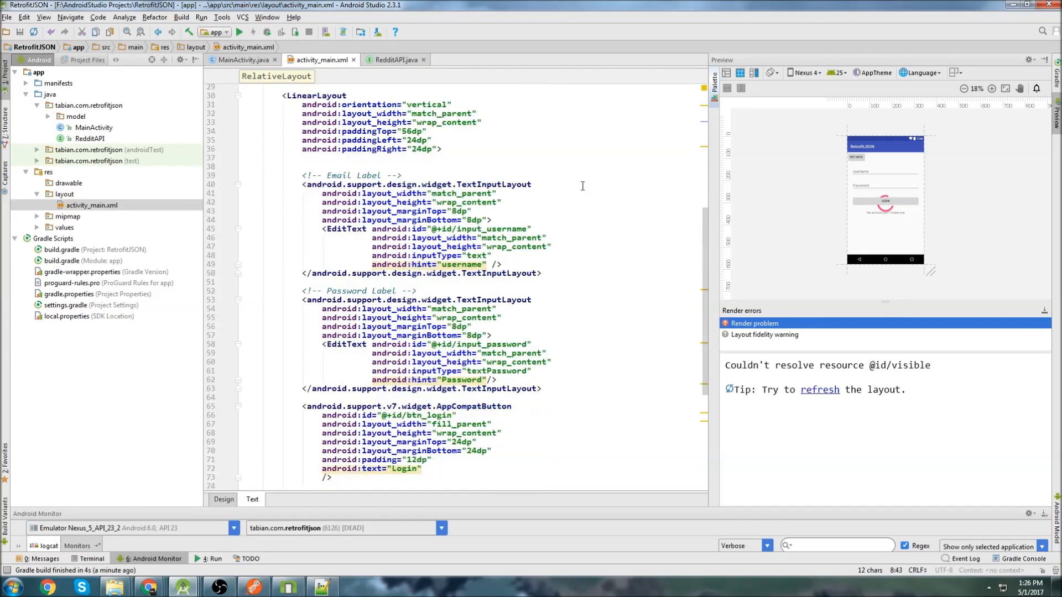
{"action": "left_click", "coordinate": [495, 157]}
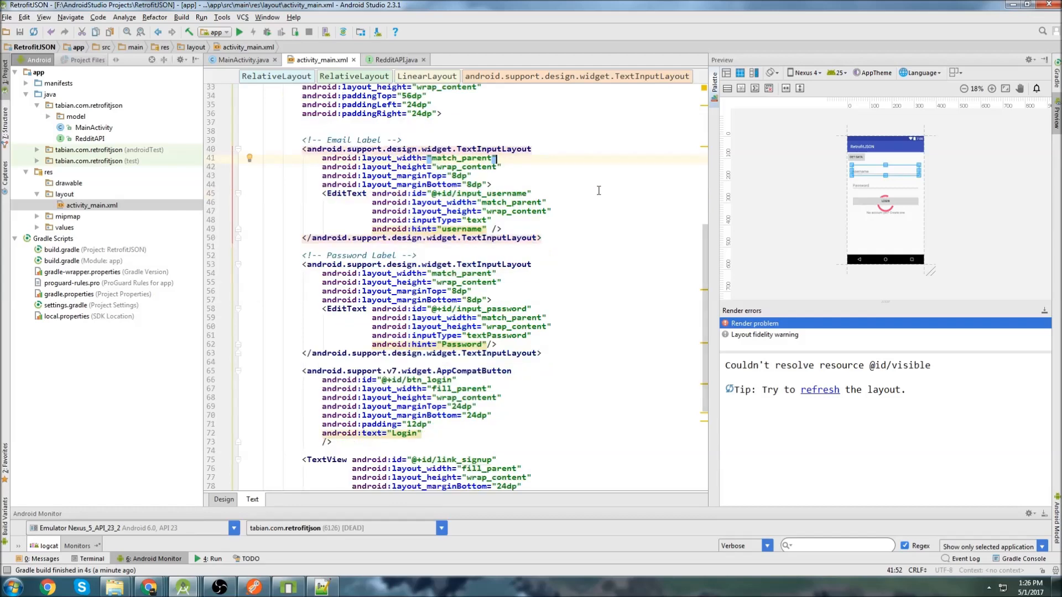
{"action": "scroll", "scroll_direction": "down", "scroll_amount": 3}
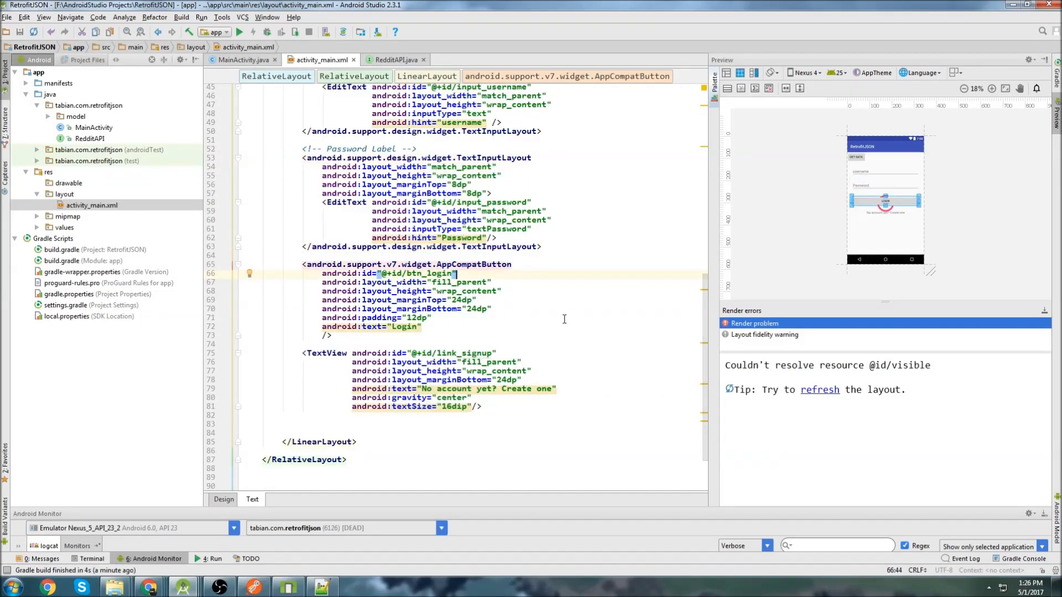
{"action": "double_click", "coordinate": [431, 273]}
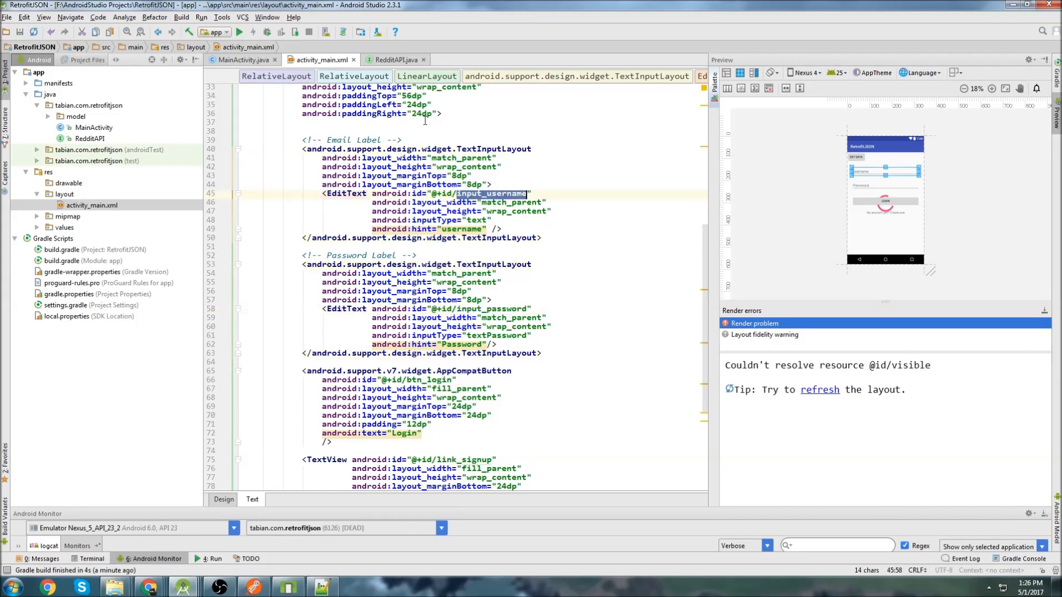
{"action": "left_click", "coordinate": [245, 60]}
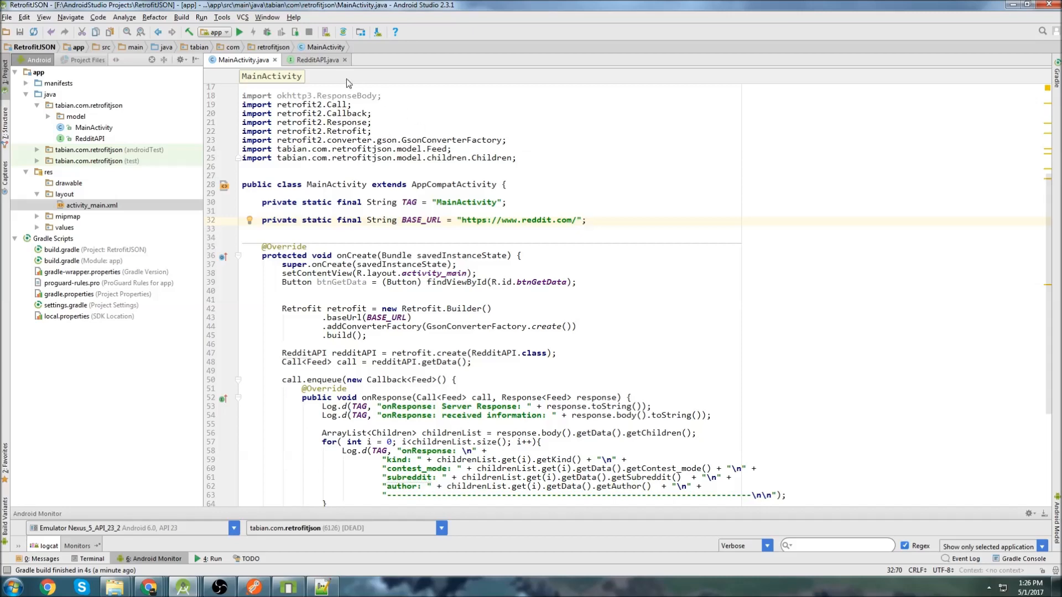
{"action": "left_click", "coordinate": [316, 59]}
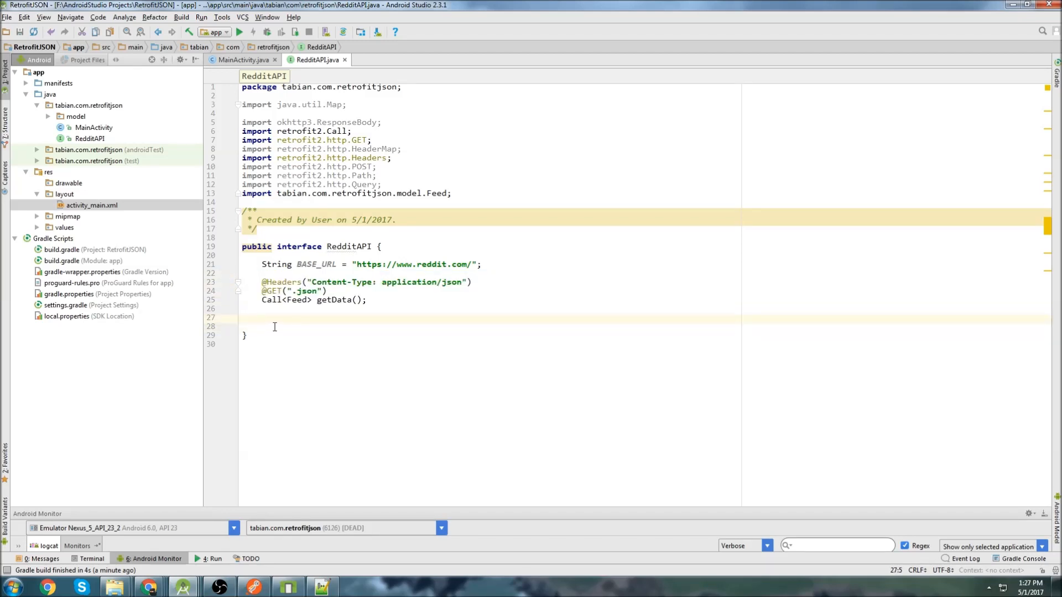
{"action": "double_click", "coordinate": [334, 300]}
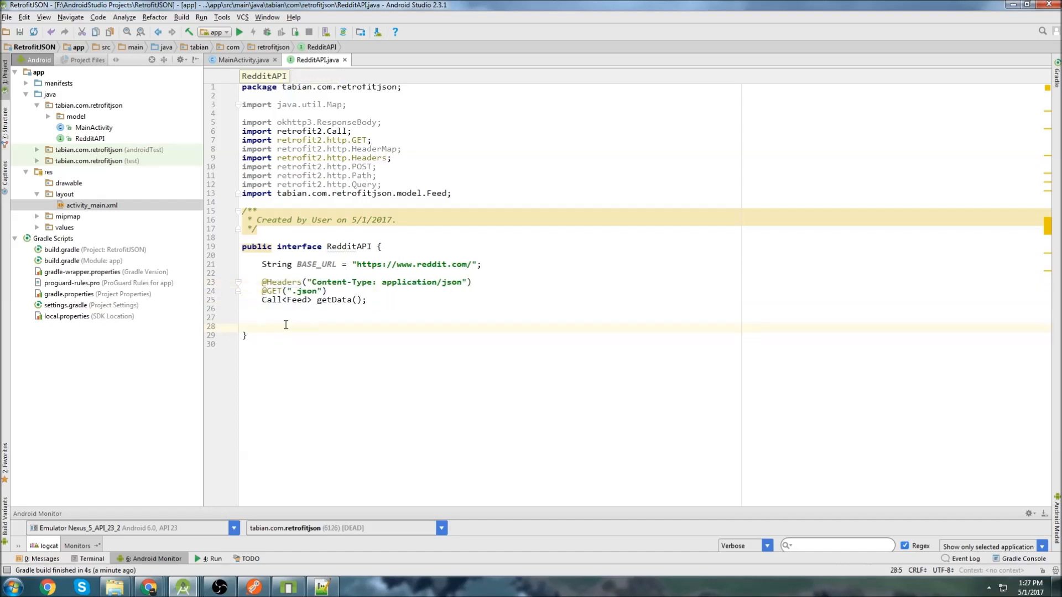
{"action": "type", "text": "@Po"}
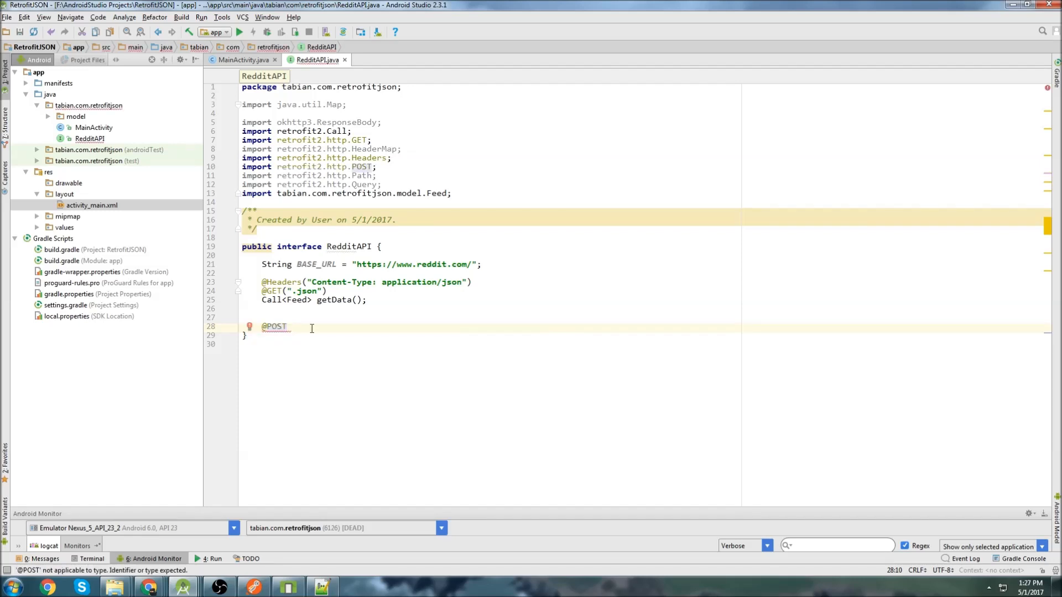
{"action": "type", "text": "()"}
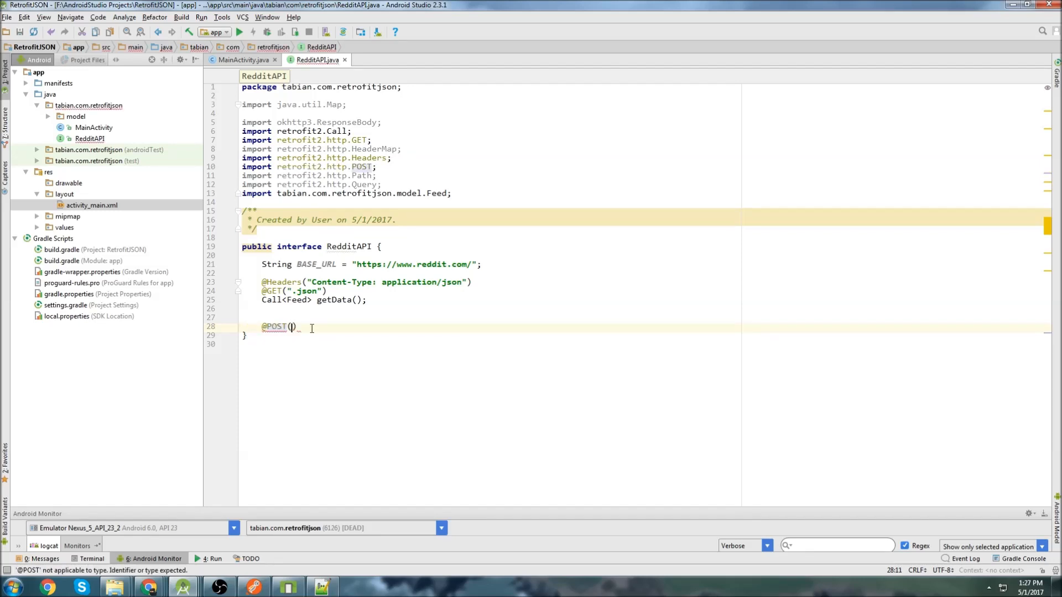
{"action": "type", "text": "{user\""}
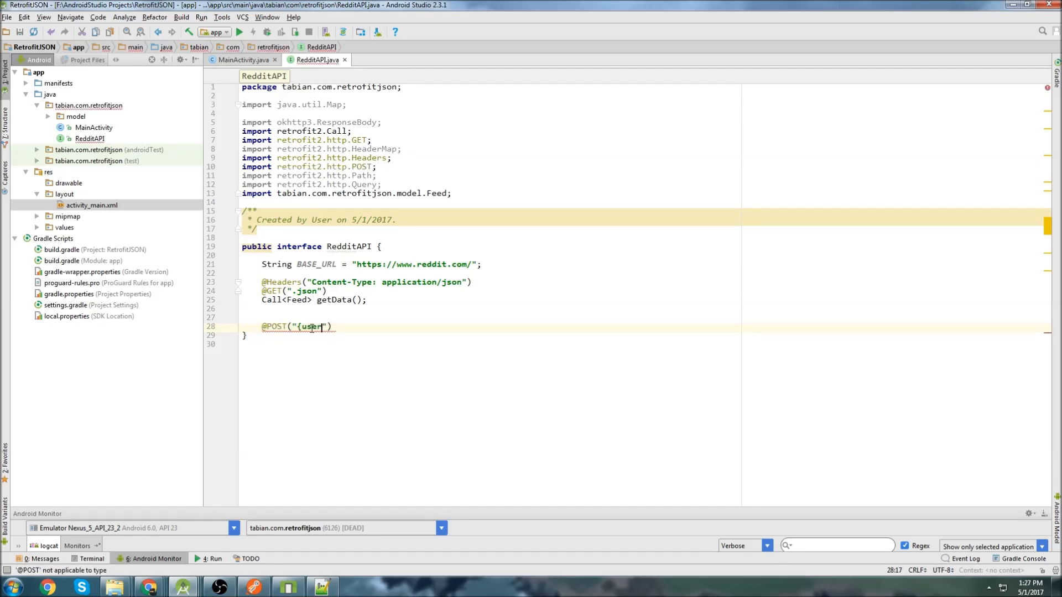
{"action": "type", "text": "}"}
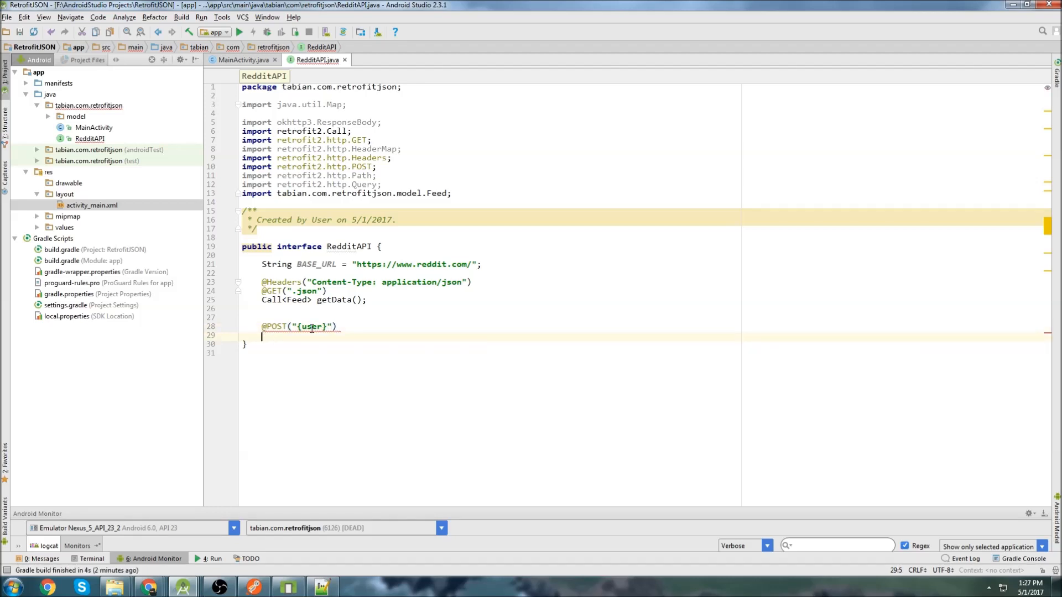
{"action": "type", "text": "Call<R>"}
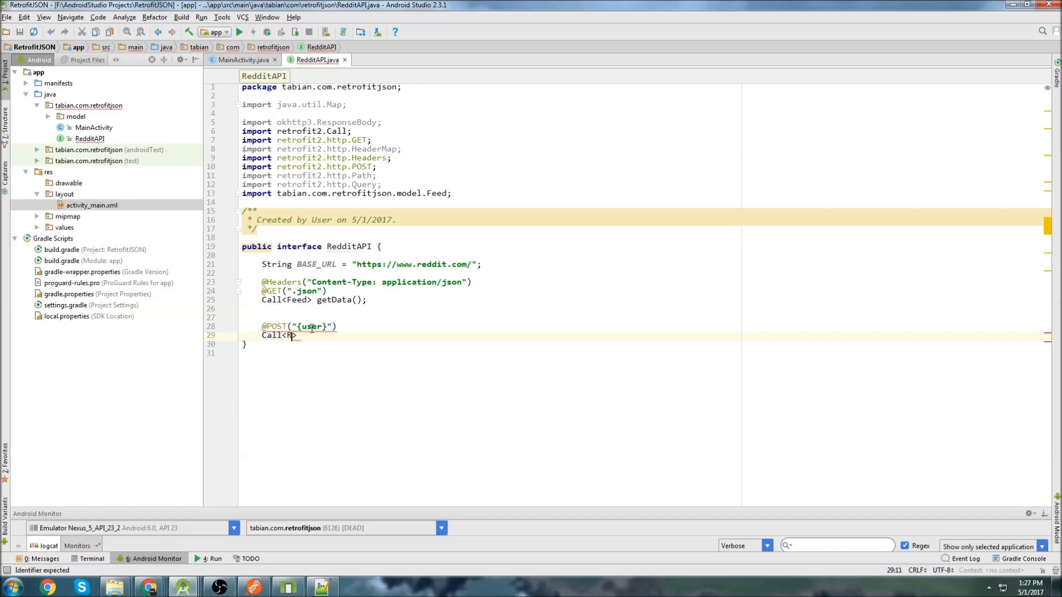
{"action": "type", "text": "ResponseBody>"}
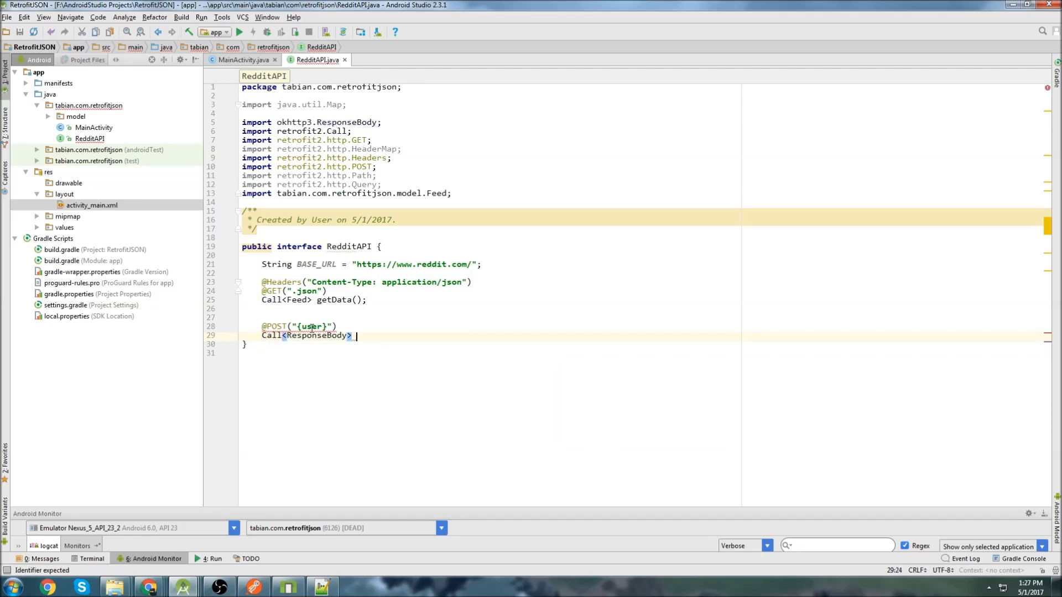
{"action": "type", "text": "login("}
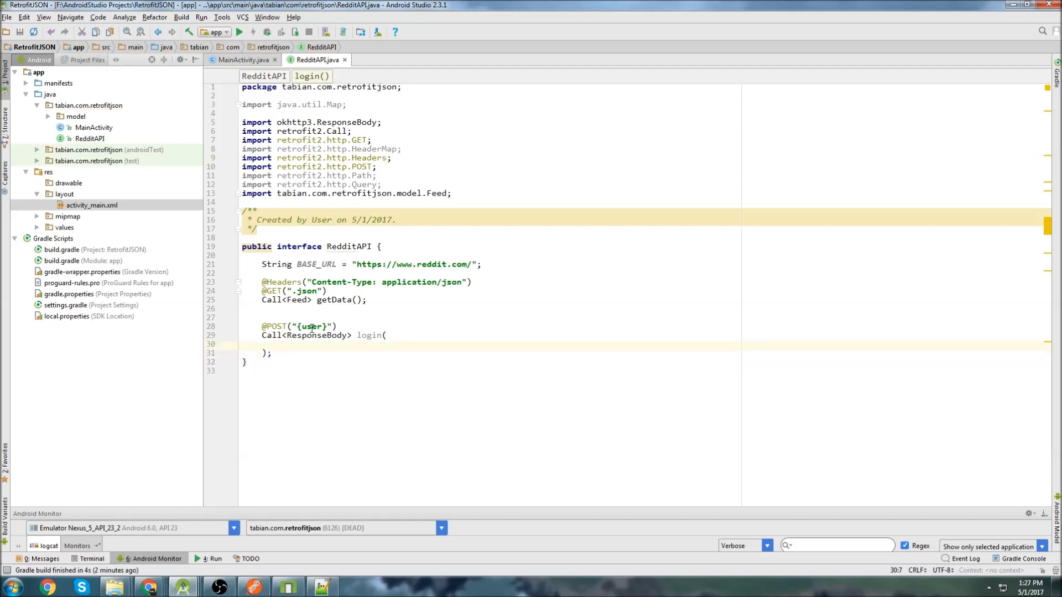
{"action": "type", "text": "@HeaderMap"}
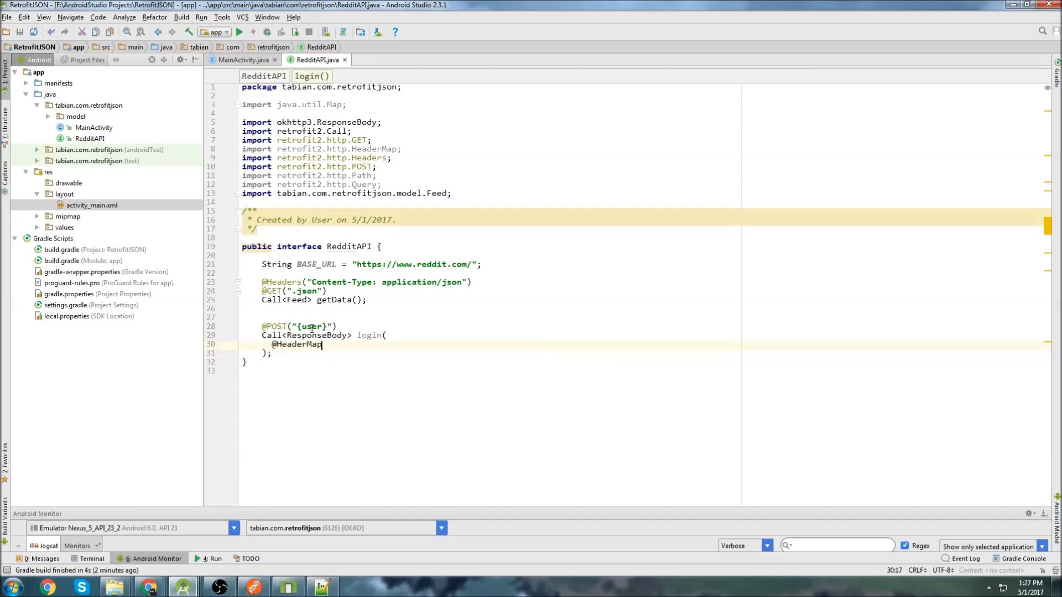
{"action": "type", "text": "Map"}
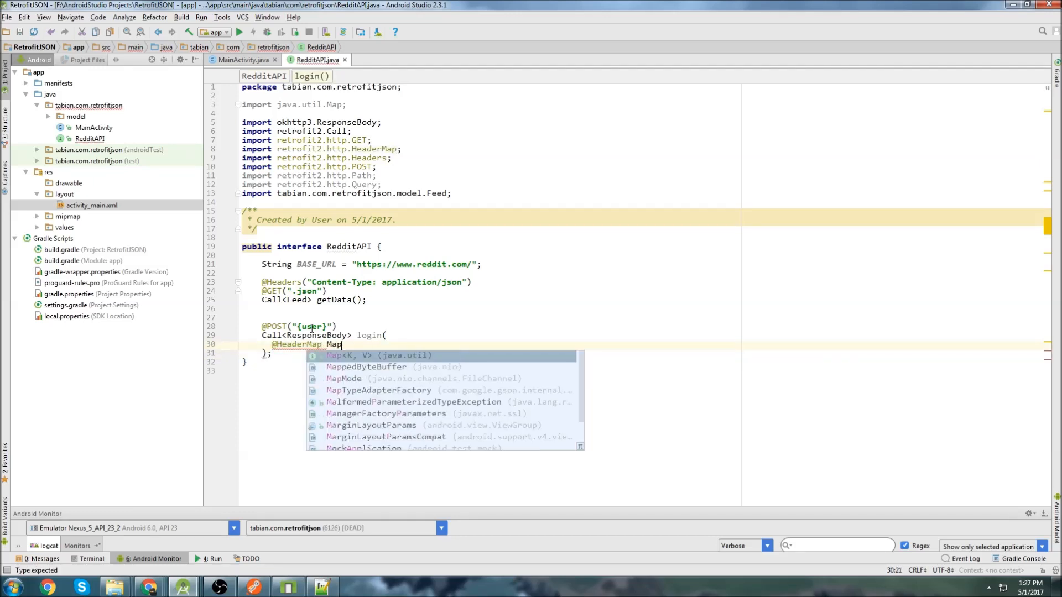
{"action": "type", "text": "<String, String> headers,"}
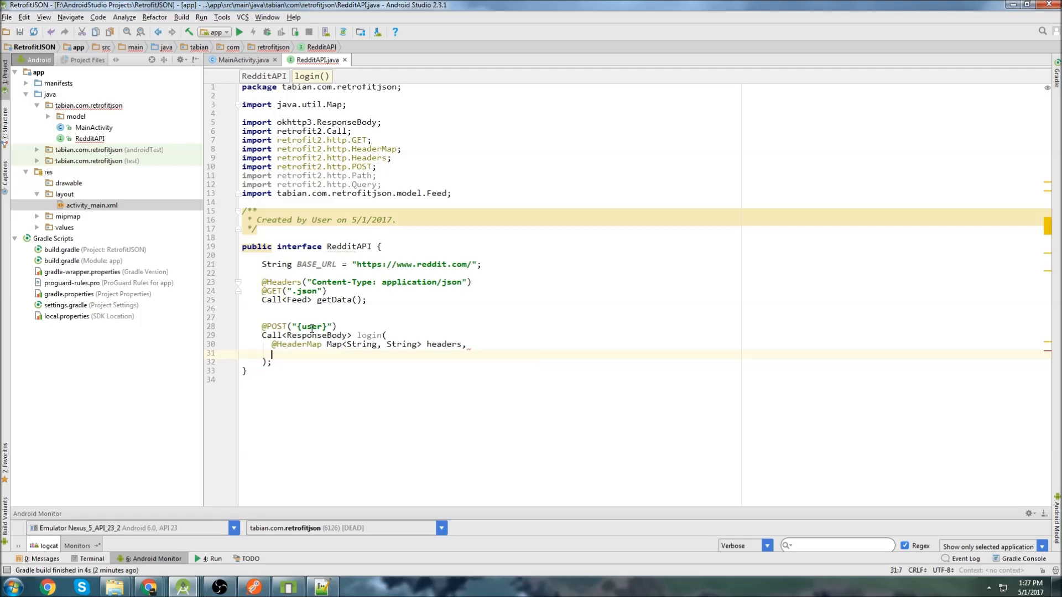
{"action": "type", "text": "@Path(\"user\") String u"}
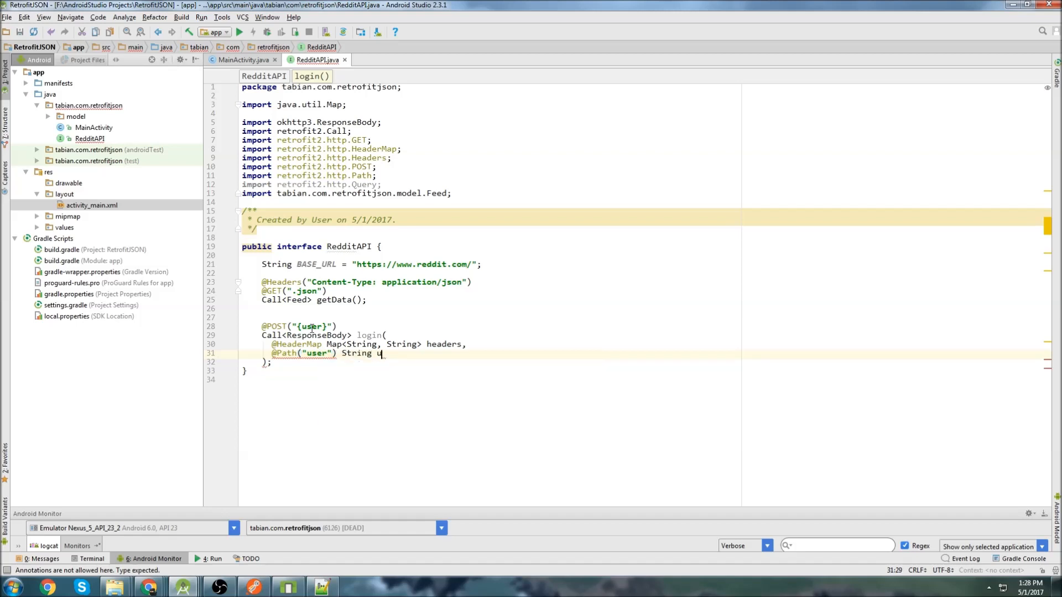
{"action": "type", "text": "sername,"}
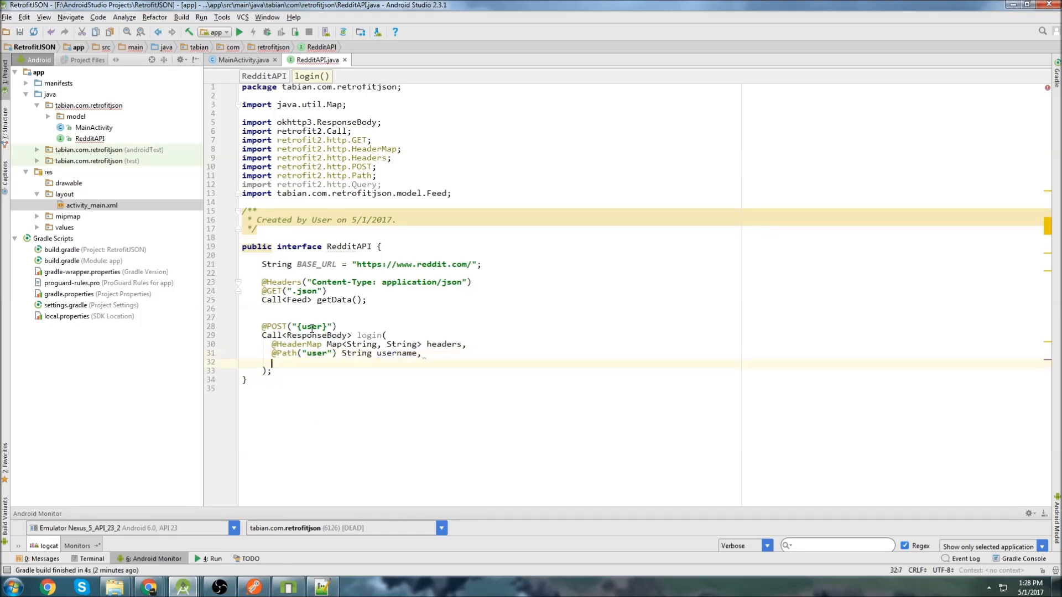
{"action": "type", "text": "@Query()"}
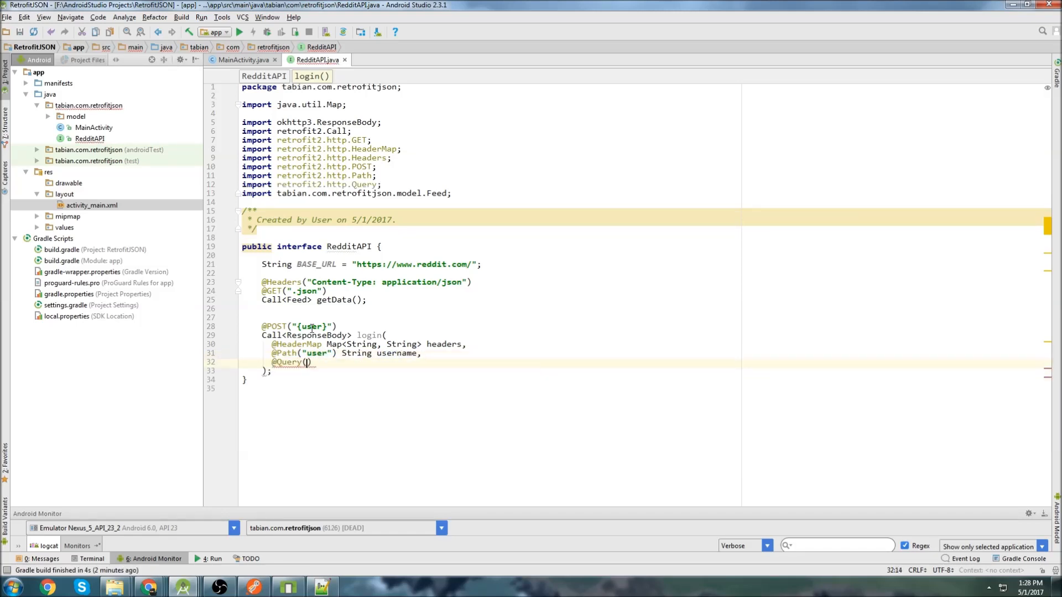
{"action": "type", "text": "u\""}
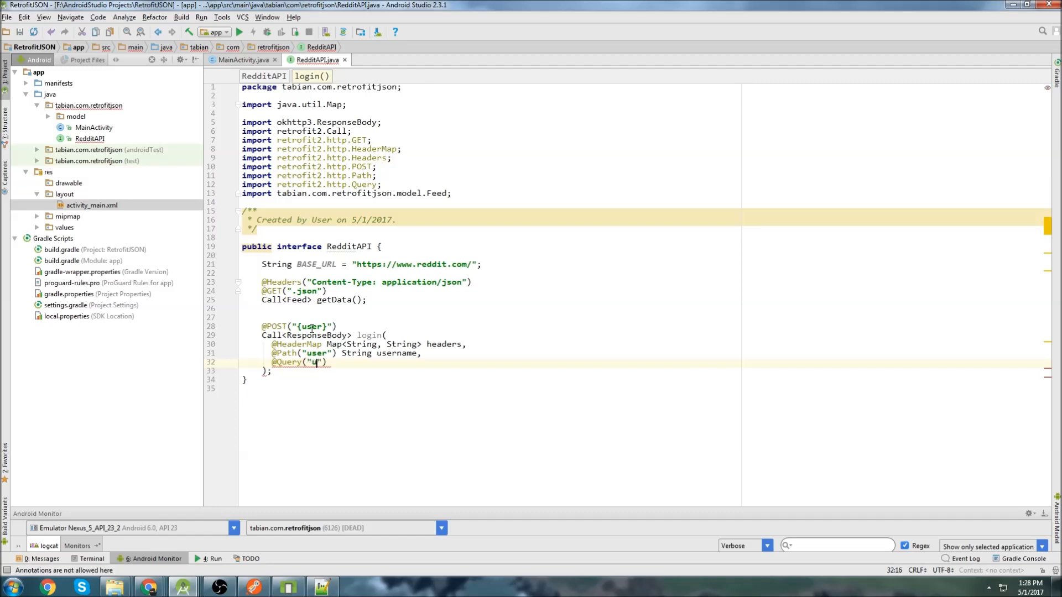
{"action": "type", "text": "ser"}
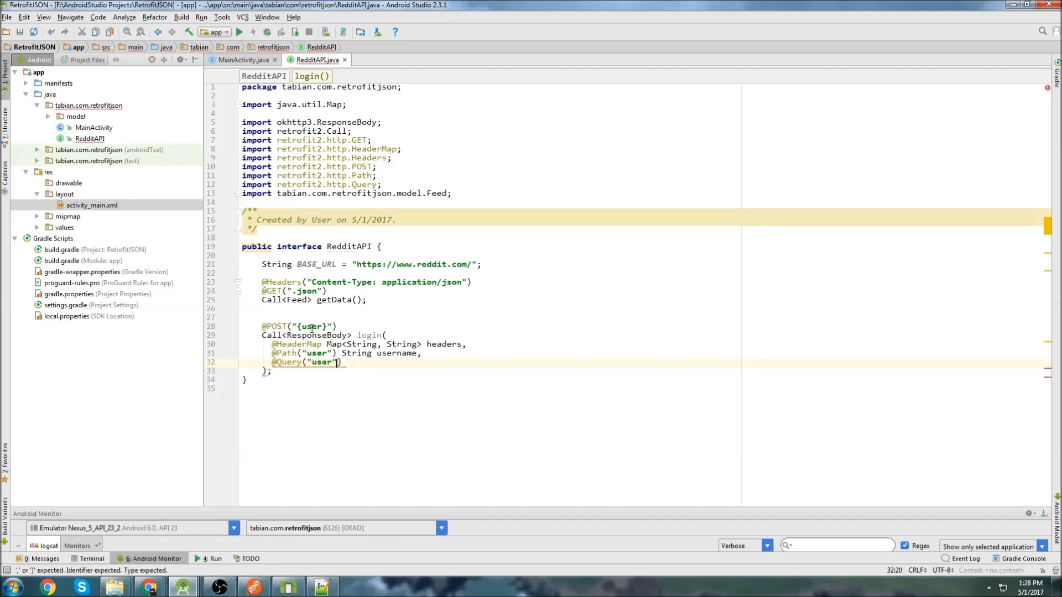
{"action": "type", "text": "String user,"}
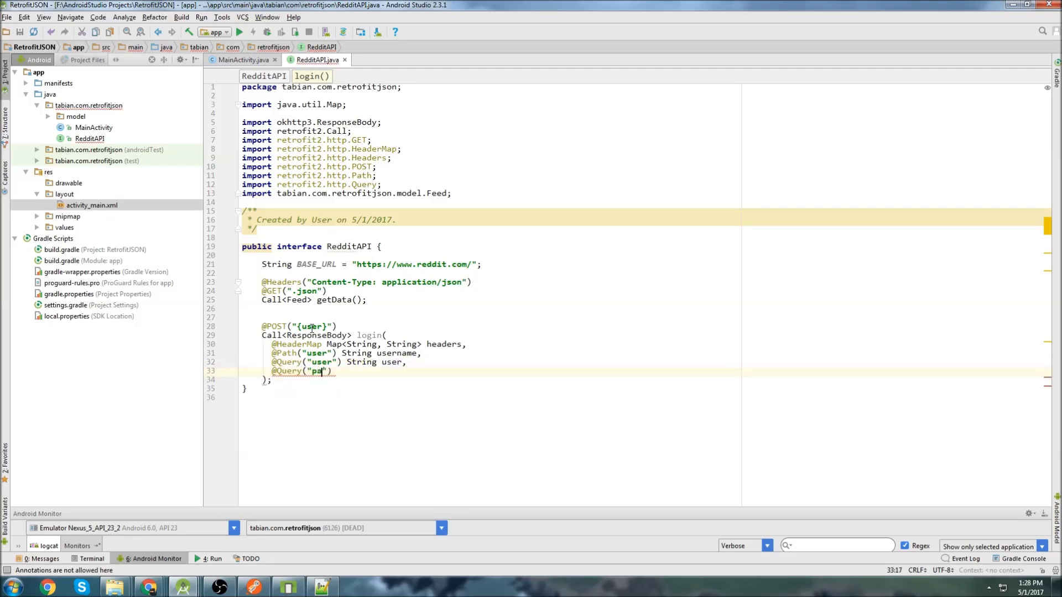
{"action": "type", "text": "sswd"}
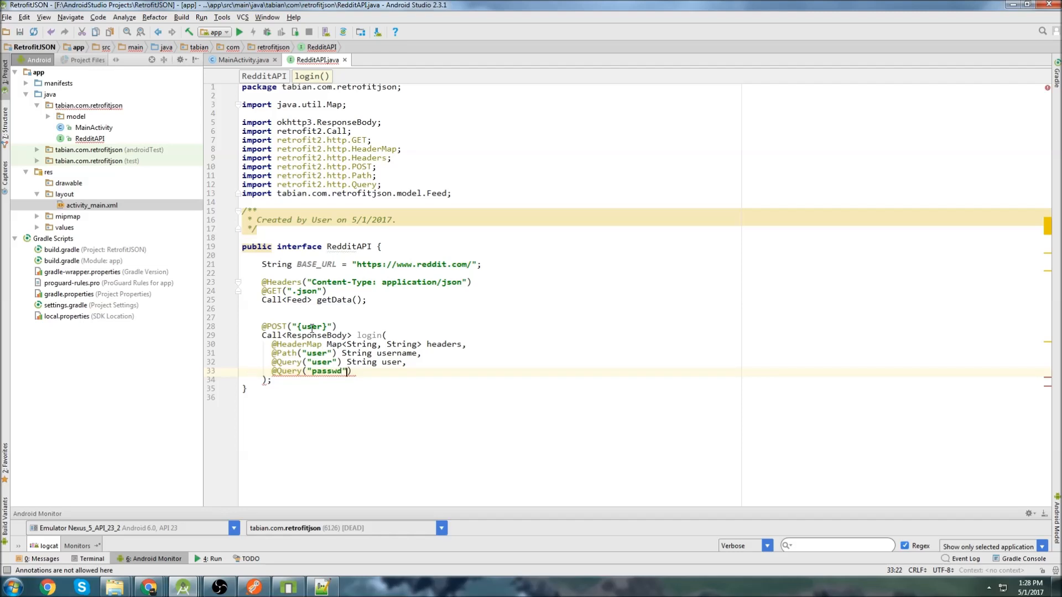
{"action": "type", "text": "String"}
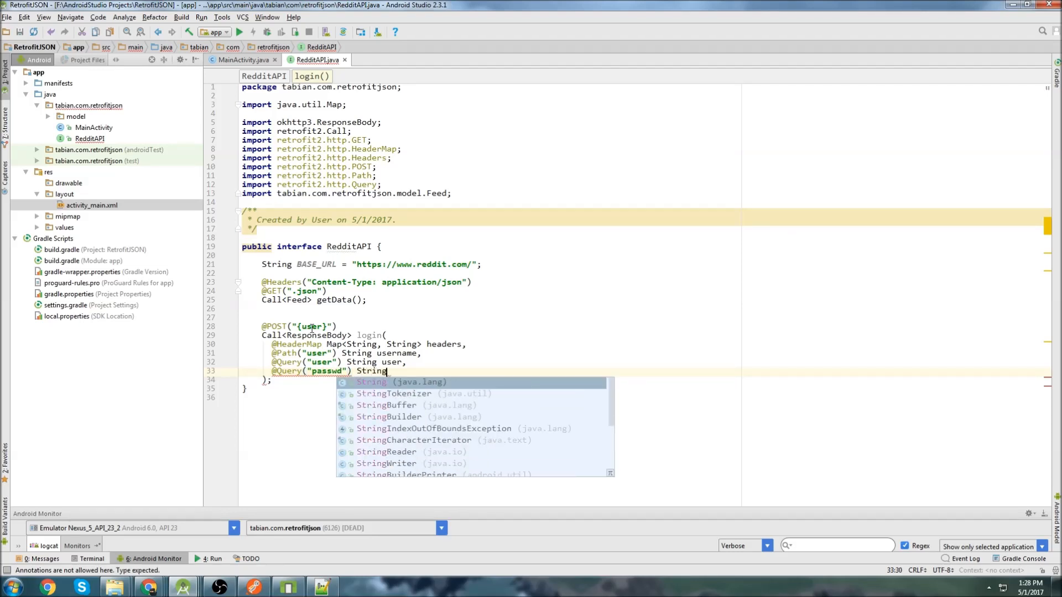
{"action": "type", "text": "password,"}
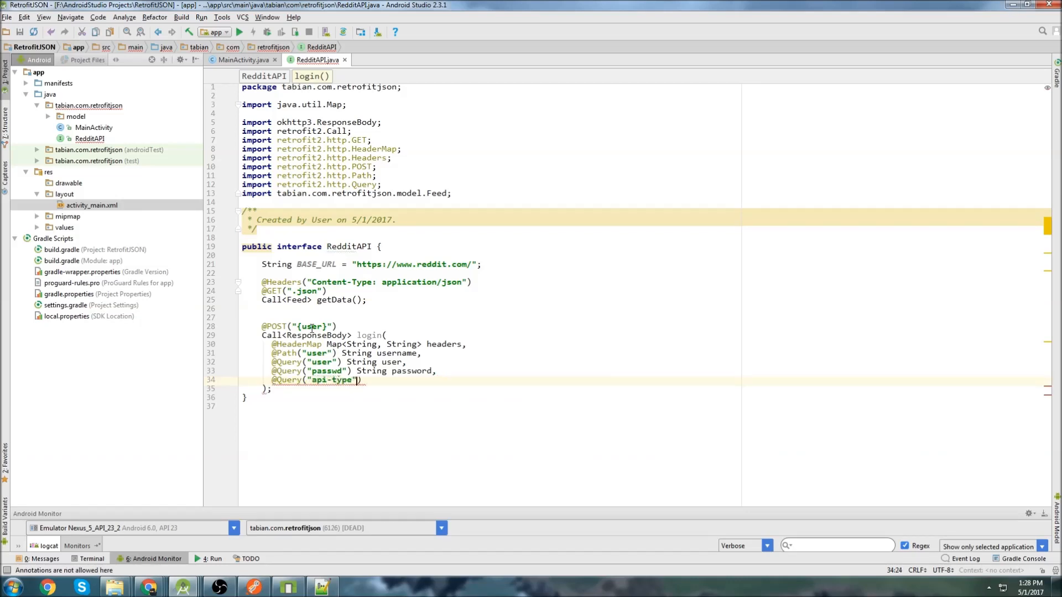
{"action": "type", "text": "String type"}
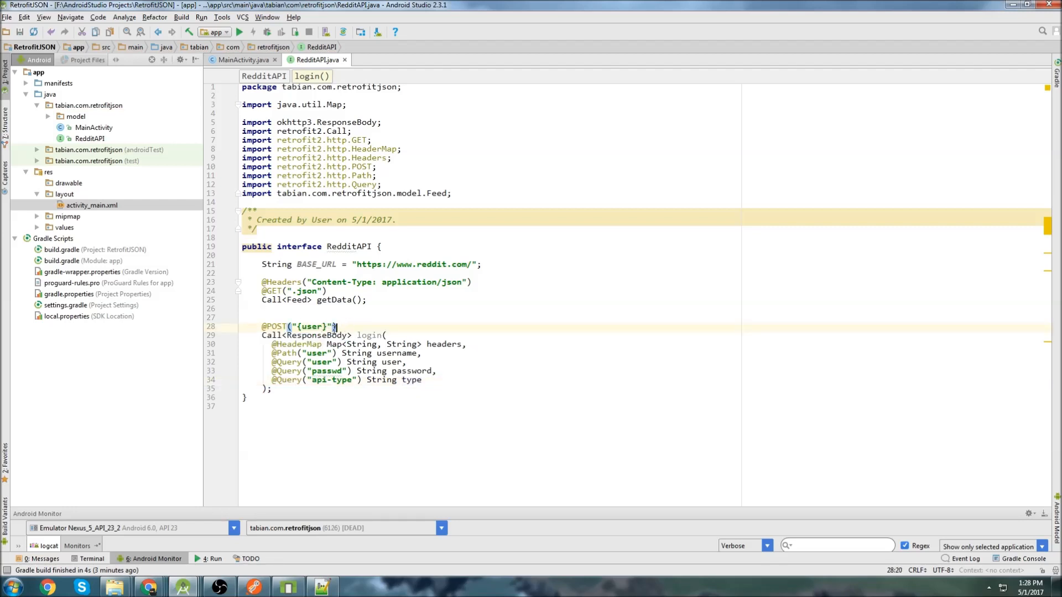
Compare the Postman URL's username path and user, passwd, api_type query parts with login()
{"action": "double_click", "coordinate": [313, 326]}
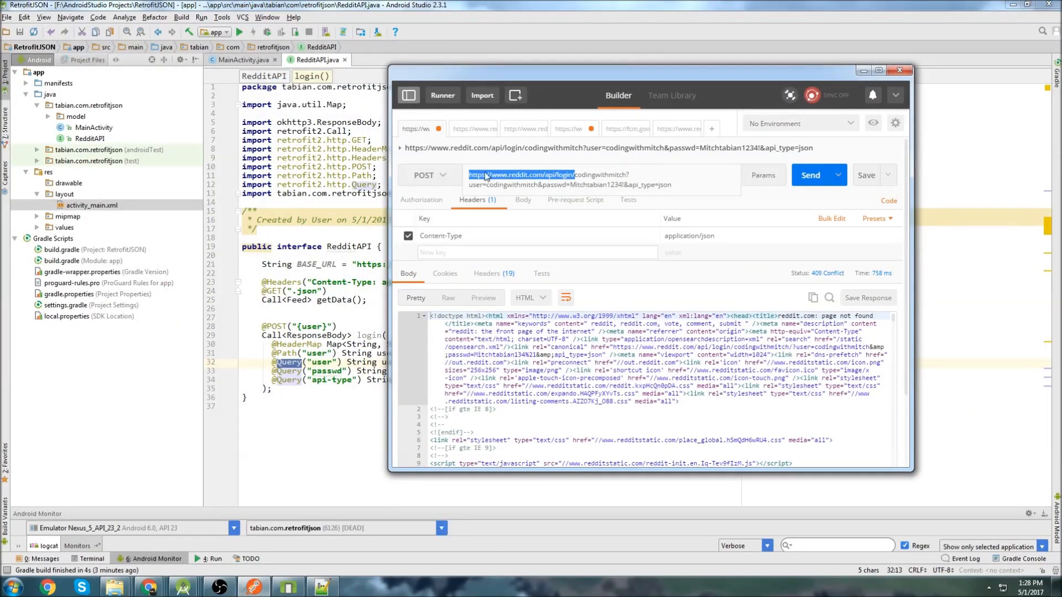
{"action": "left_click", "coordinate": [576, 179]}
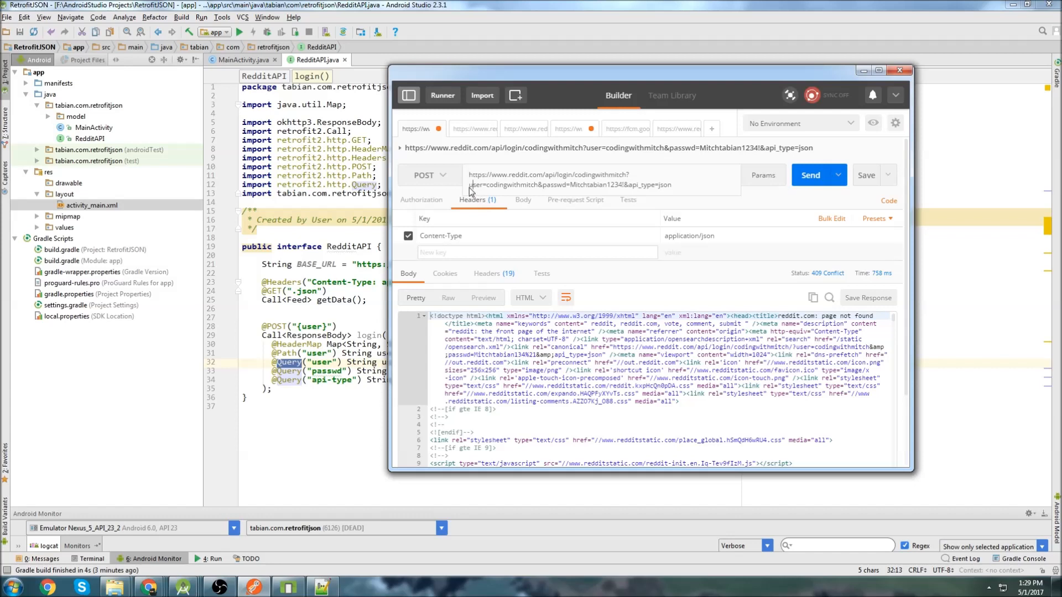
{"action": "double_click", "coordinate": [514, 184]}
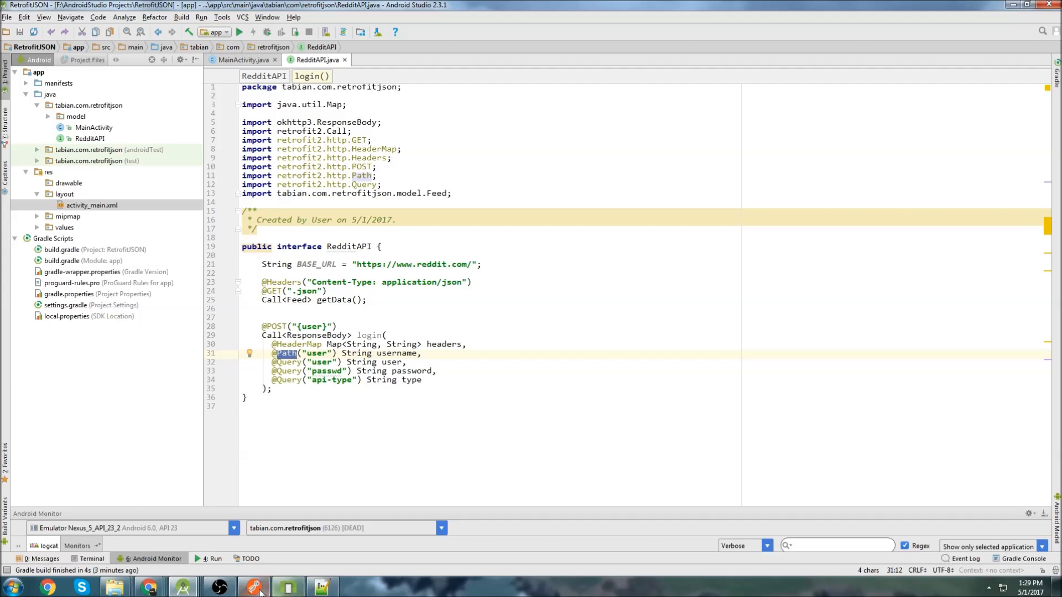
{"action": "left_click", "coordinate": [809, 175]}
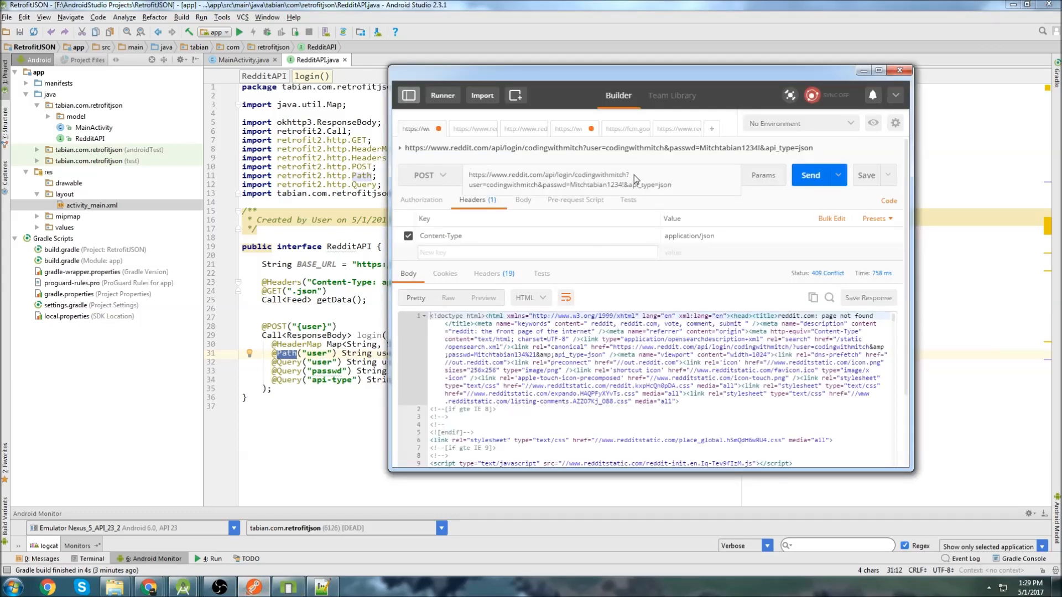
{"action": "double_click", "coordinate": [593, 175]}
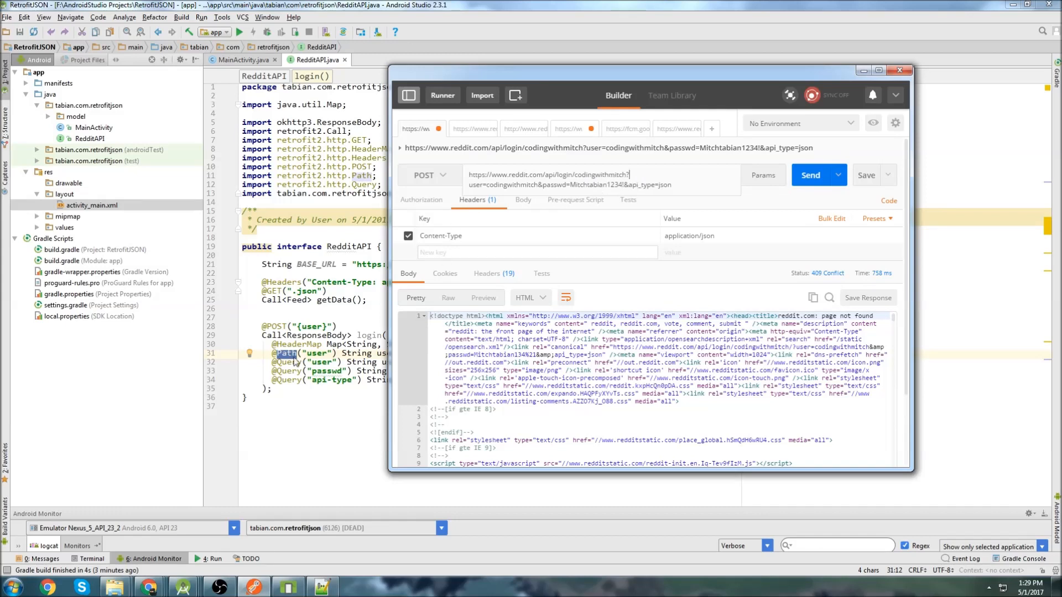
{"action": "mouse_move", "coordinate": [576, 181]}
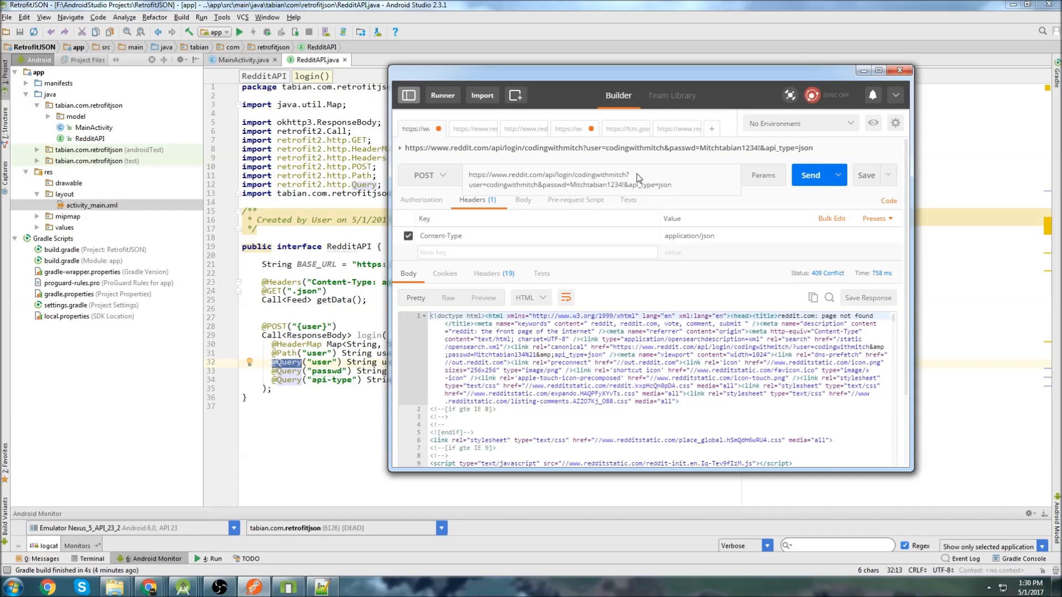
{"action": "mouse_move", "coordinate": [549, 189]}
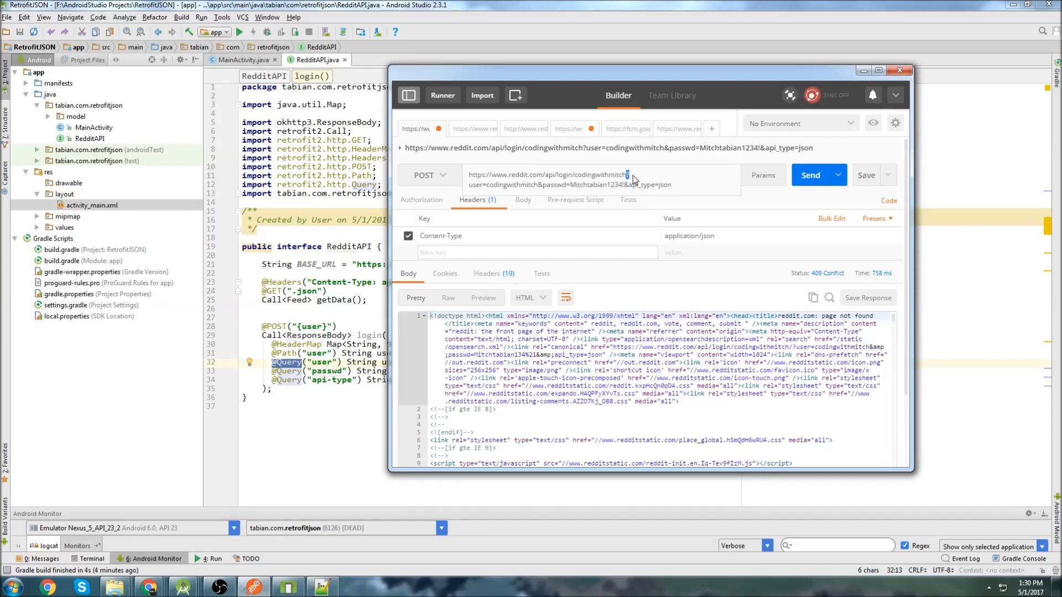
{"action": "double_click", "coordinate": [600, 174]}
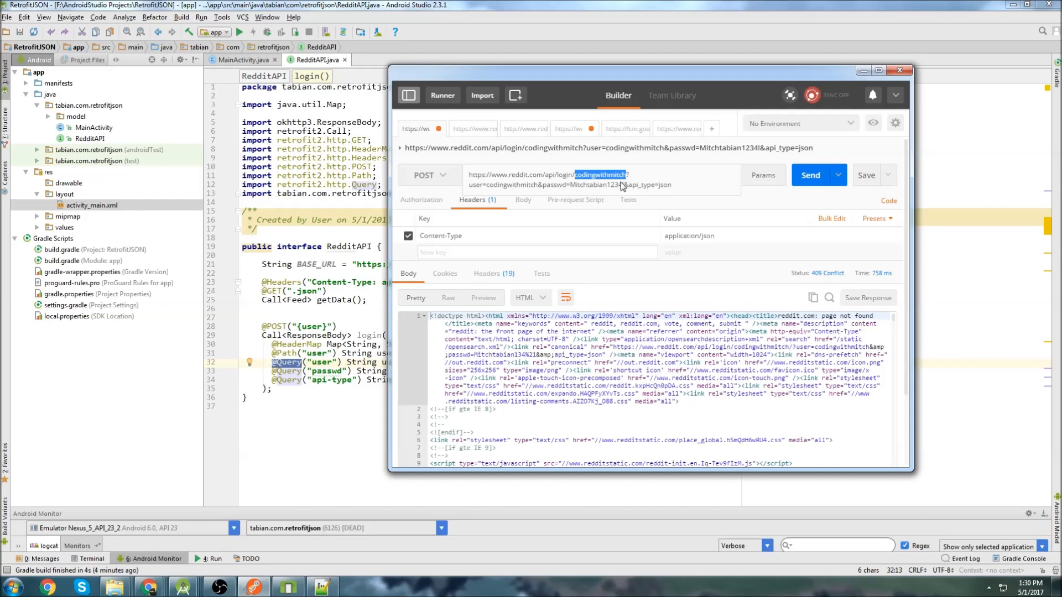
{"action": "left_click", "coordinate": [540, 185]}
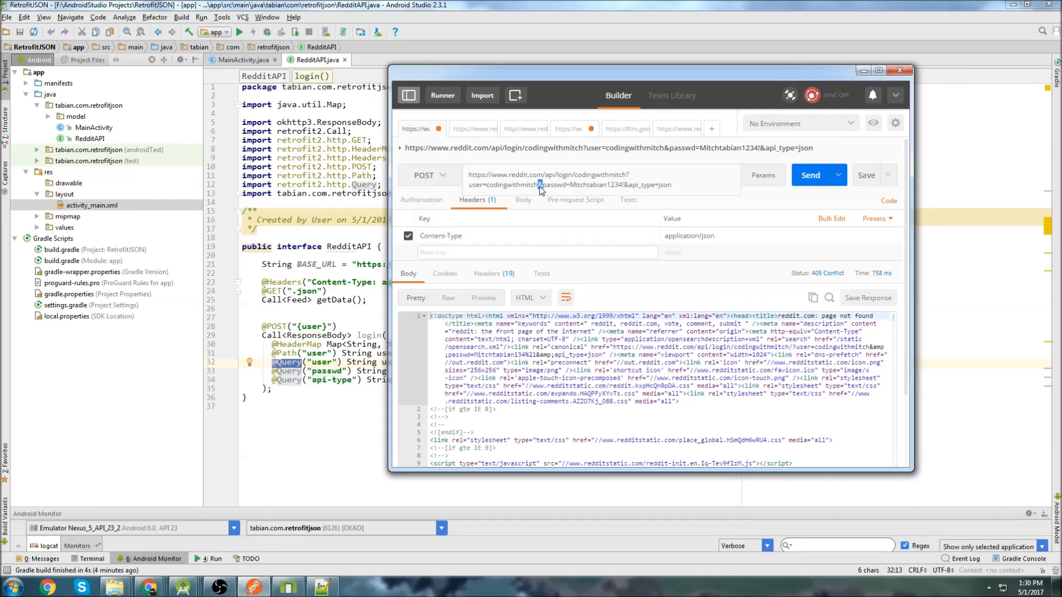
{"action": "double_click", "coordinate": [494, 185]}
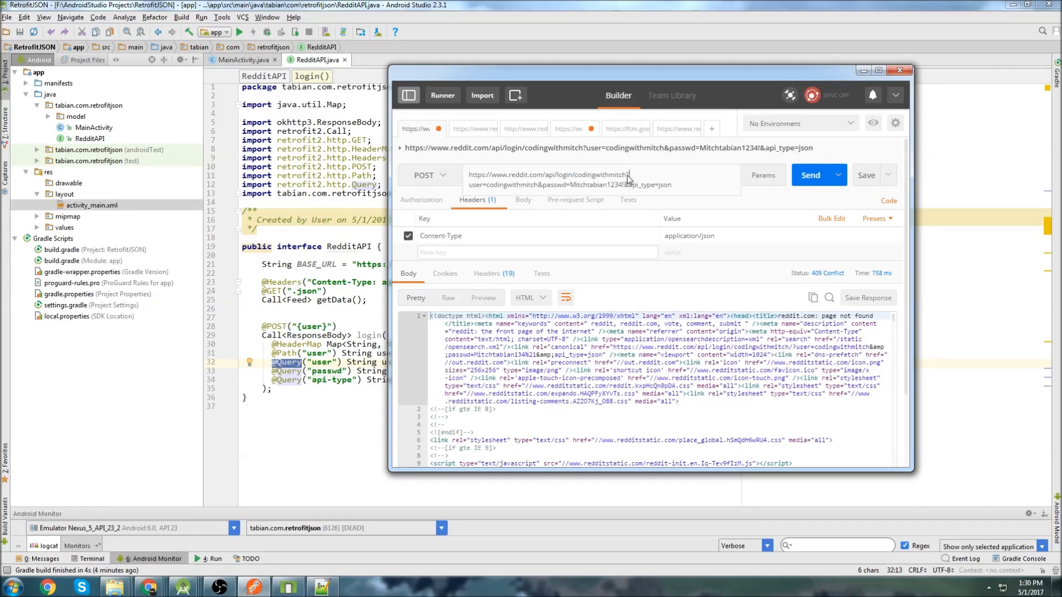
{"action": "double_click", "coordinate": [598, 175]}
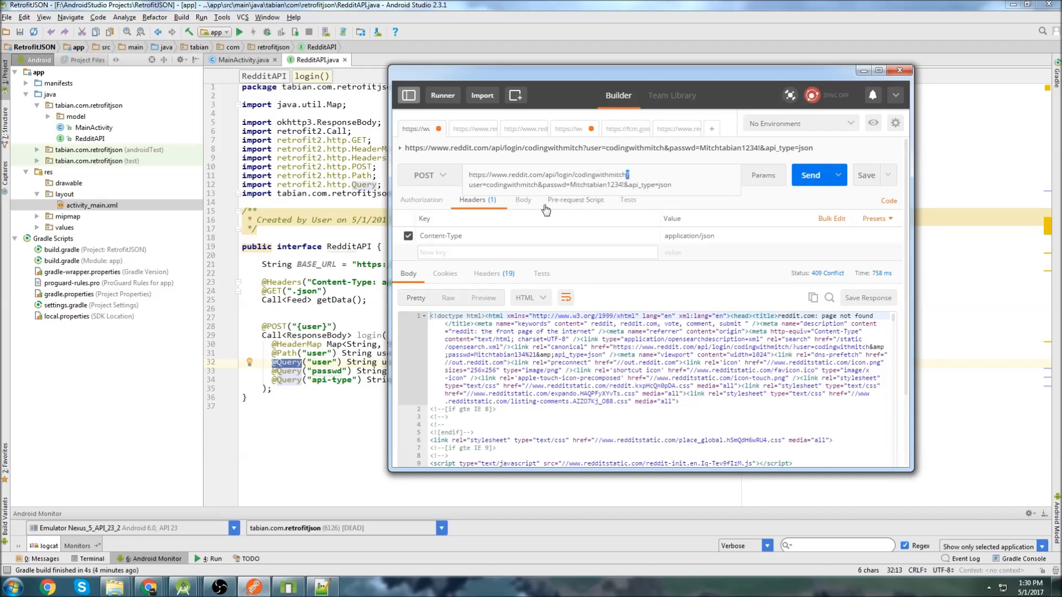
{"action": "double_click", "coordinate": [502, 185]}
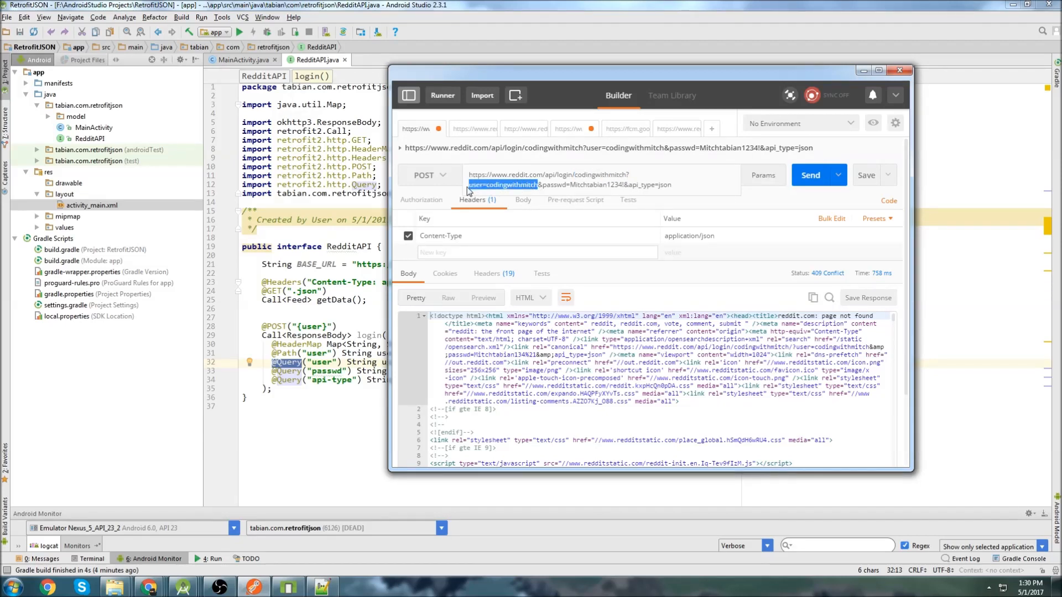
{"action": "mouse_move", "coordinate": [637, 183]}
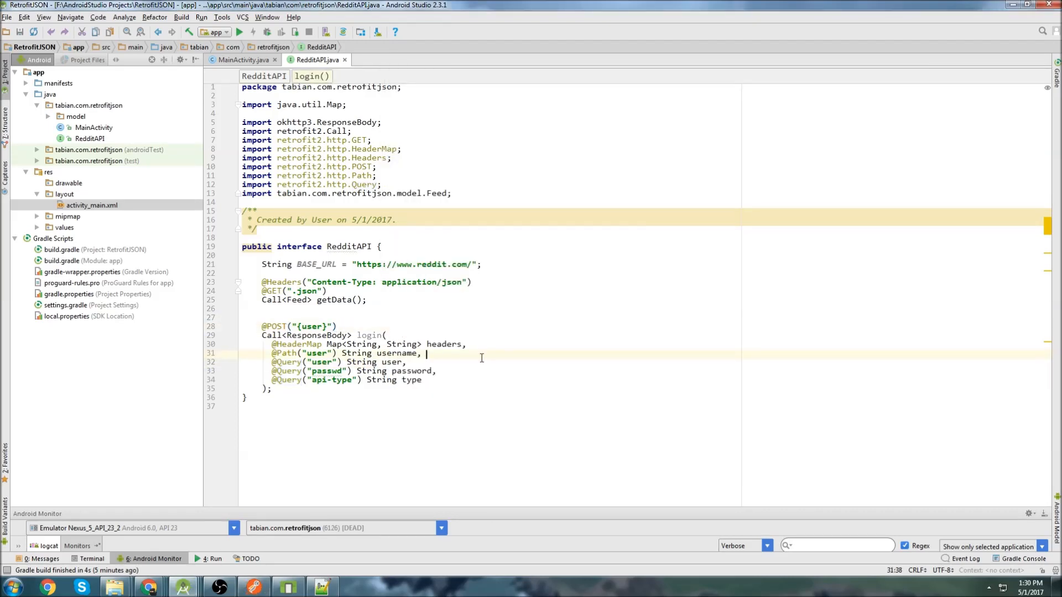
Comment the username parameter with codingwithmitch and the user parameter with its user= example
{"action": "type", "text": "//"}
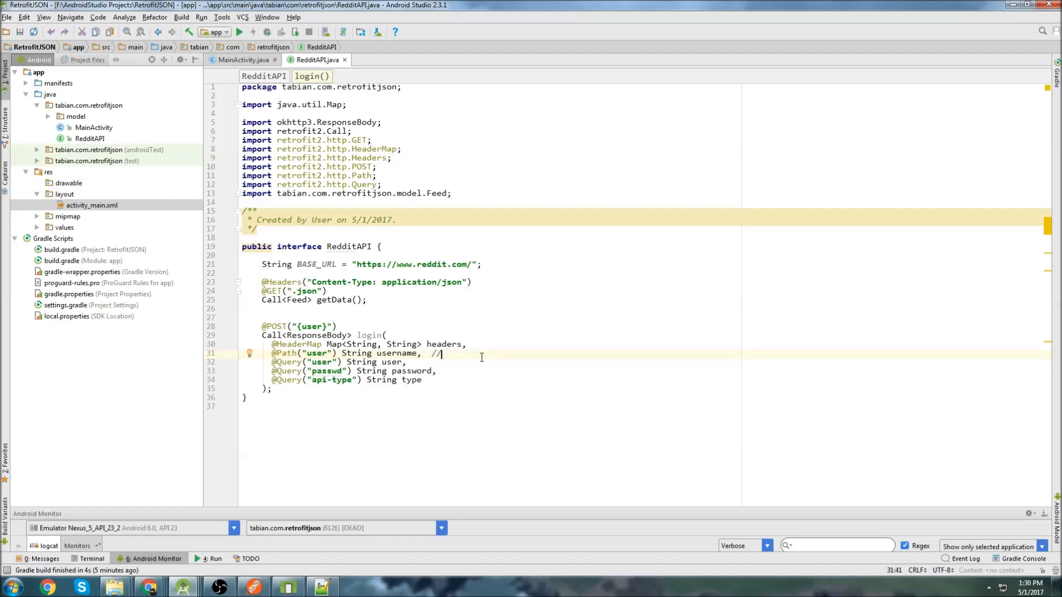
{"action": "type", "text": "codingwit"}
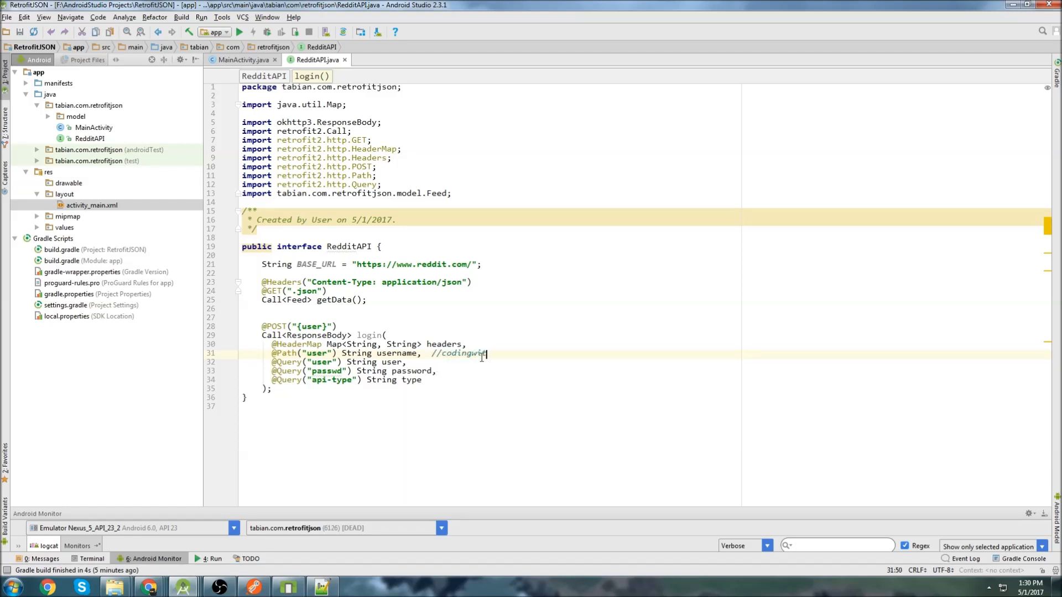
{"action": "type", "text": "hmitch"}
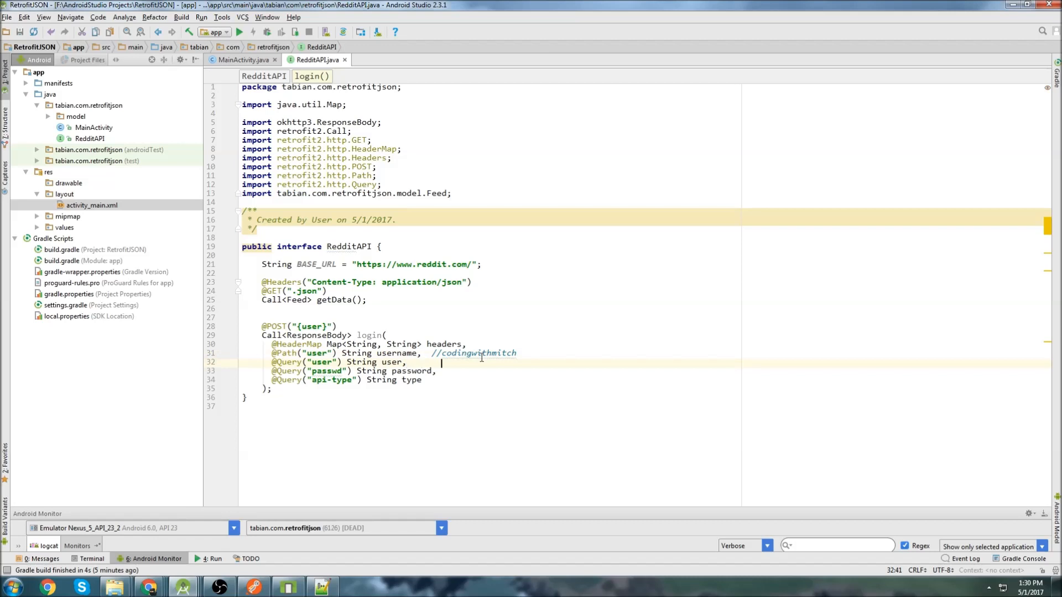
{"action": "type", "text": "//"}
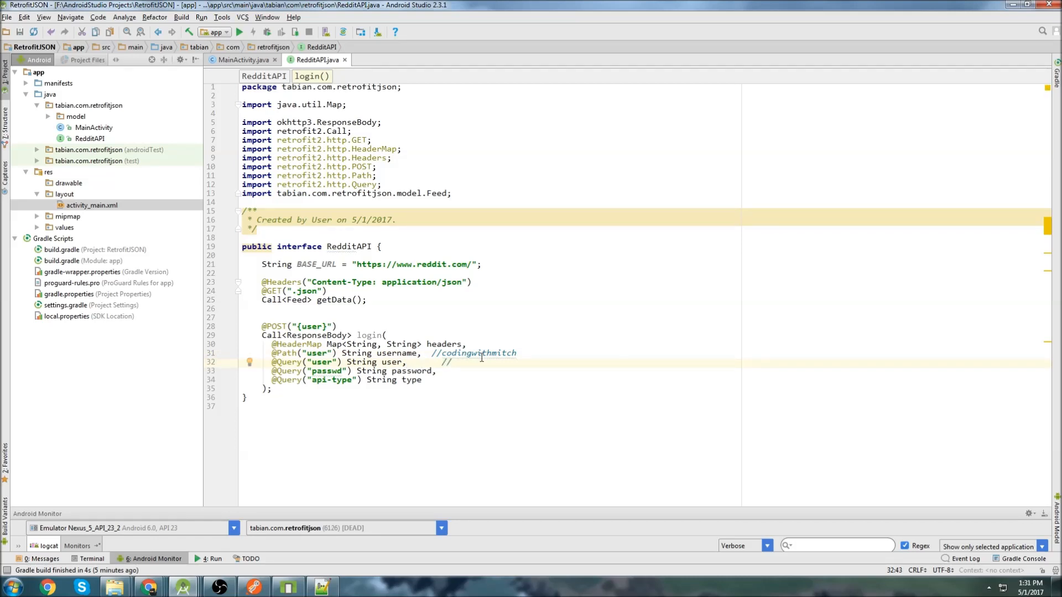
{"action": "type", "text": "user="}
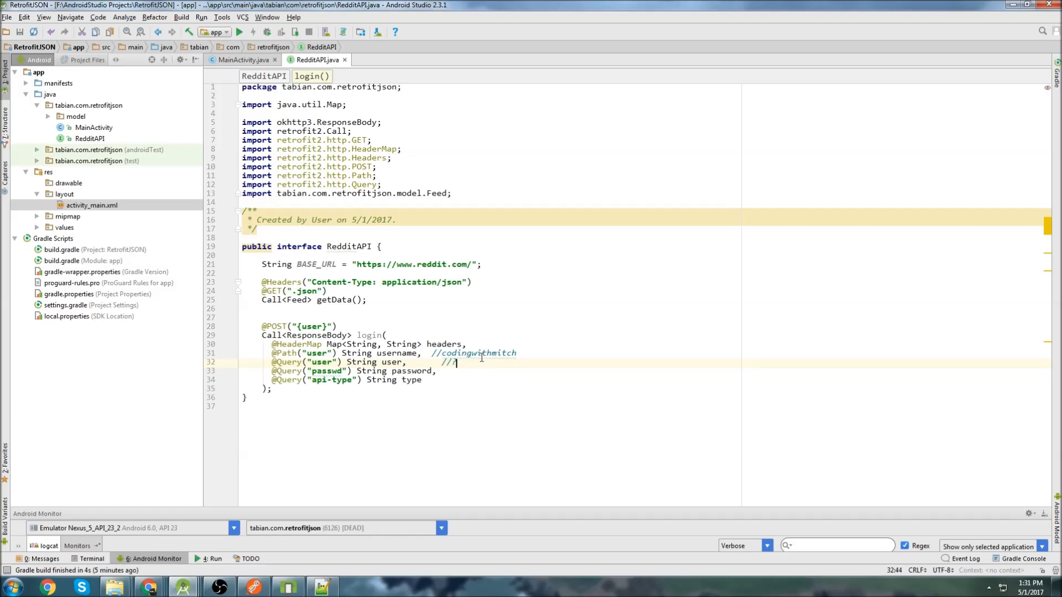
{"action": "type", "text": "user=codingwithmitch"}
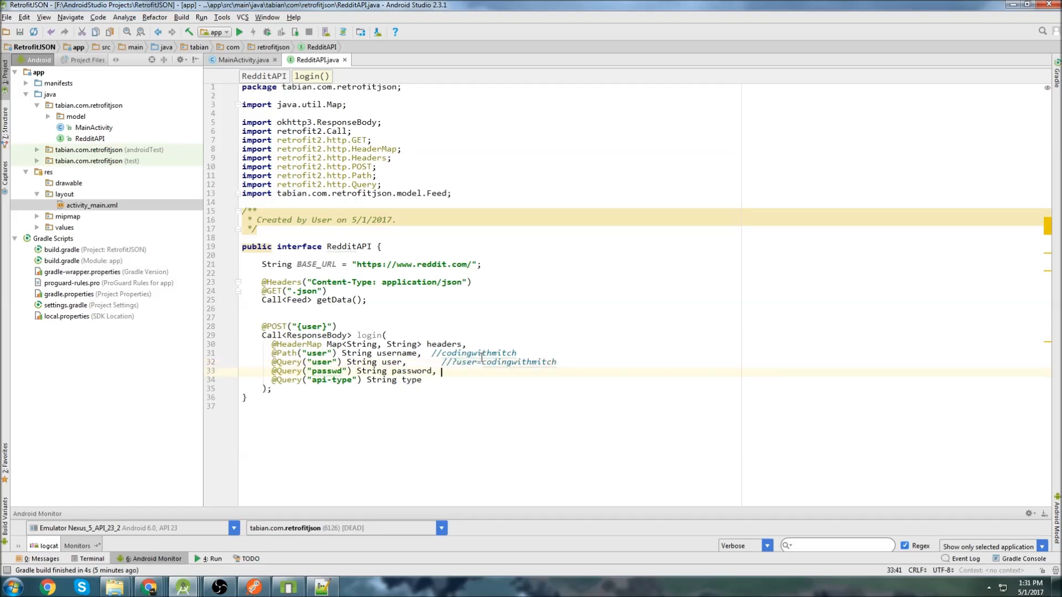
{"action": "type", "text": "//"}
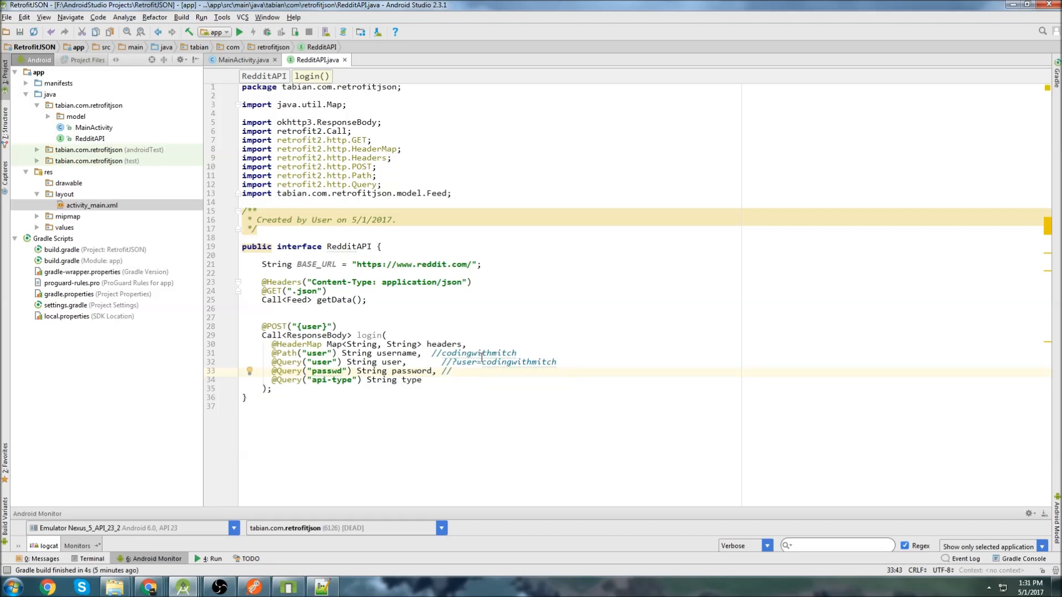
{"action": "type", "text": "pas"}
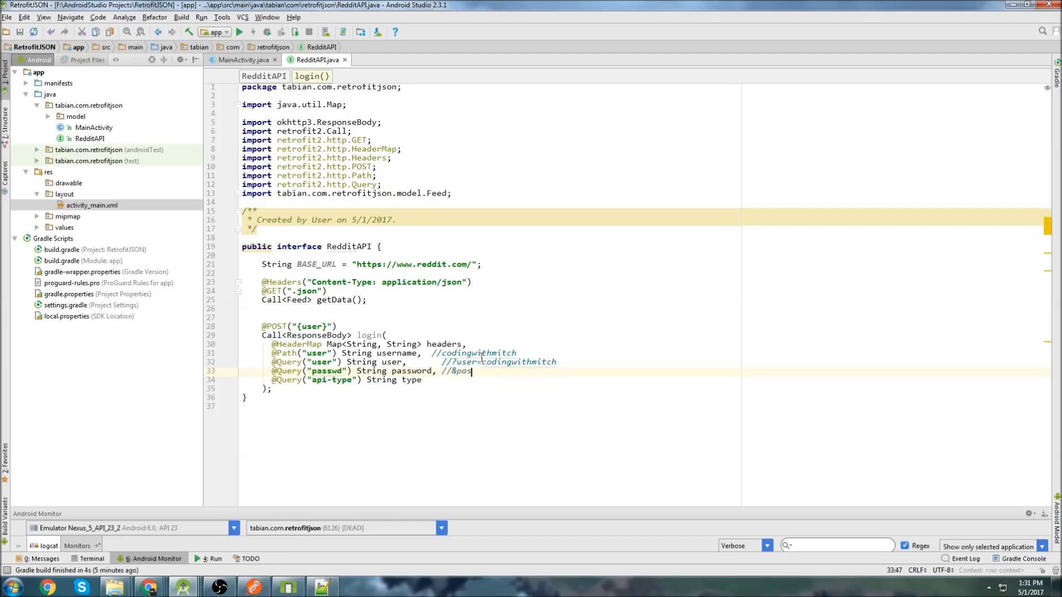
{"action": "type", "text": "swd"}
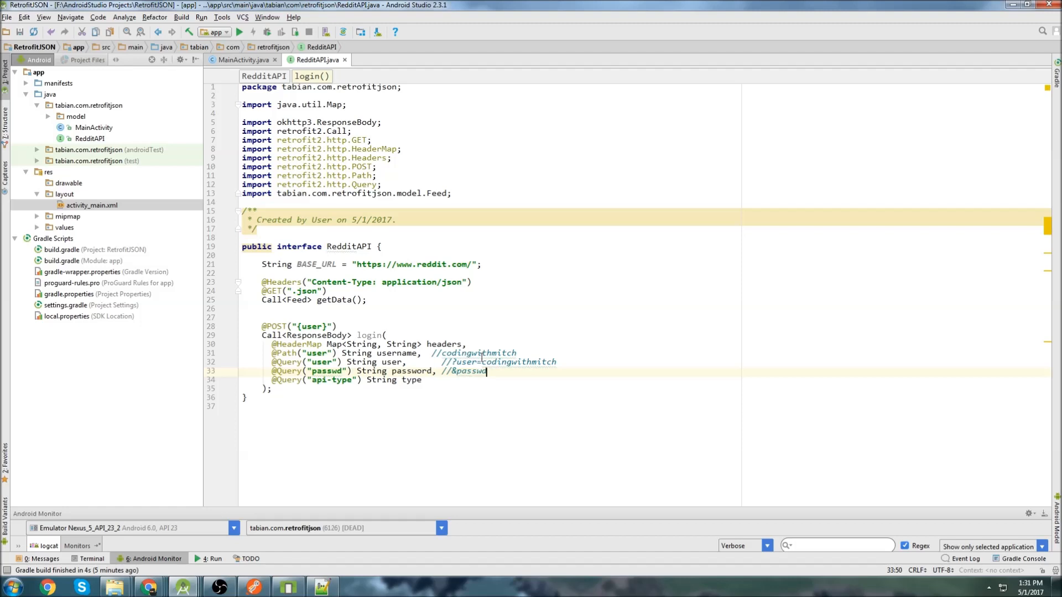
{"action": "type", "text": "=password"}
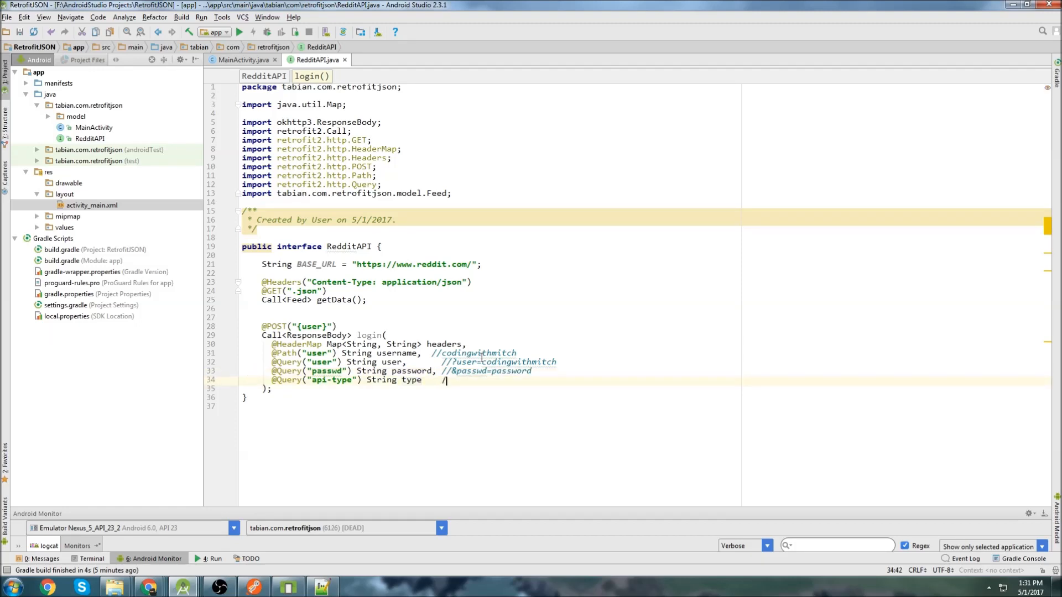
{"action": "left_click", "coordinate": [810, 175]}
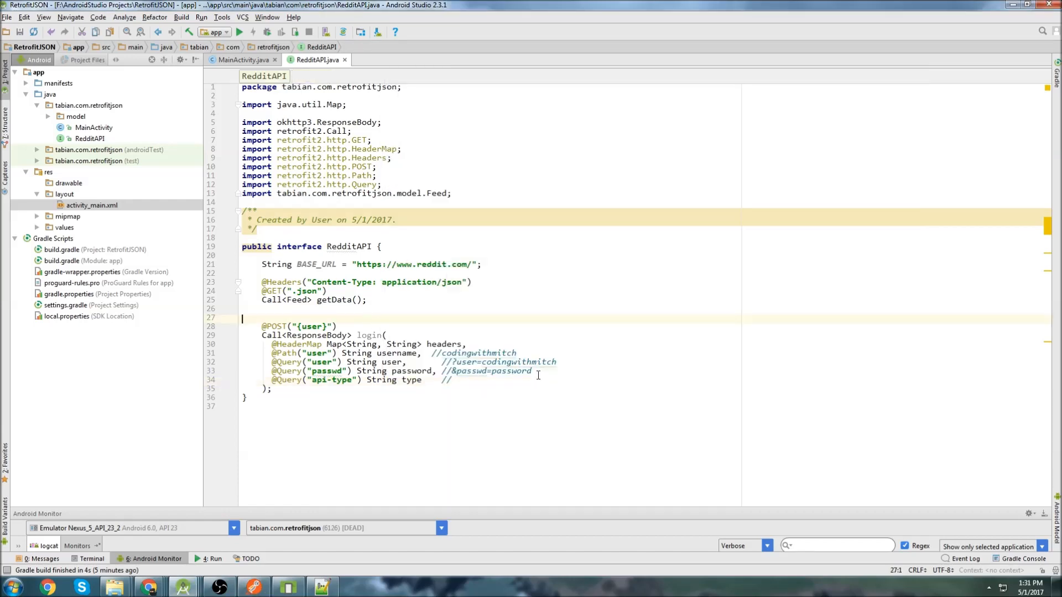
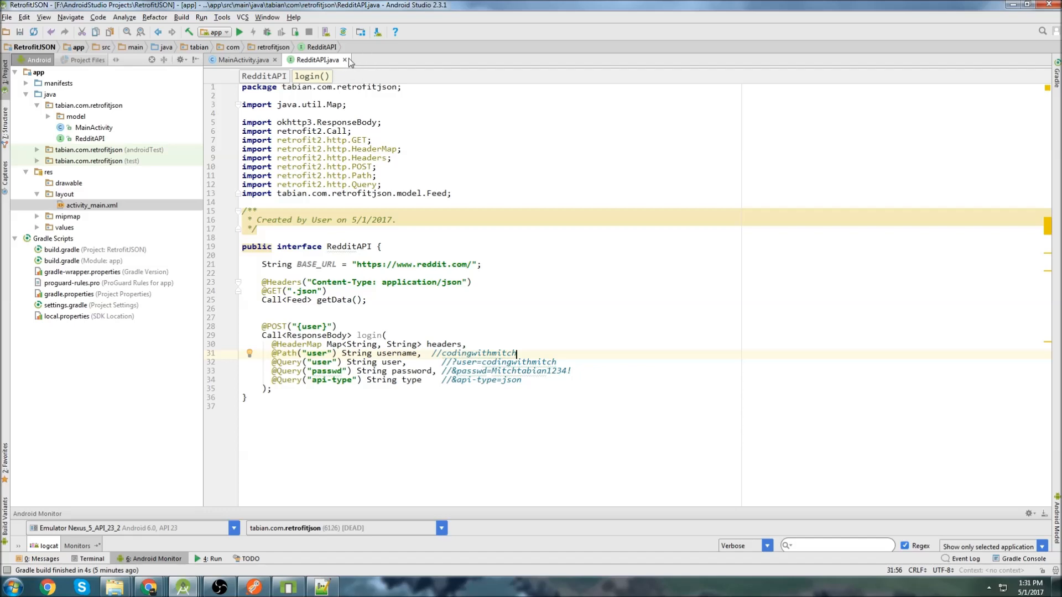
Append api/login/ to the LOGIN_URL string in MainActivity.java
{"action": "left_click", "coordinate": [240, 60]}
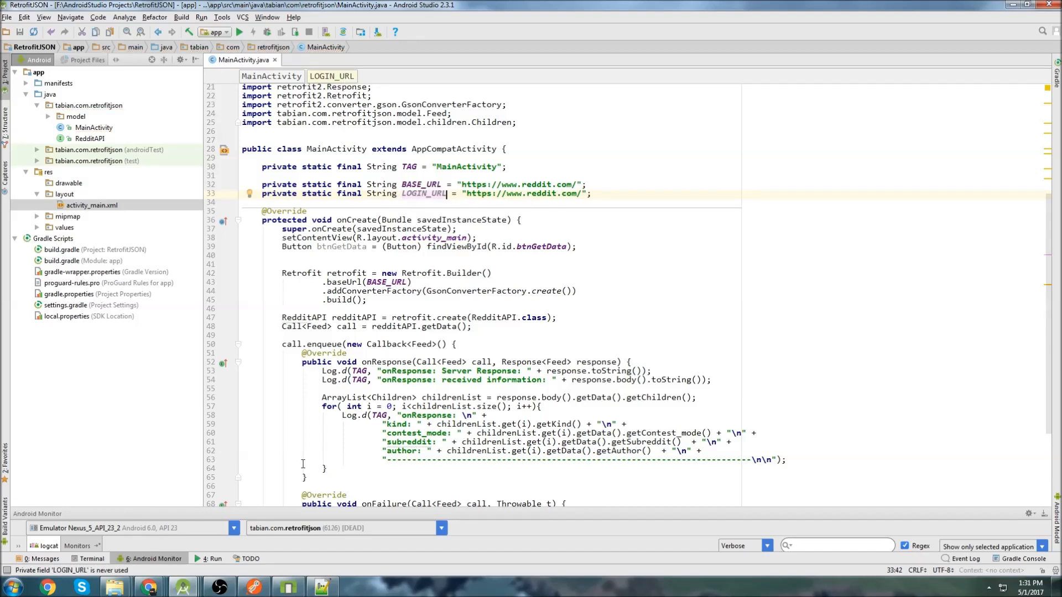
{"action": "left_click", "coordinate": [814, 190]}
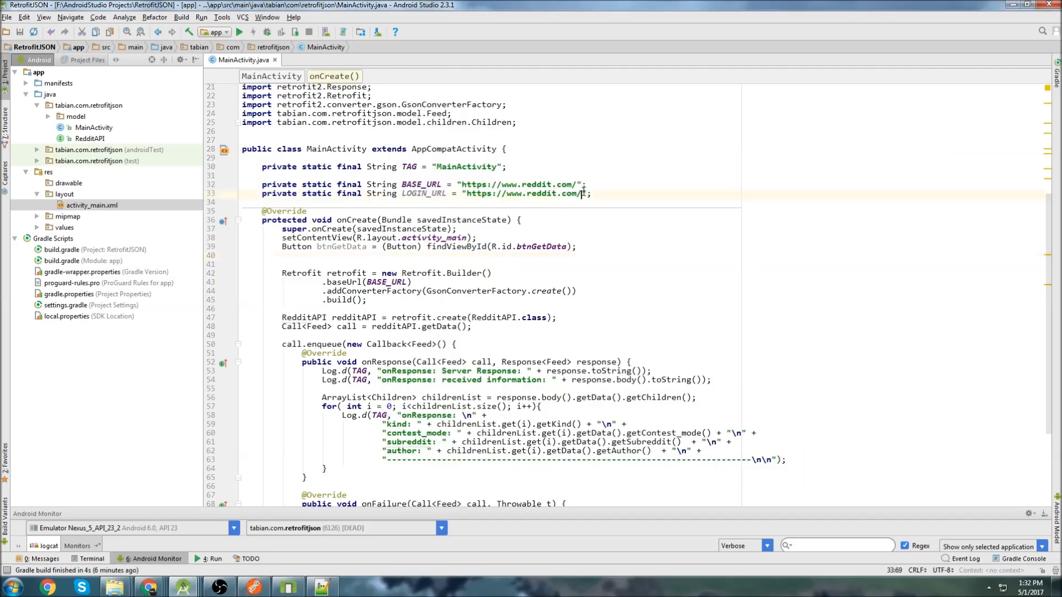
{"action": "type", "text": "api/login/"}
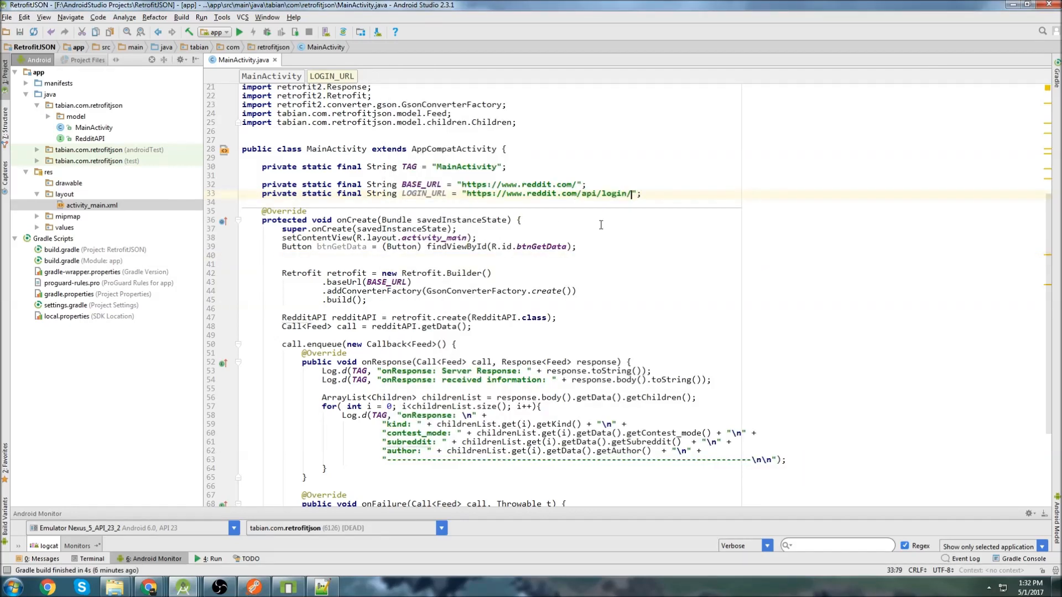
Bind Button btnLogin to R.id.btn_login with findViewById in onCreate
{"action": "type", "text": "But"}
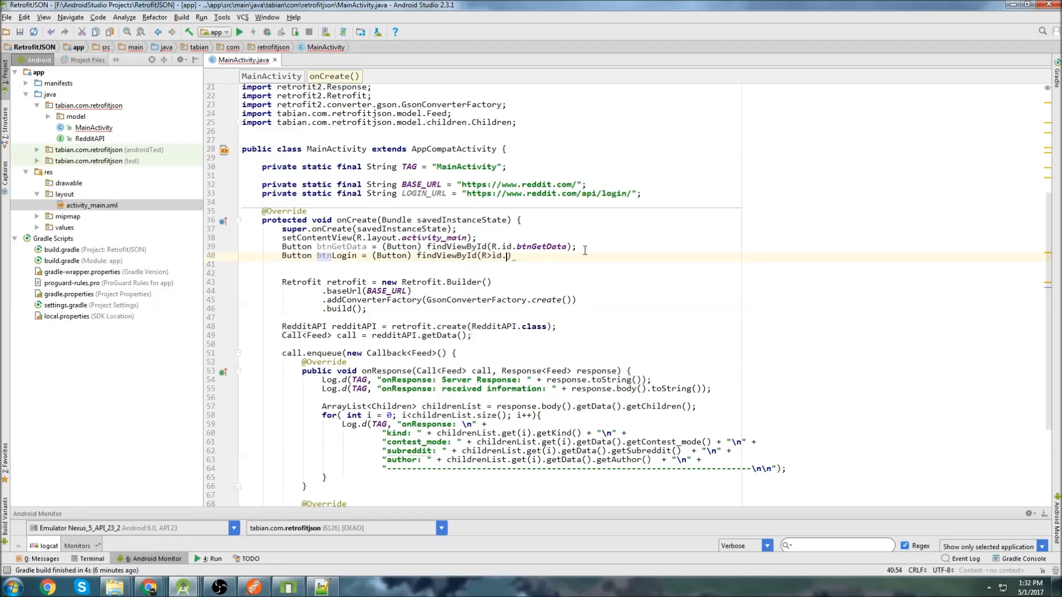
{"action": "type", "text": ".id"}
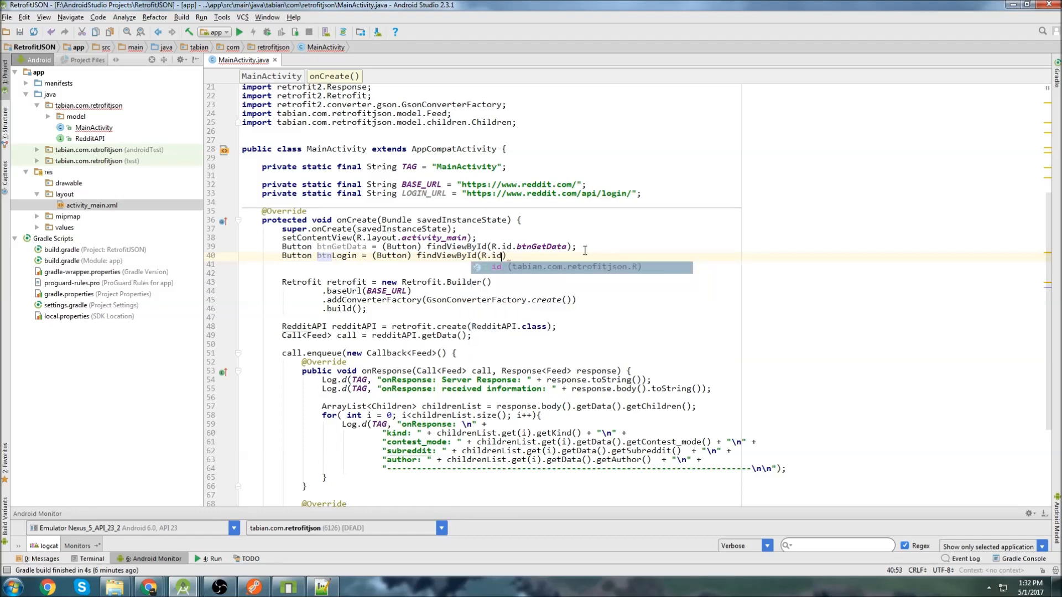
{"action": "type", "text": "bt"}
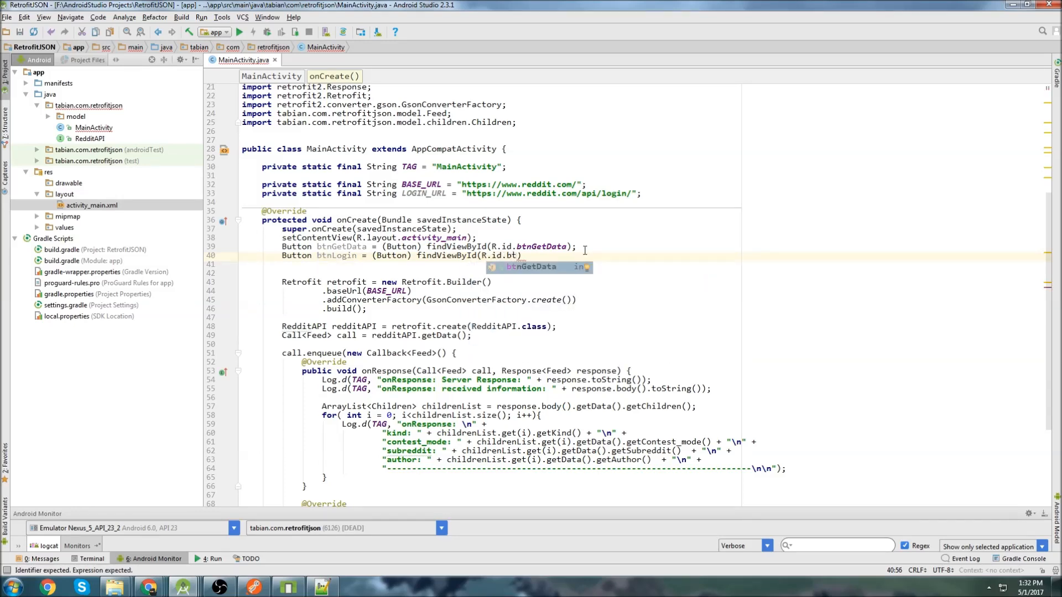
{"action": "type", "text": "login"}
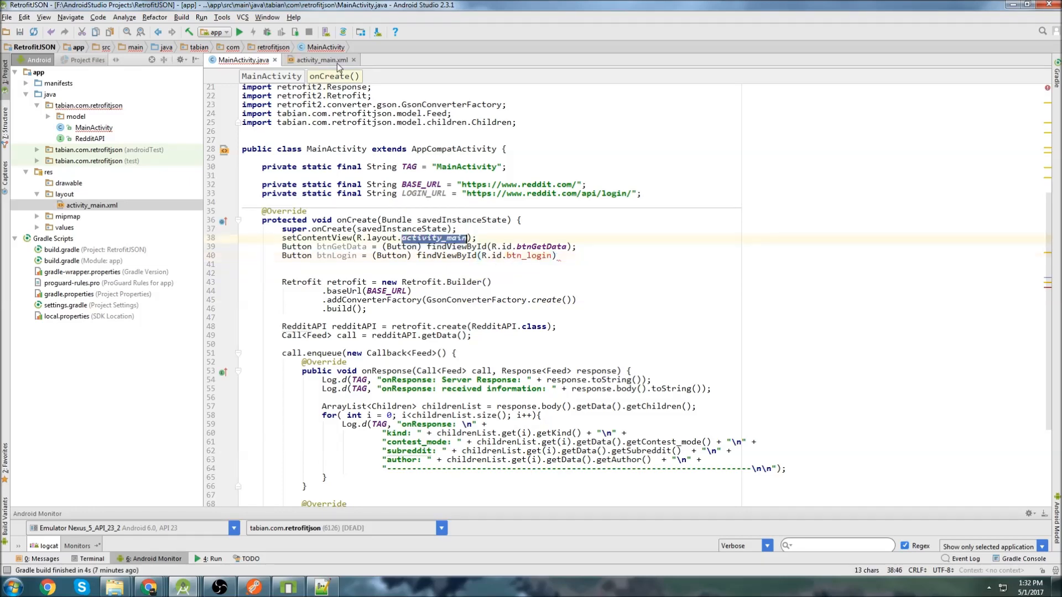
After the "';' expected" build error, add the missing semicolon to the btnLogin line
{"action": "left_click", "coordinate": [323, 60]}
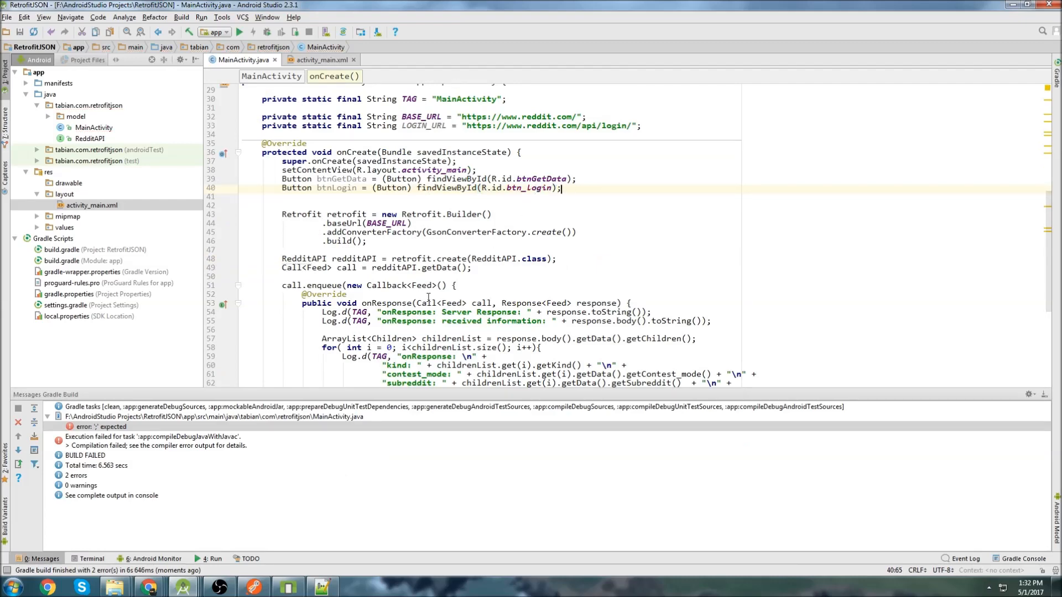
{"action": "left_click", "coordinate": [102, 427]}
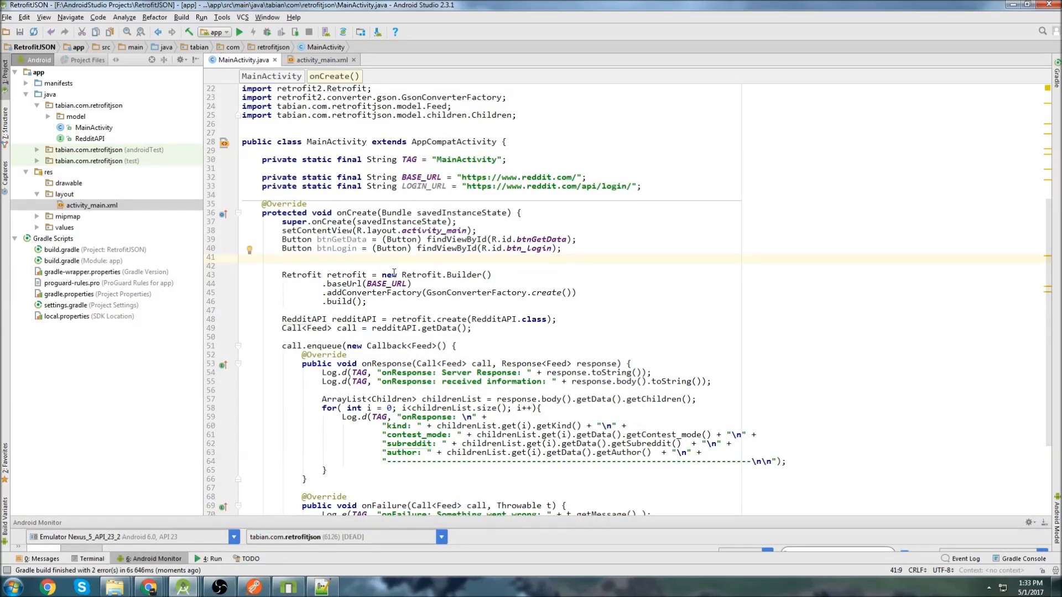
Declare EditText etName and etPass bound to R.id.input_username and R.id.input_password
{"action": "type", "text": "EditText"}
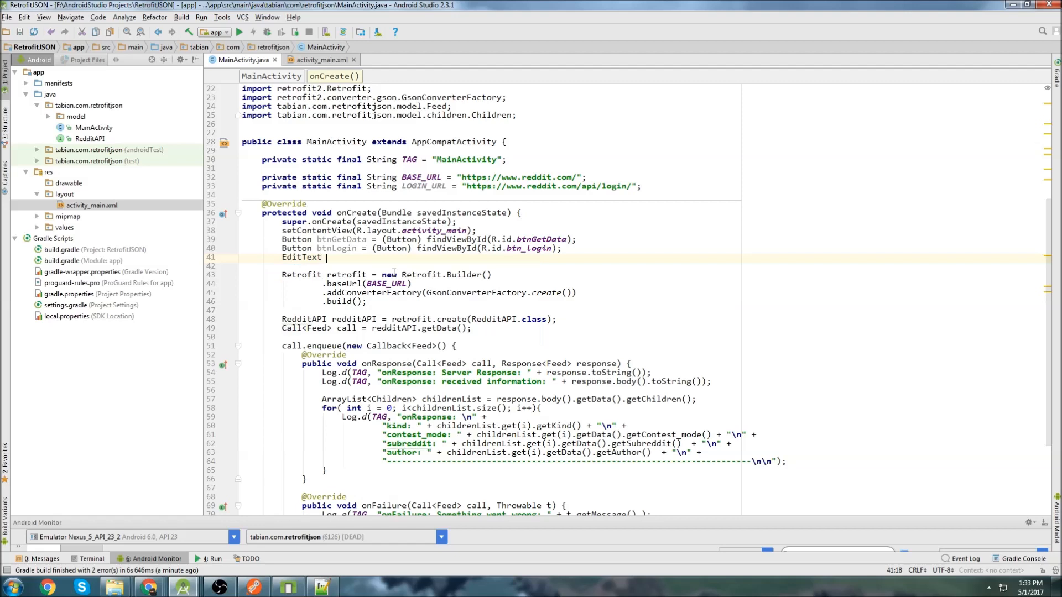
{"action": "type", "text": "etName = ("}
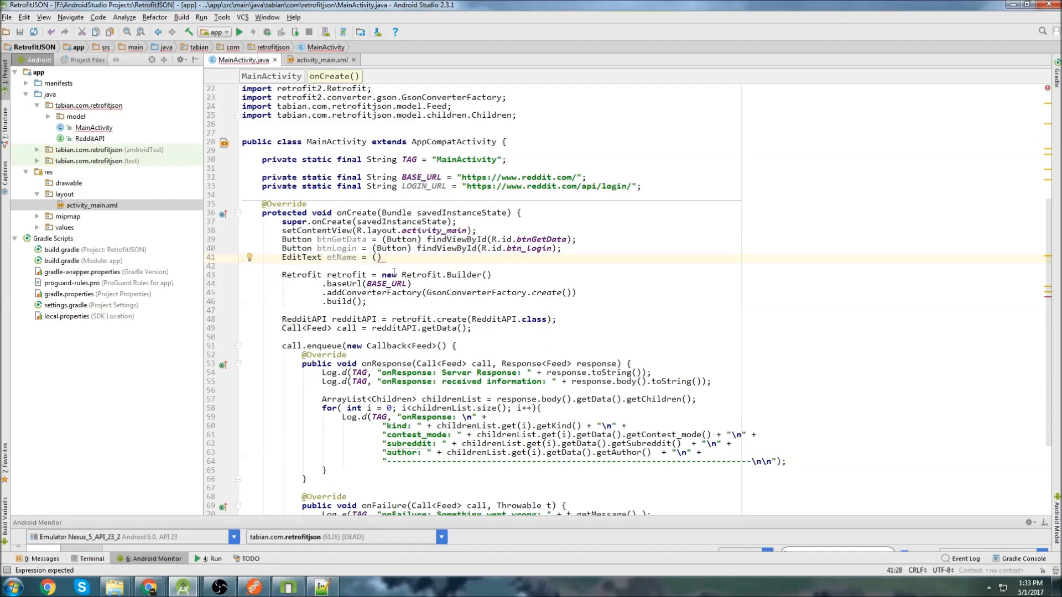
{"action": "type", "text": "(EditText) fin"}
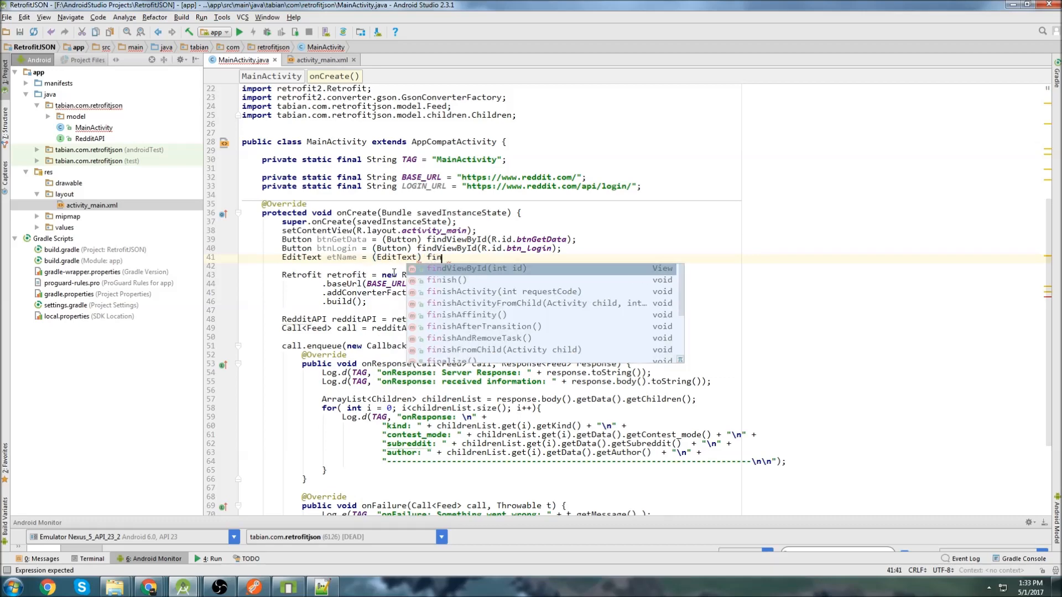
{"action": "type", "text": "dViewById(R.id.input_username);"}
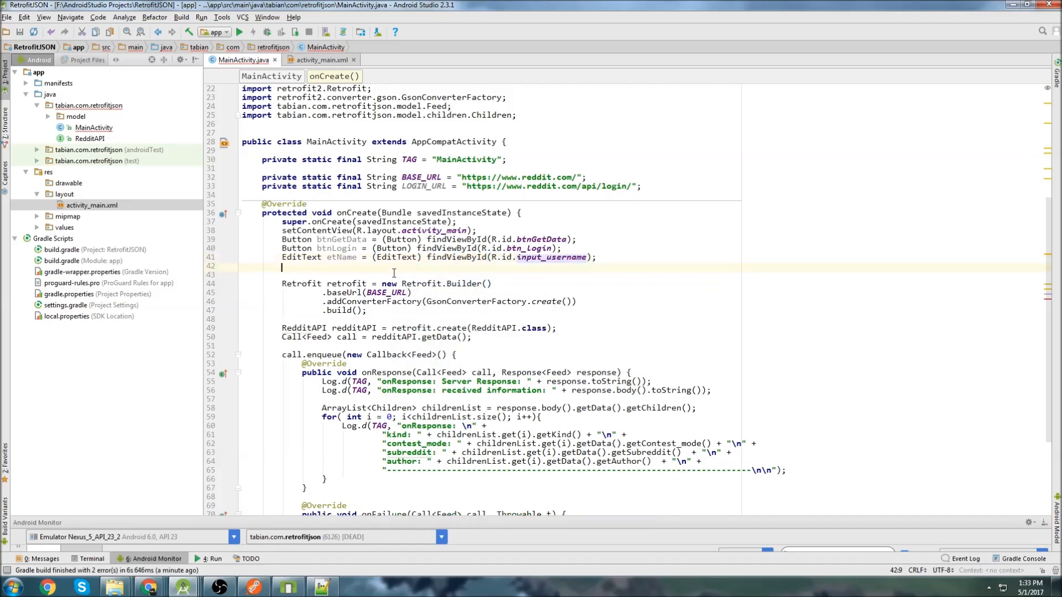
{"action": "type", "text": "EditText etPass = (EditText) findViewById(R."}
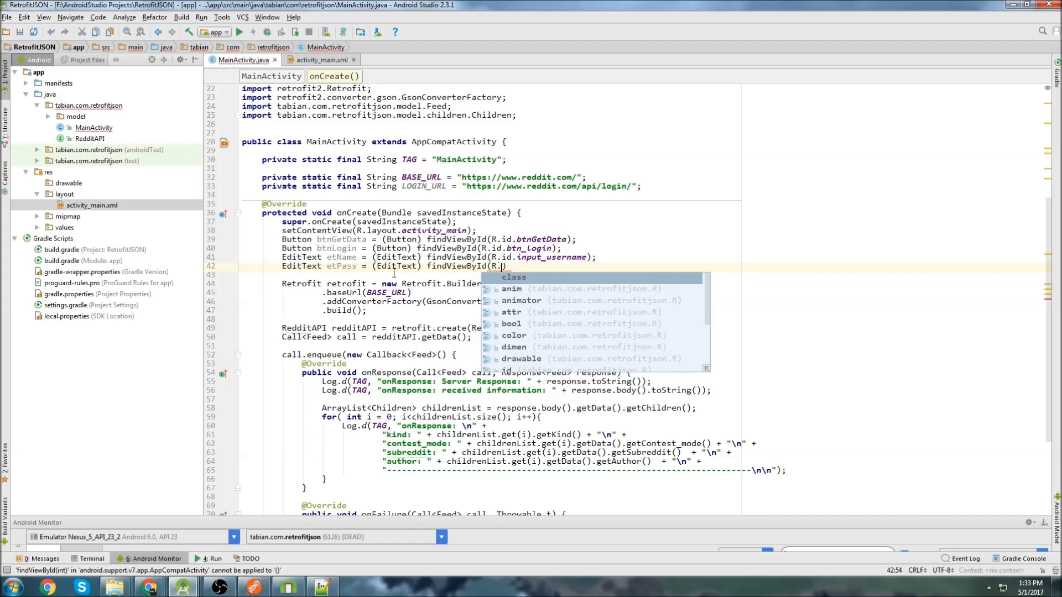
{"action": "type", "text": "input_password"}
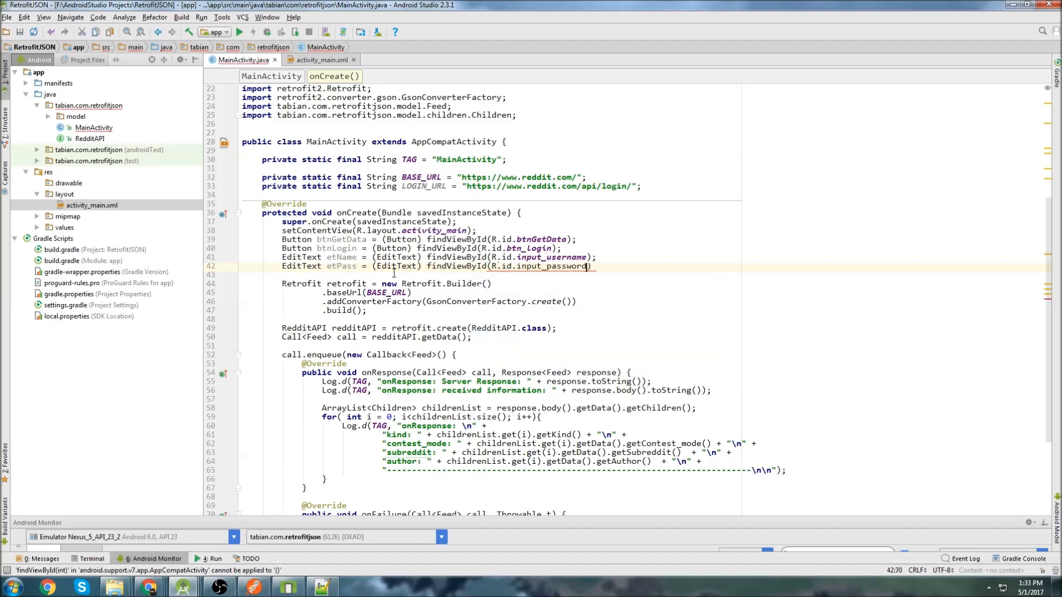
{"action": "key", "text": "enter"}
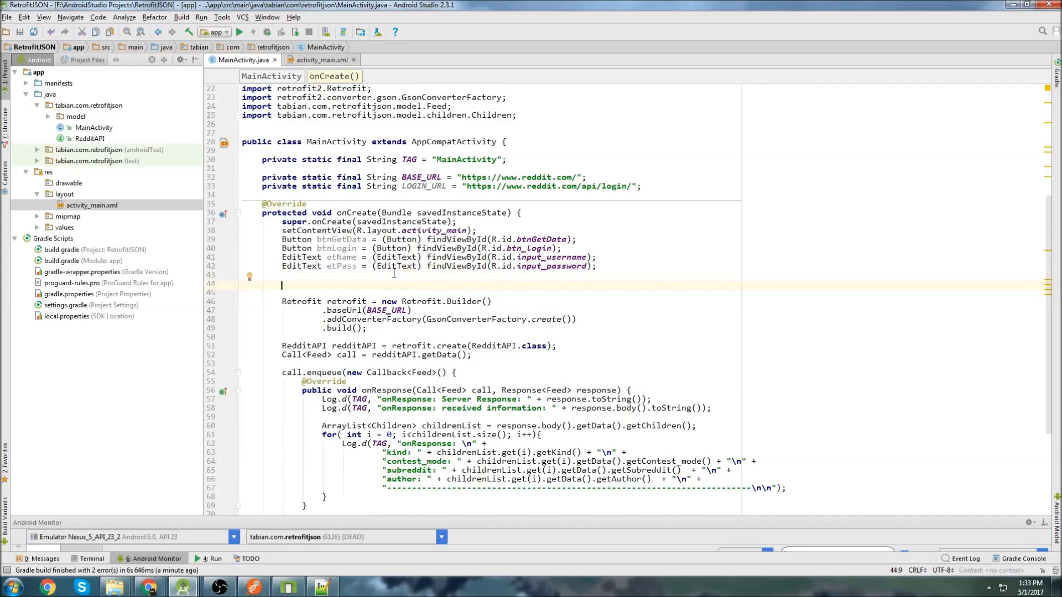
{"action": "scroll", "scroll_direction": "down", "scroll_amount": 3}
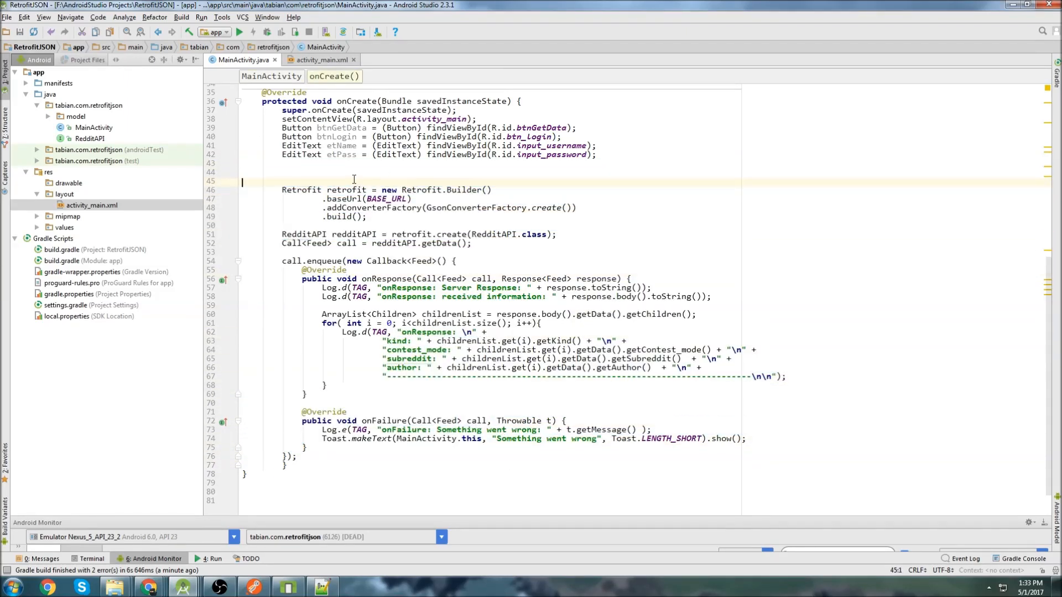
Attach a new View.OnClickListener to btnLogin using autocomplete
{"action": "type", "text": "btng"}
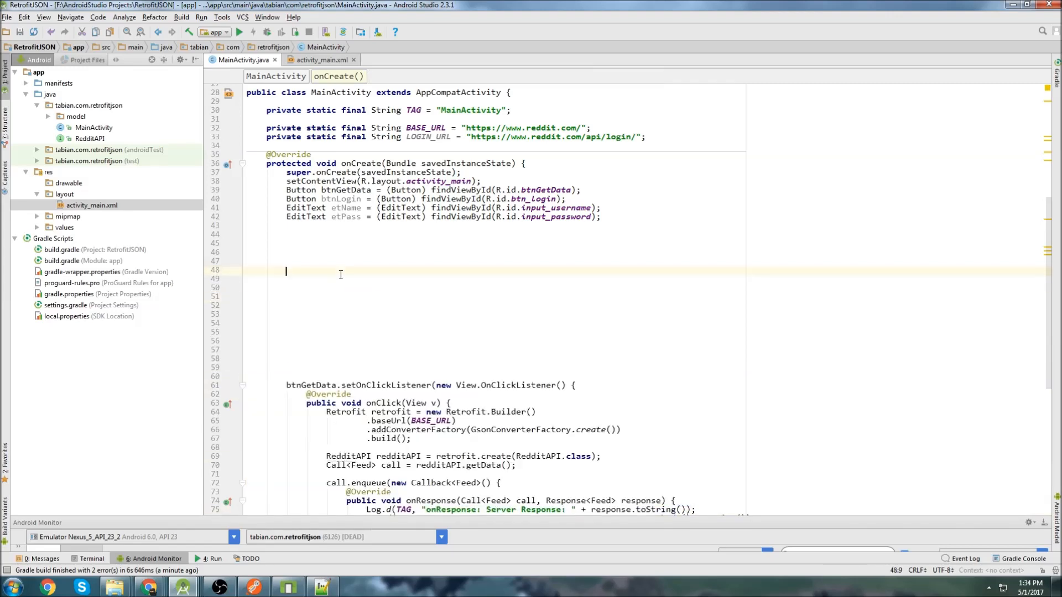
{"action": "type", "text": "btnLogin.setOnClickListener(new O);"}
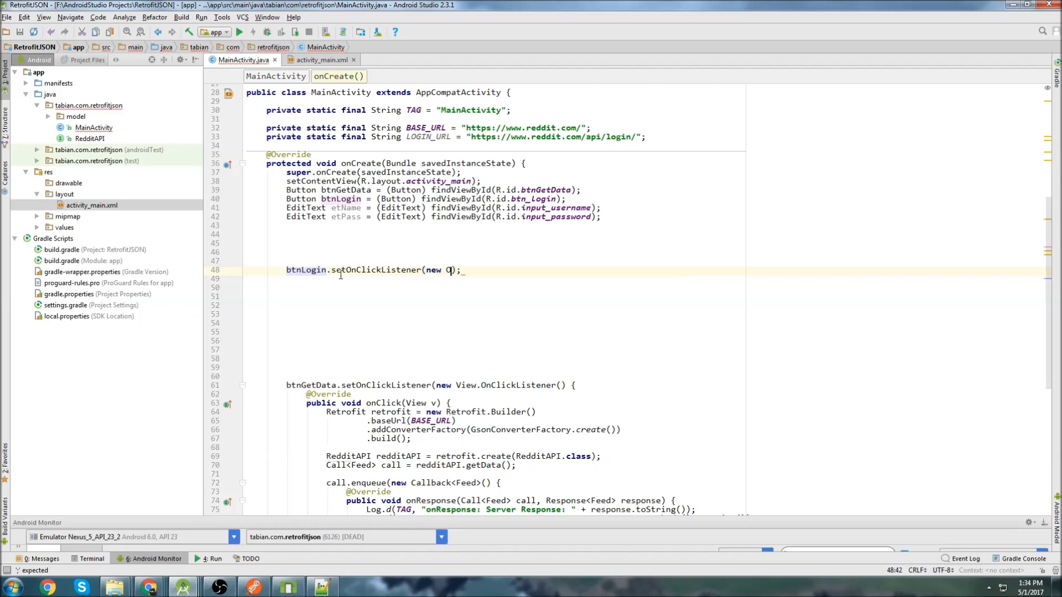
{"action": "key", "text": "Enter"}
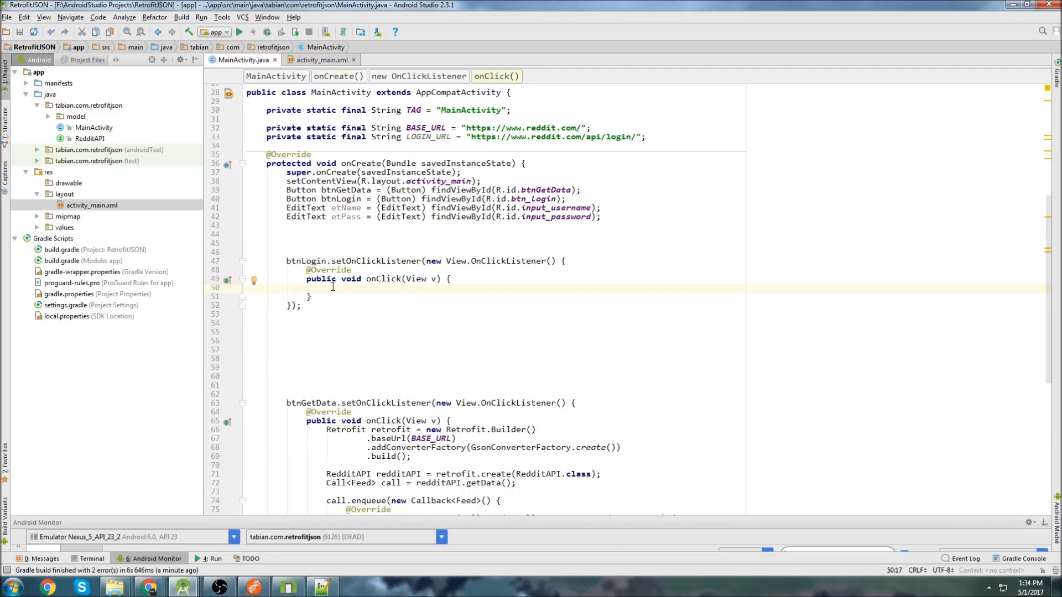
In onClick, set String uName and pass from etName and etPass getText().toString()
{"action": "type", "text": "String"}
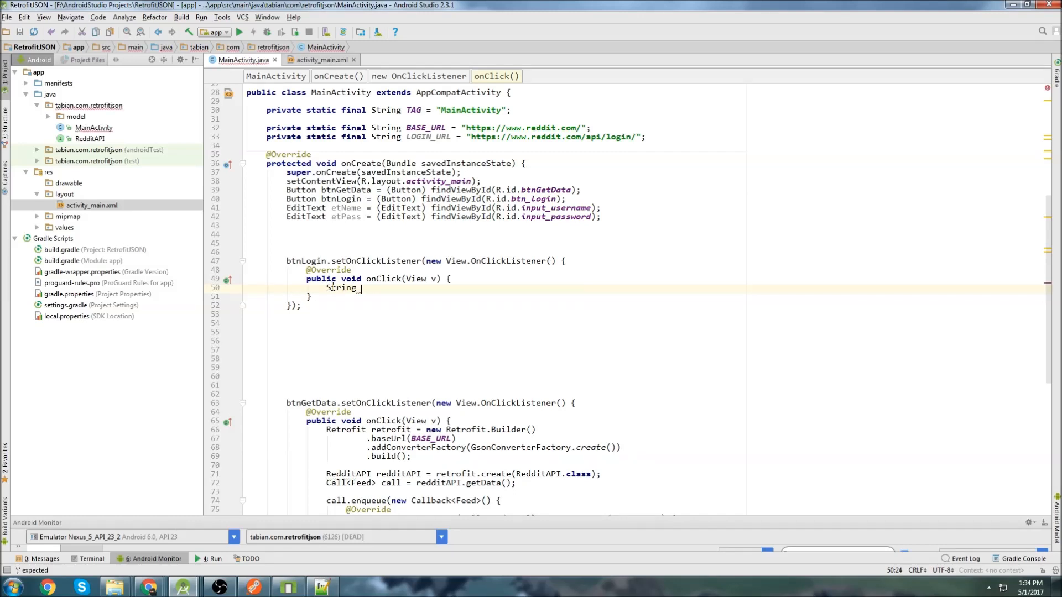
{"action": "type", "text": "u"}
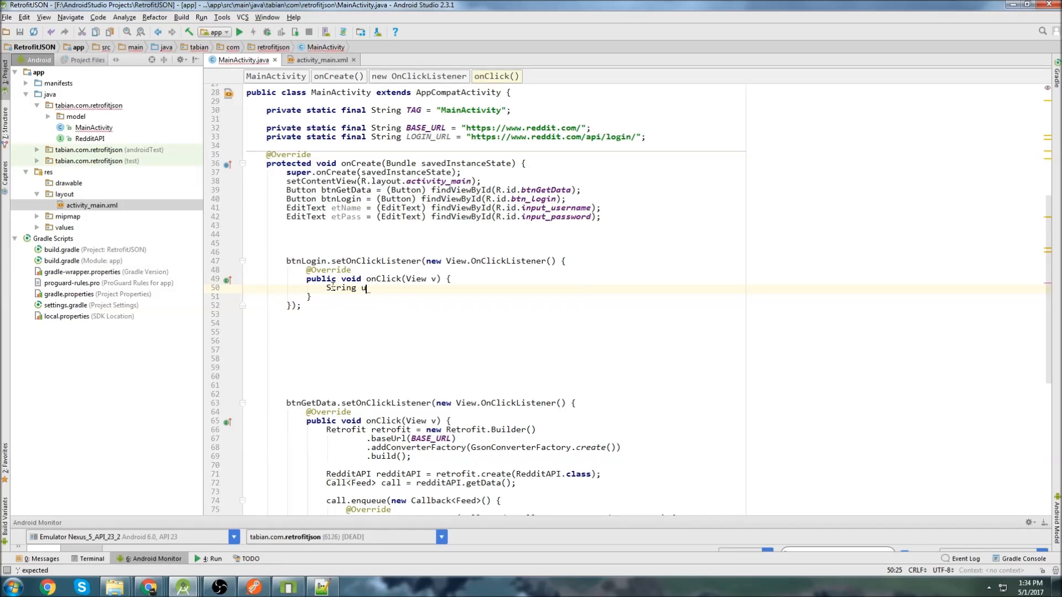
{"action": "type", "text": "Name ="}
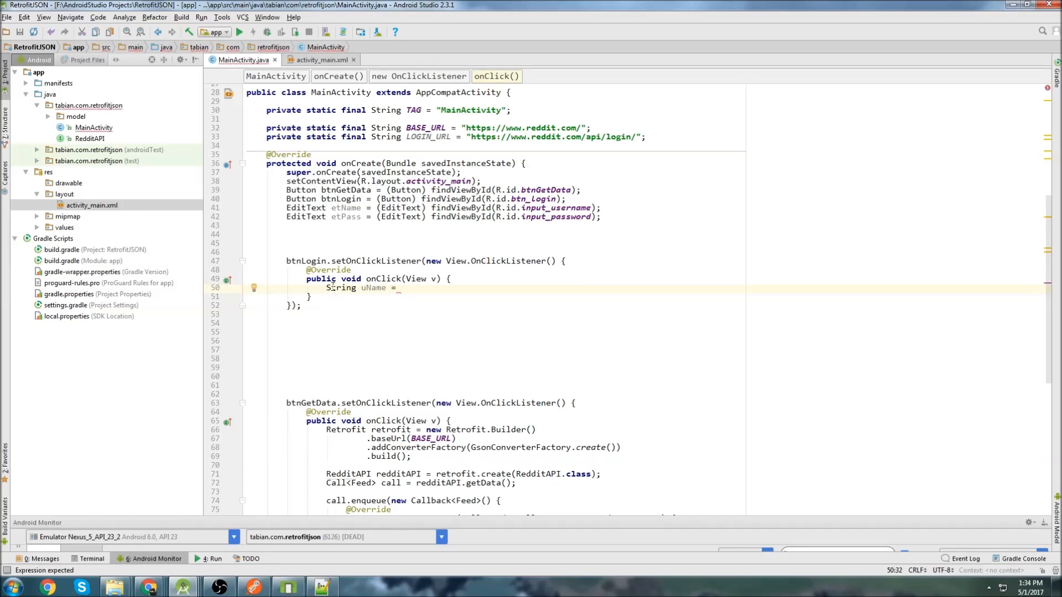
{"action": "type", "text": "etName.getText().toString();"}
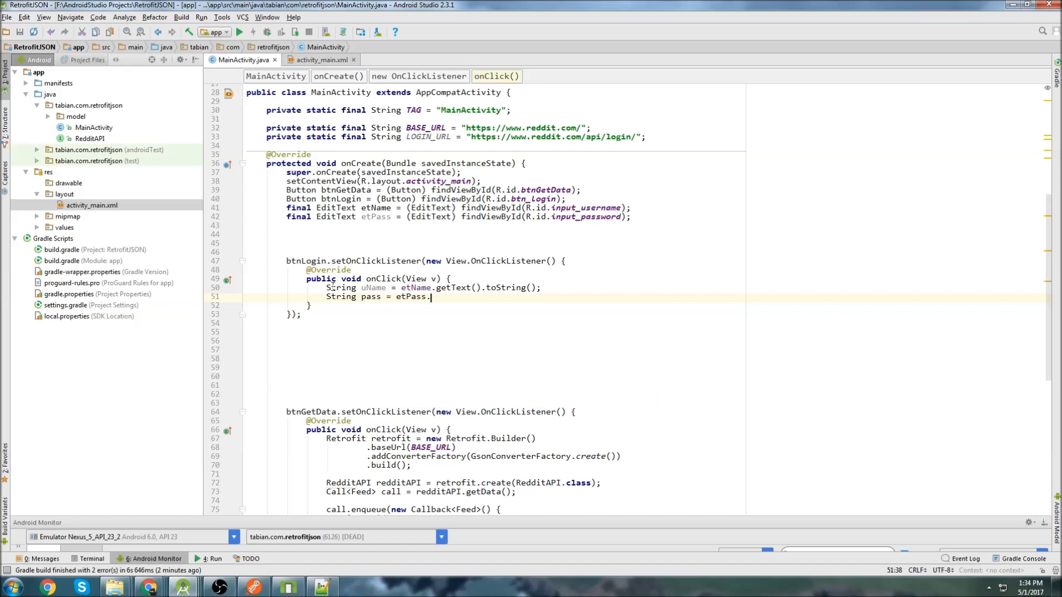
{"action": "type", "text": "getText().toString();"}
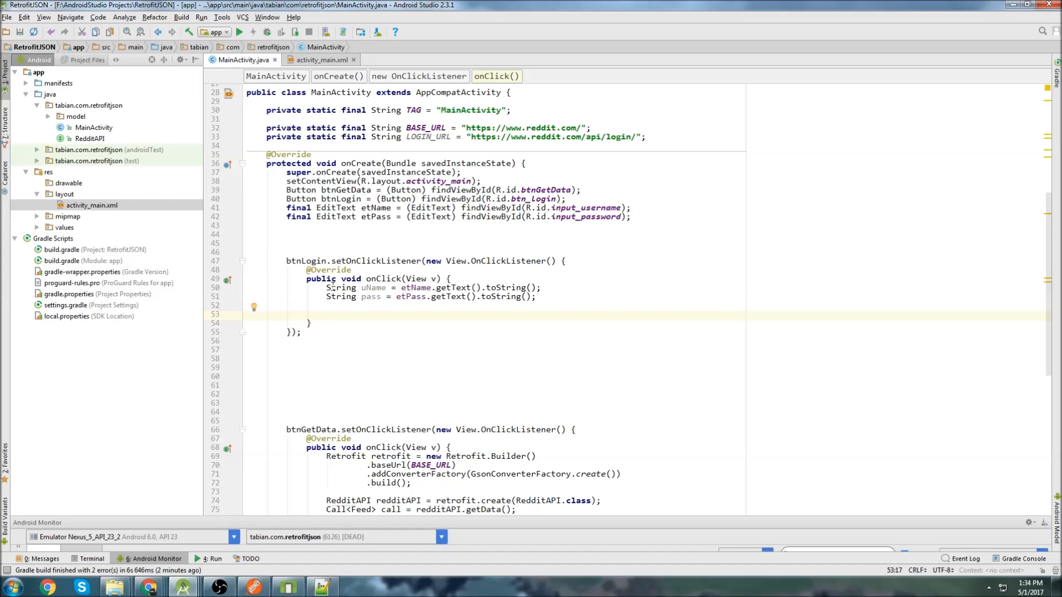
{"action": "type", "text": "Retc"}
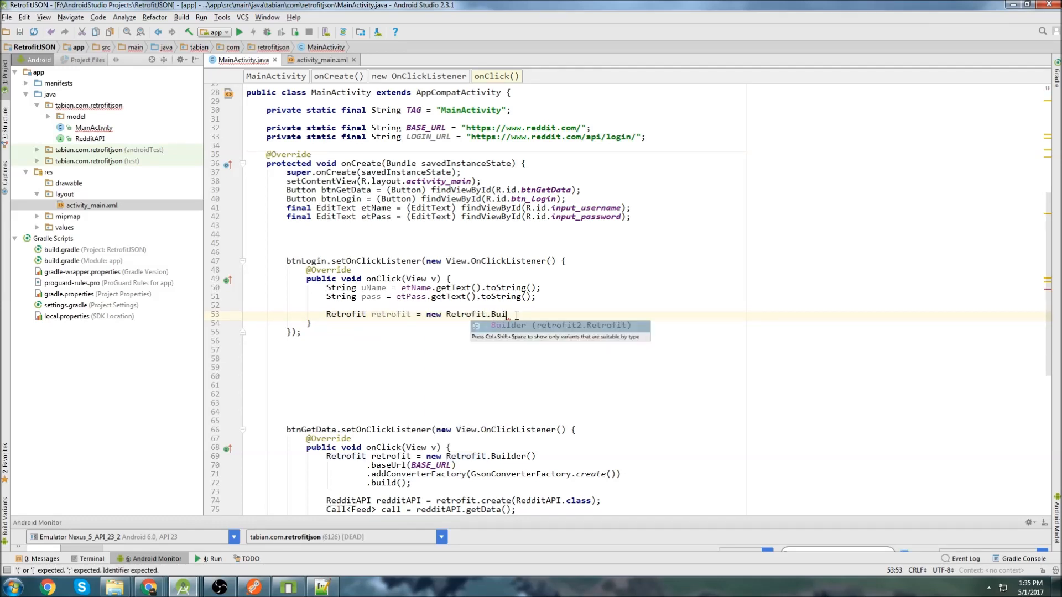
Give the Retrofit builder the LOGIN_URL base URL and finish it with build()
{"action": "key", "text": "Enter"}
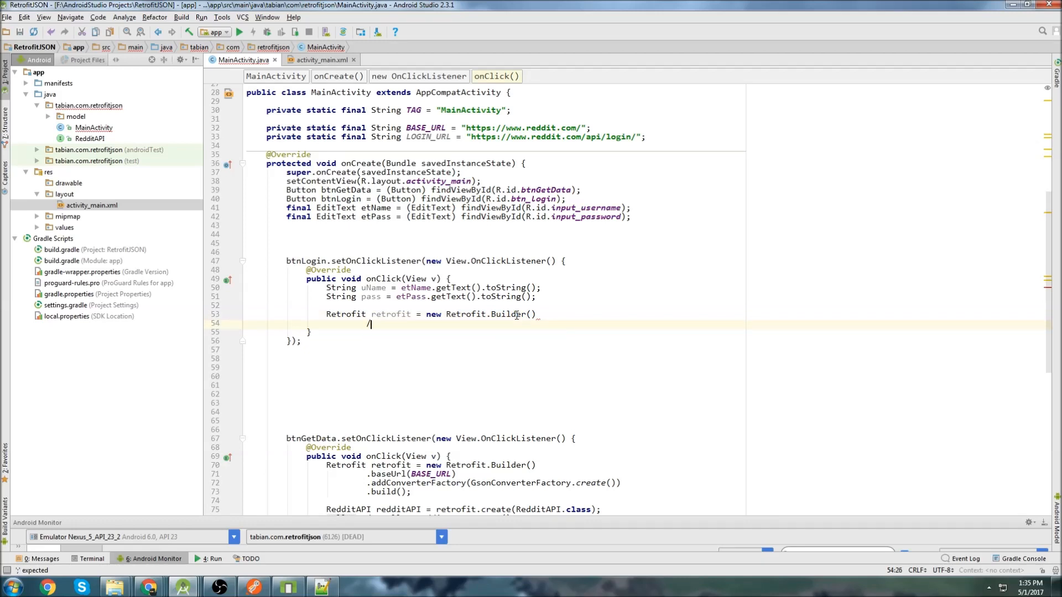
{"action": "type", "text": ".baseUrl()"}
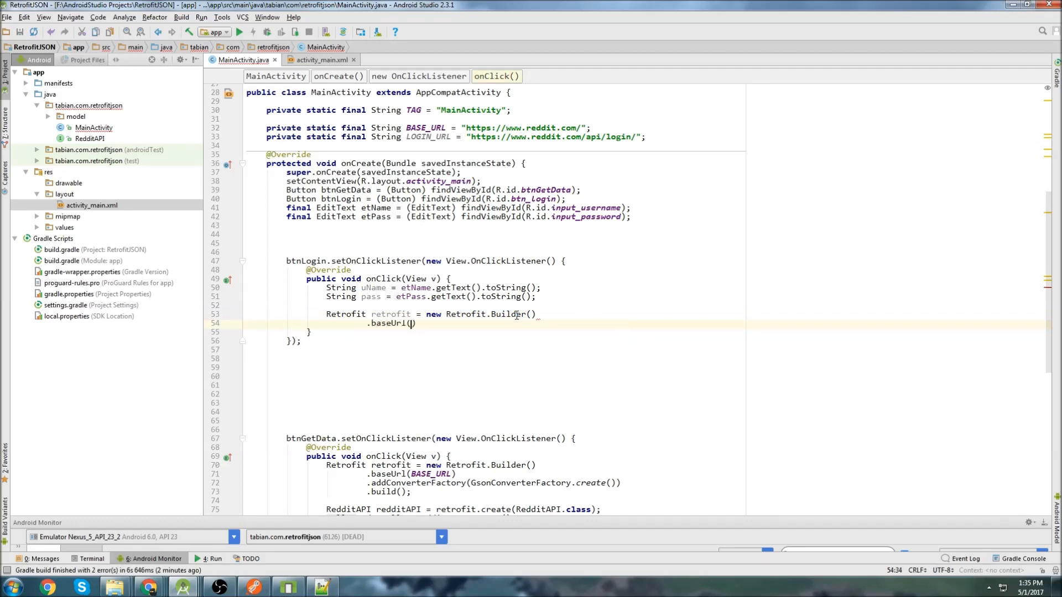
{"action": "type", "text": "LOGIN_URL"}
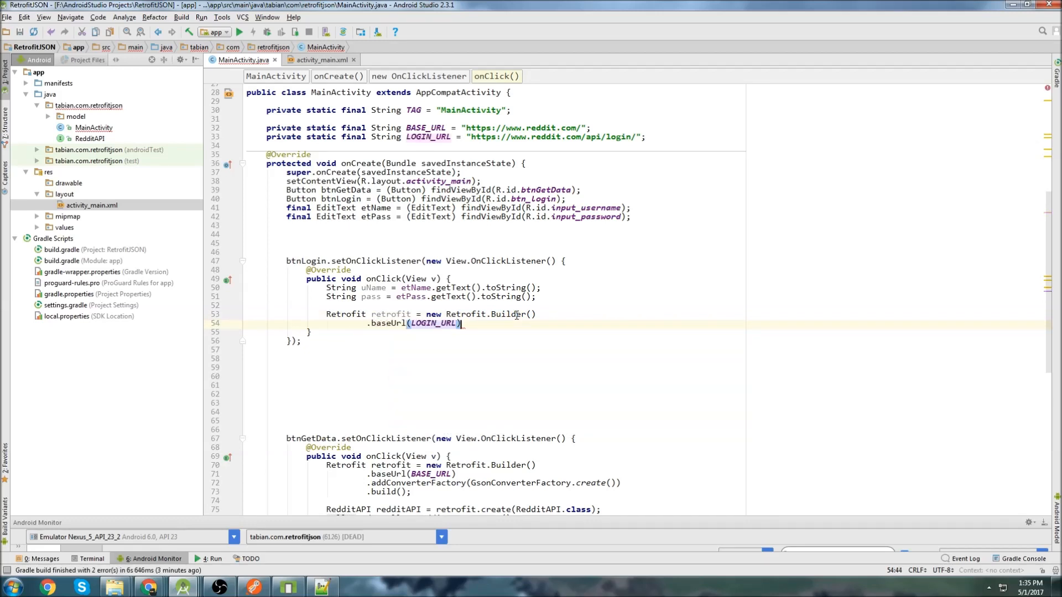
{"action": "type", "text": ".create())"}
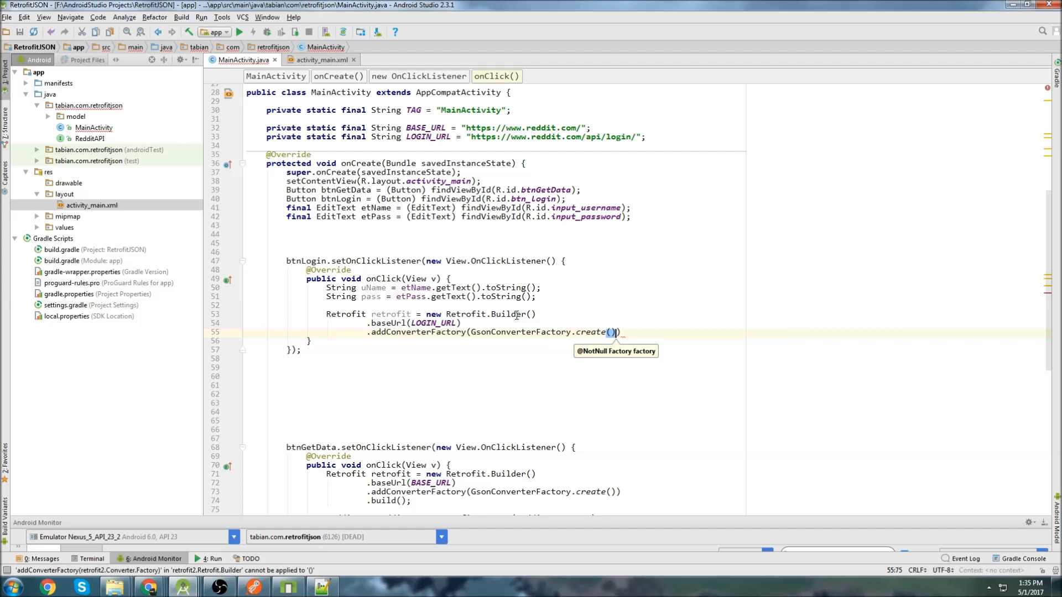
{"action": "type", "text": ".b"}
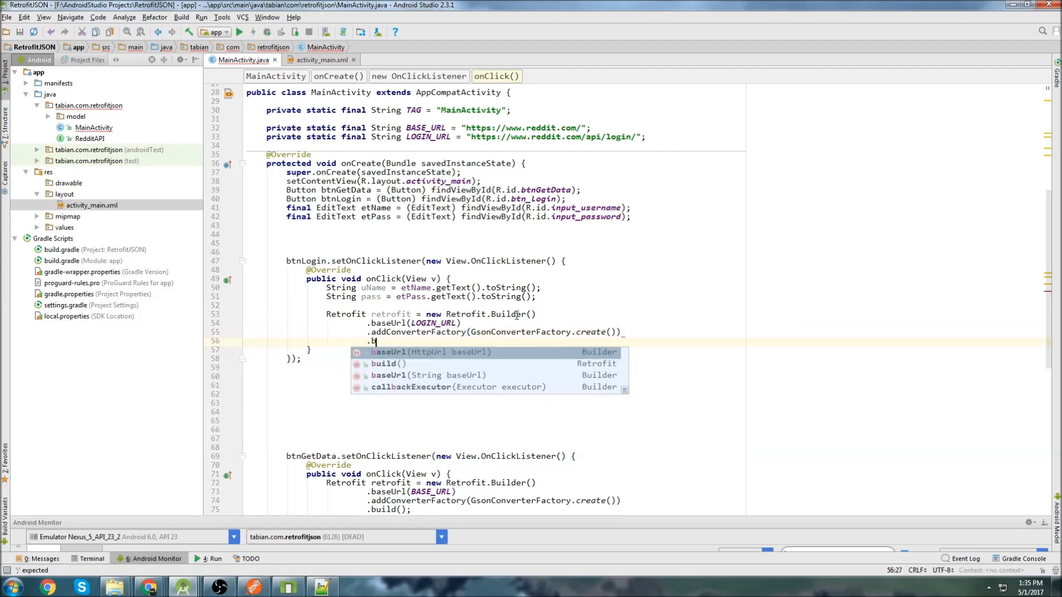
{"action": "type", "text": "u"}
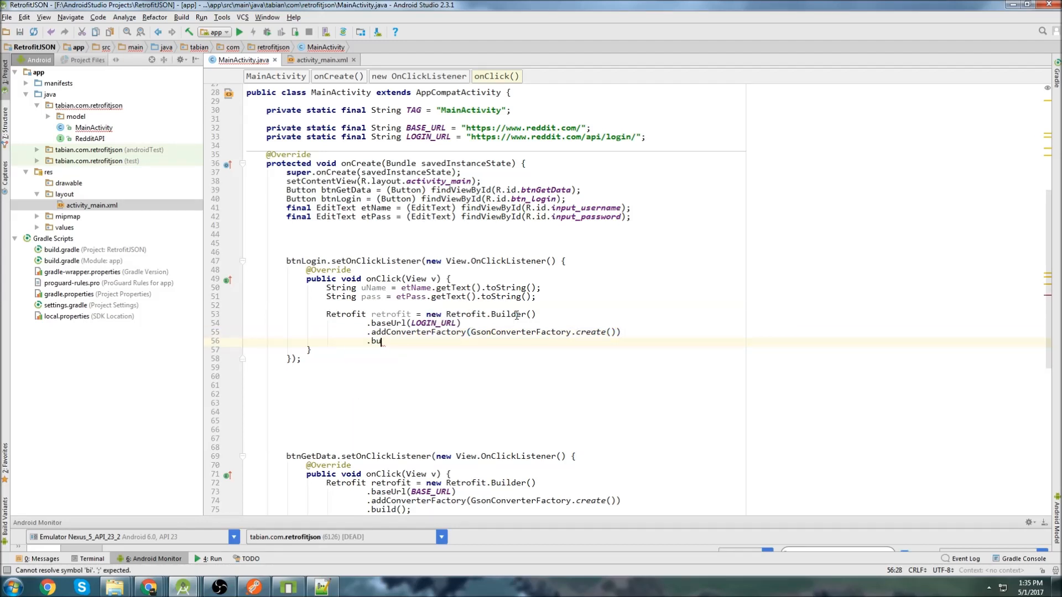
{"action": "type", "text": "ild();"}
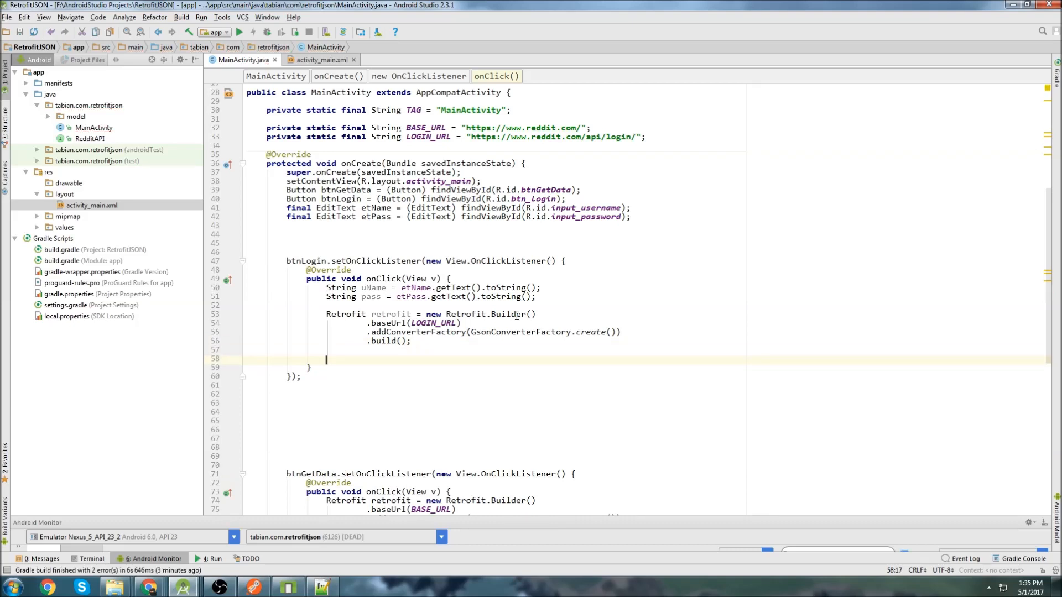
Create redditAPI via retrofit.create(RedditAPI.class) and begin a Call<ResponseBody> call from it
{"action": "type", "text": "RedditAPI"}
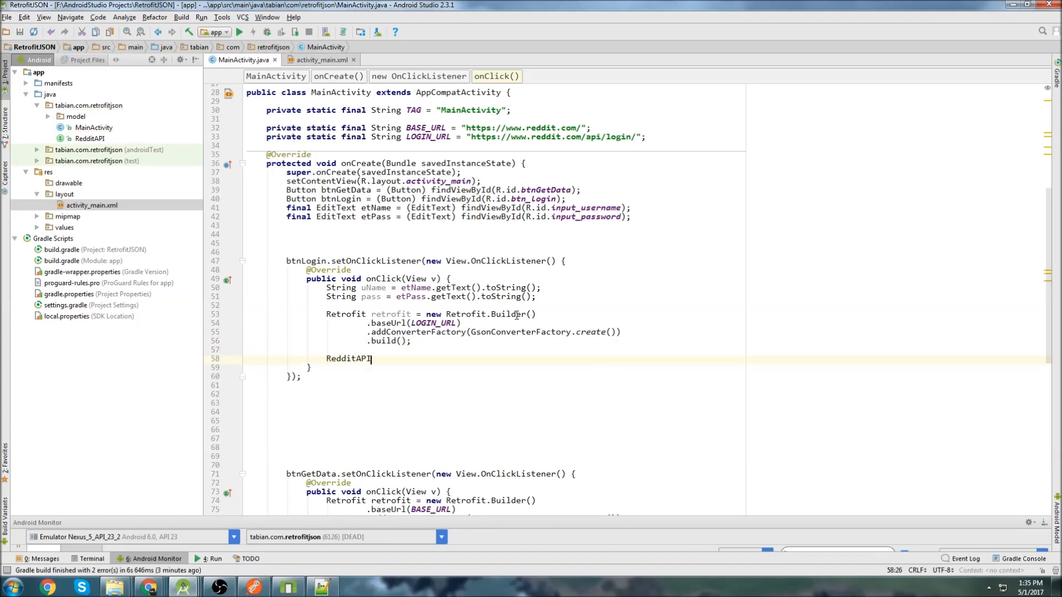
{"action": "type", "text": "redditAPI ="}
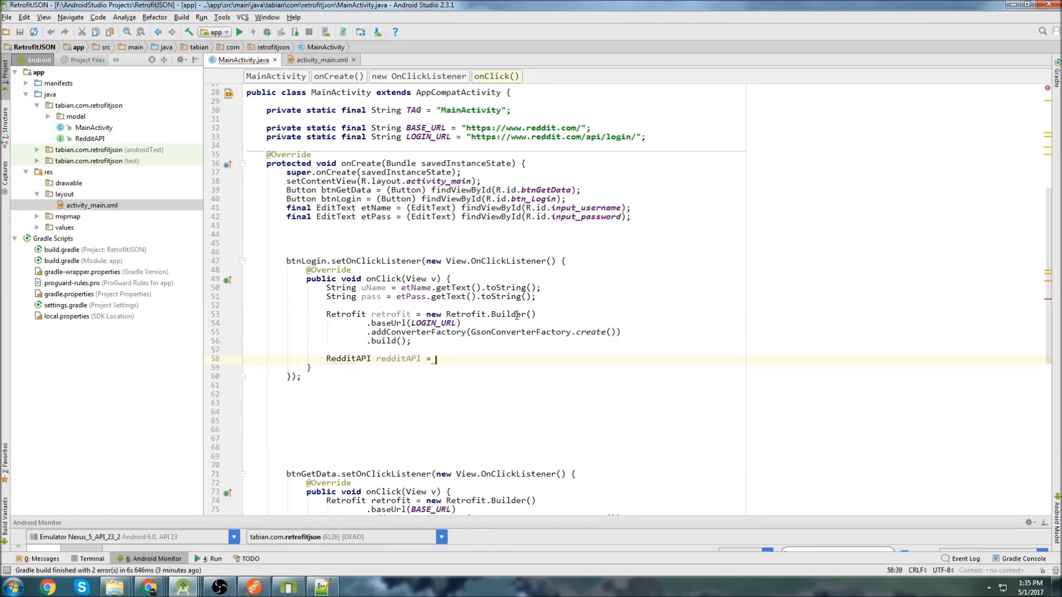
{"action": "type", "text": "retrofit.create("}
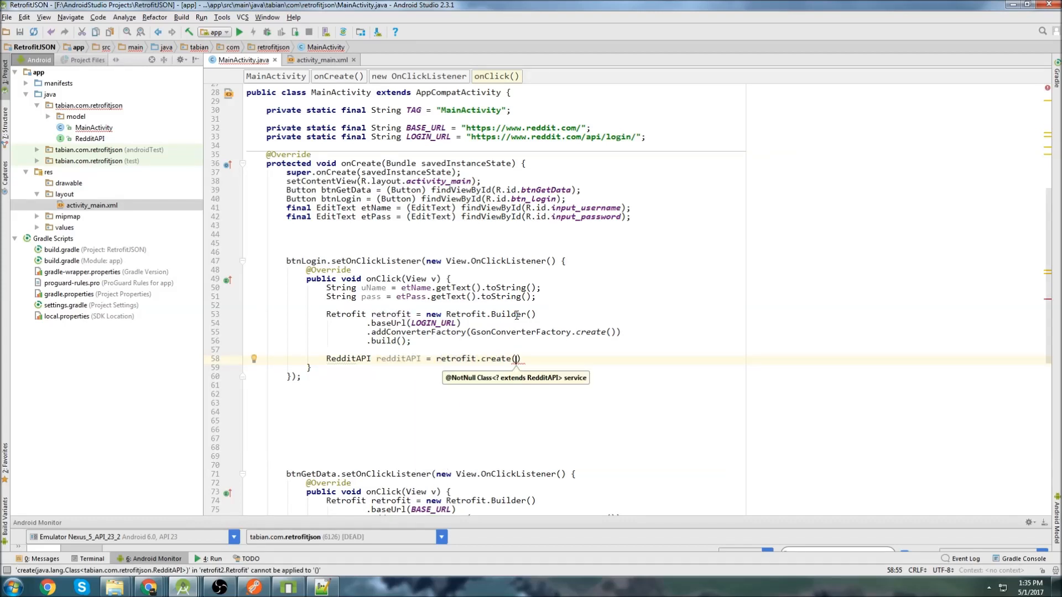
{"action": "type", "text": "r"}
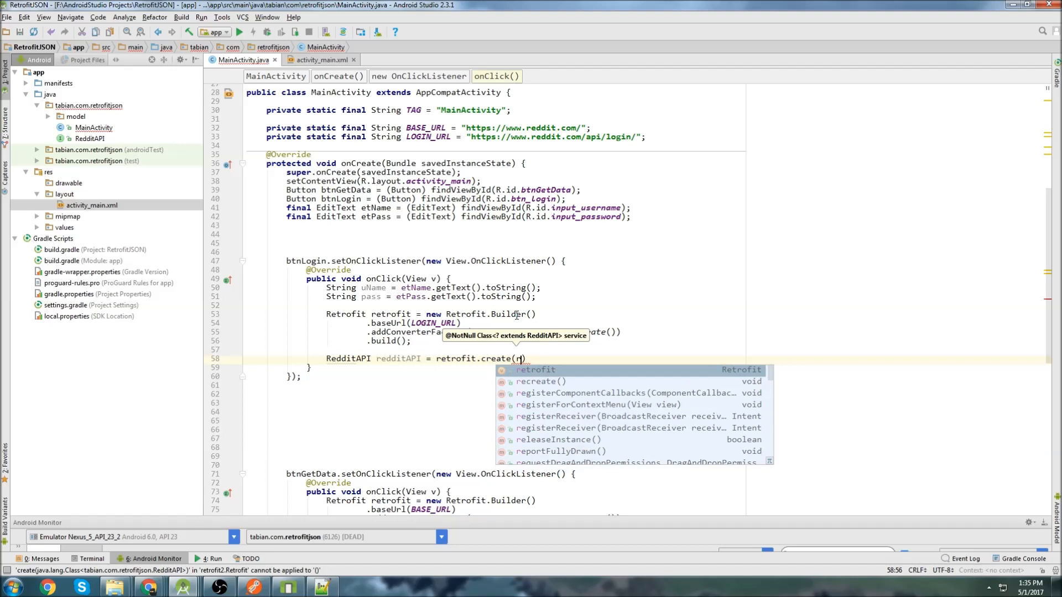
{"action": "type", "text": "RedditAPI.class"}
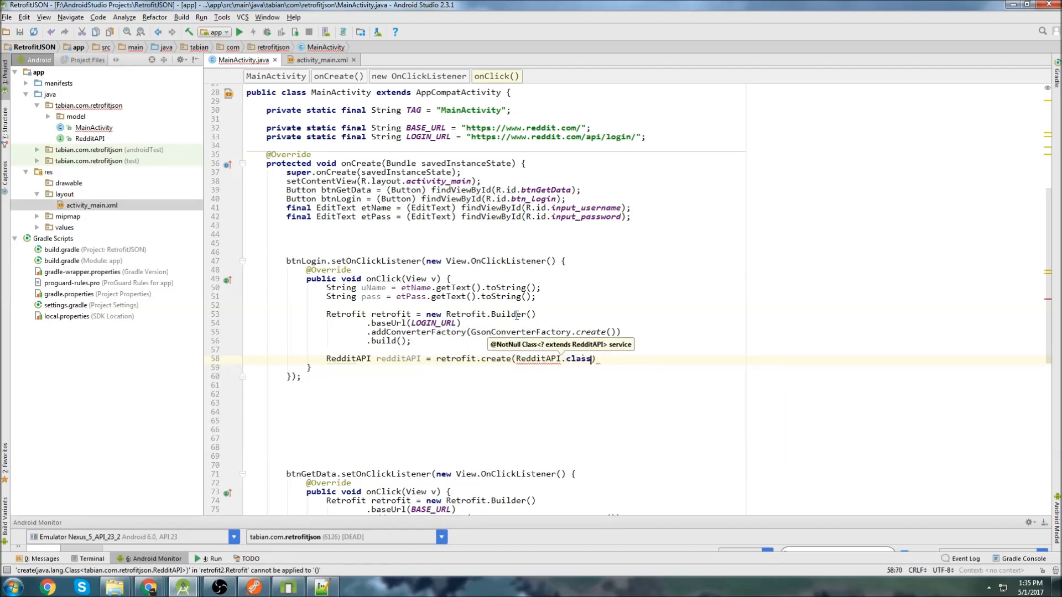
{"action": "type", "text": "Call< >"}
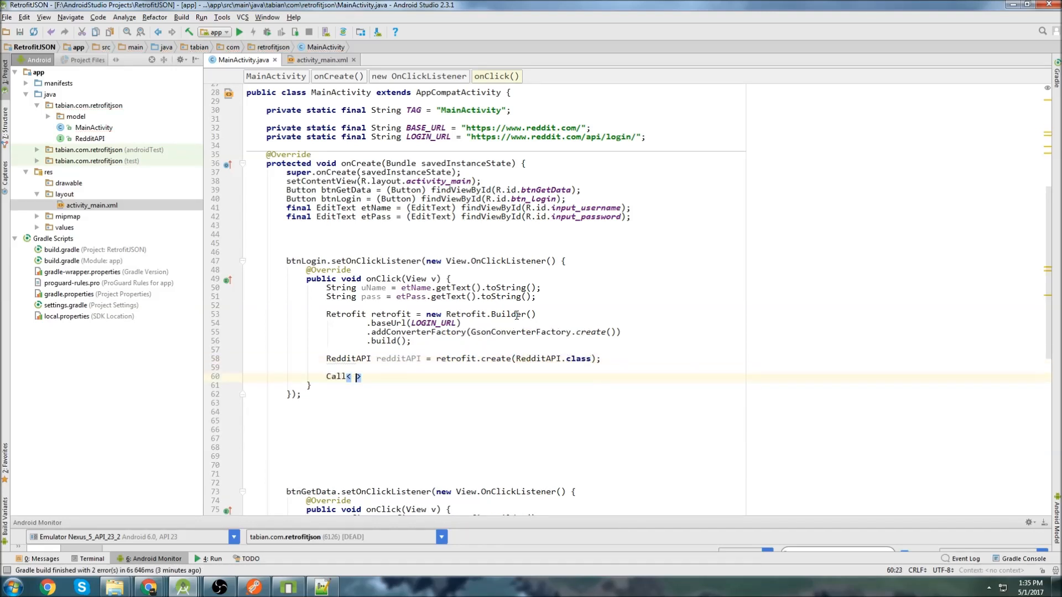
{"action": "type", "text": "ResponseBody>"}
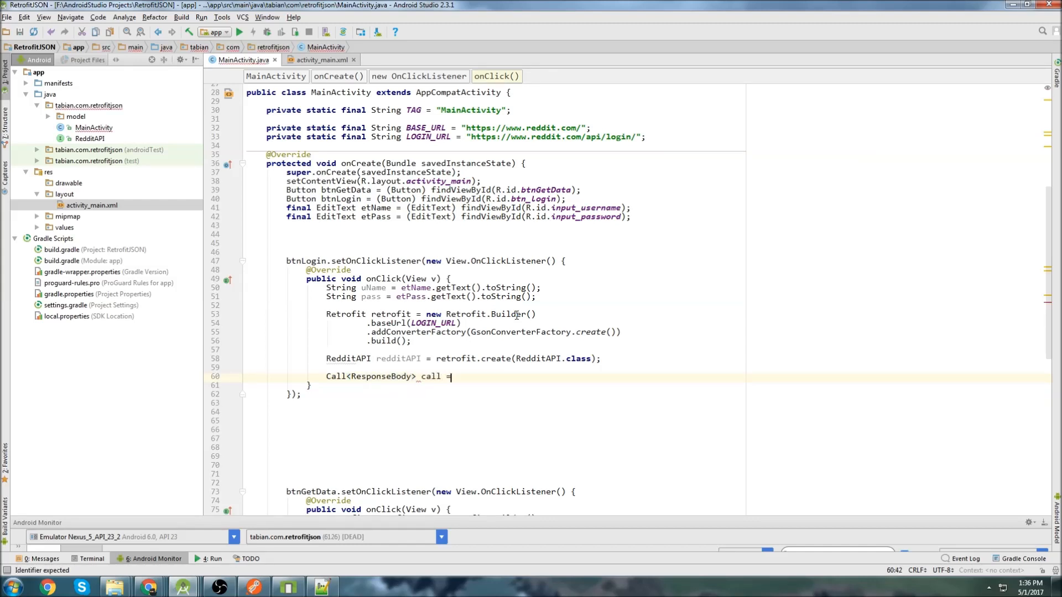
{"action": "type", "text": "redditAPI."}
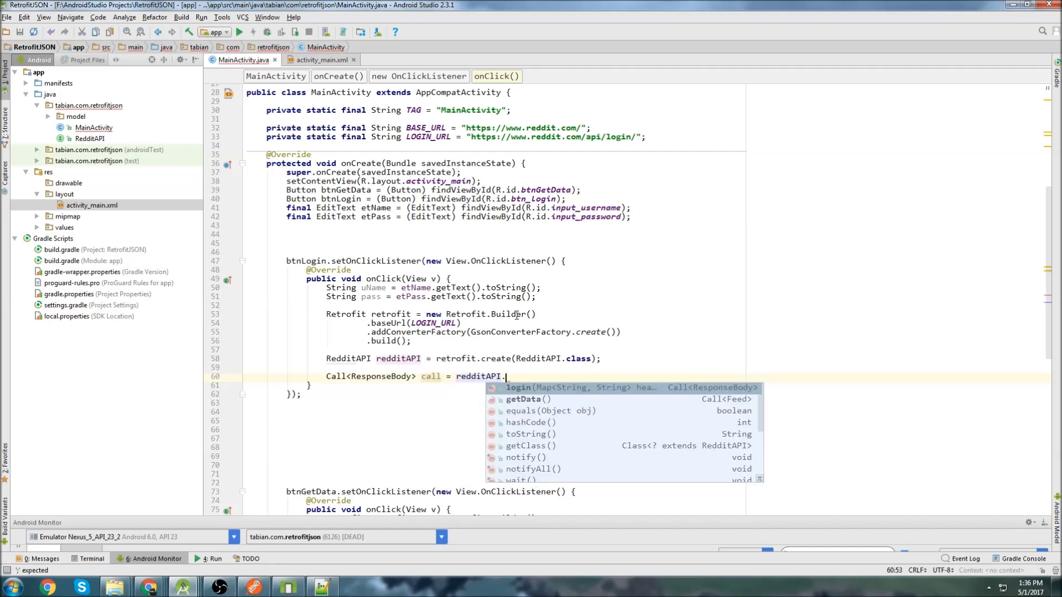
{"action": "left_click", "coordinate": [519, 388]}
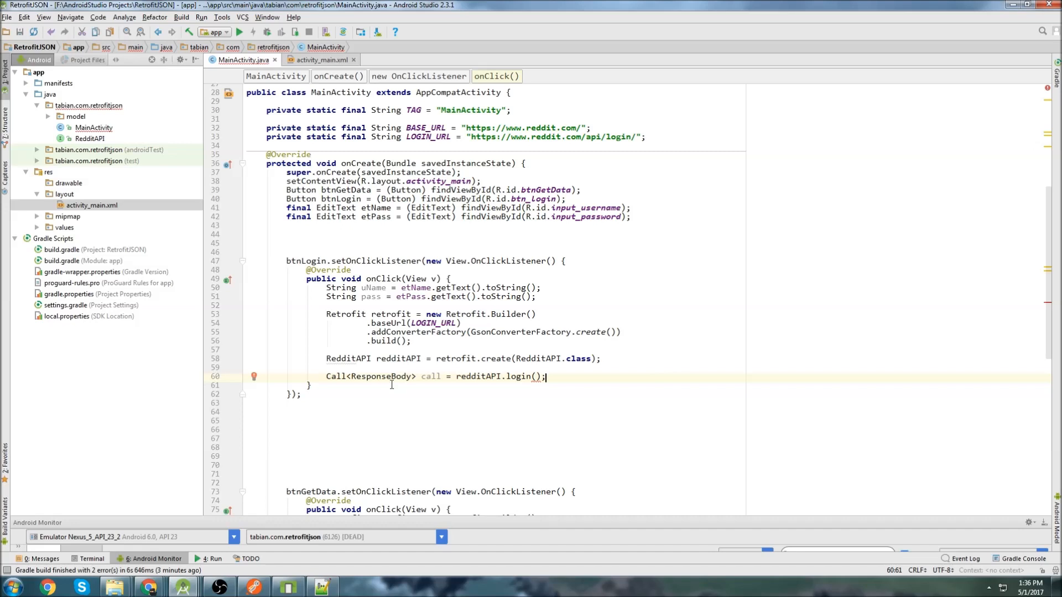
Use redditAPI.login() for the call and inspect the parameters login() requires
{"action": "double_click", "coordinate": [381, 377]}
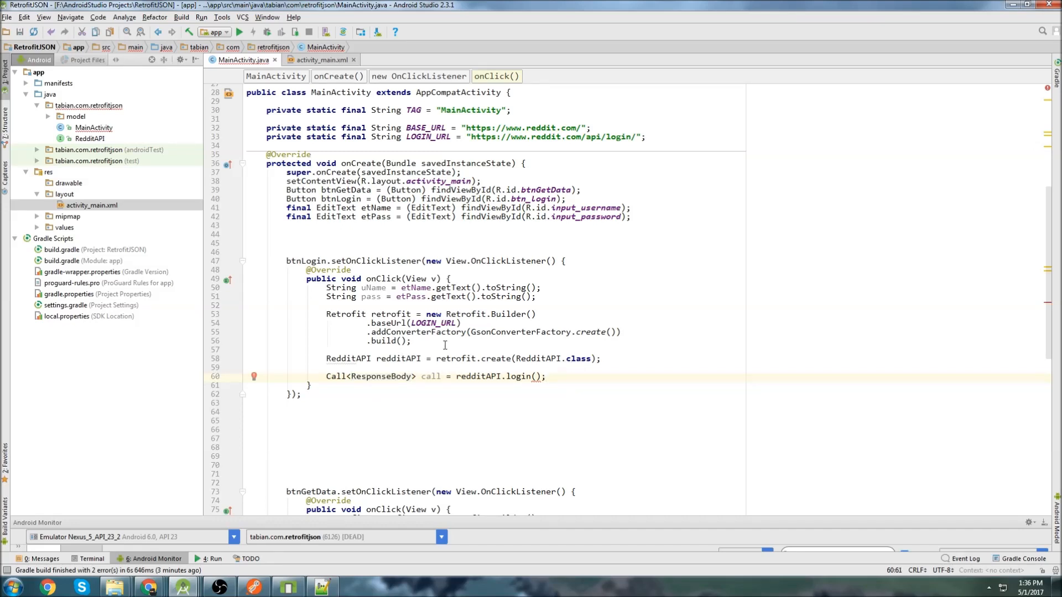
{"action": "mouse_move", "coordinate": [388, 447]}
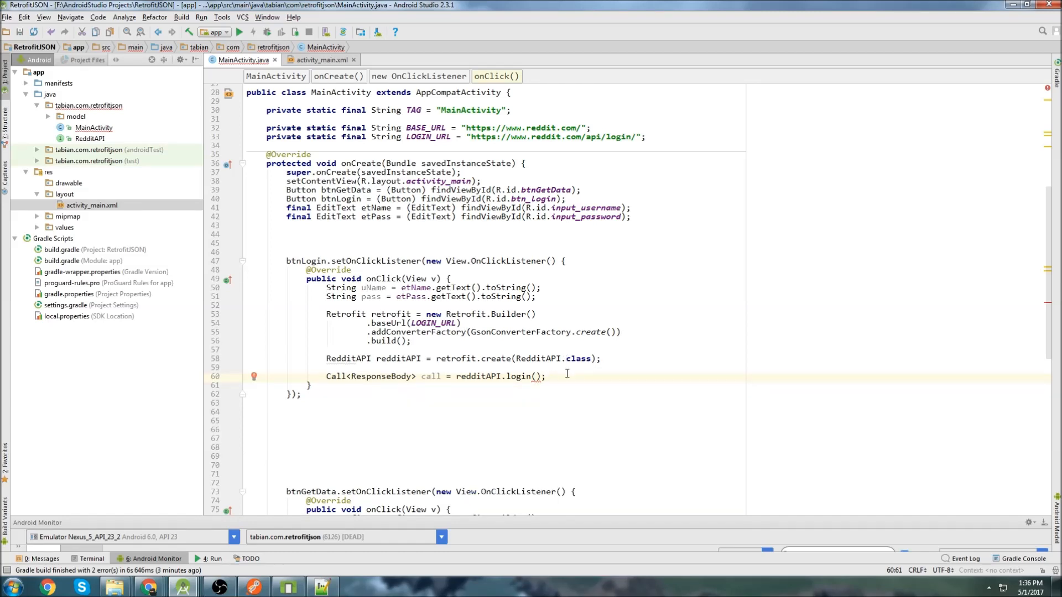
{"action": "mouse_move", "coordinate": [561, 385]}
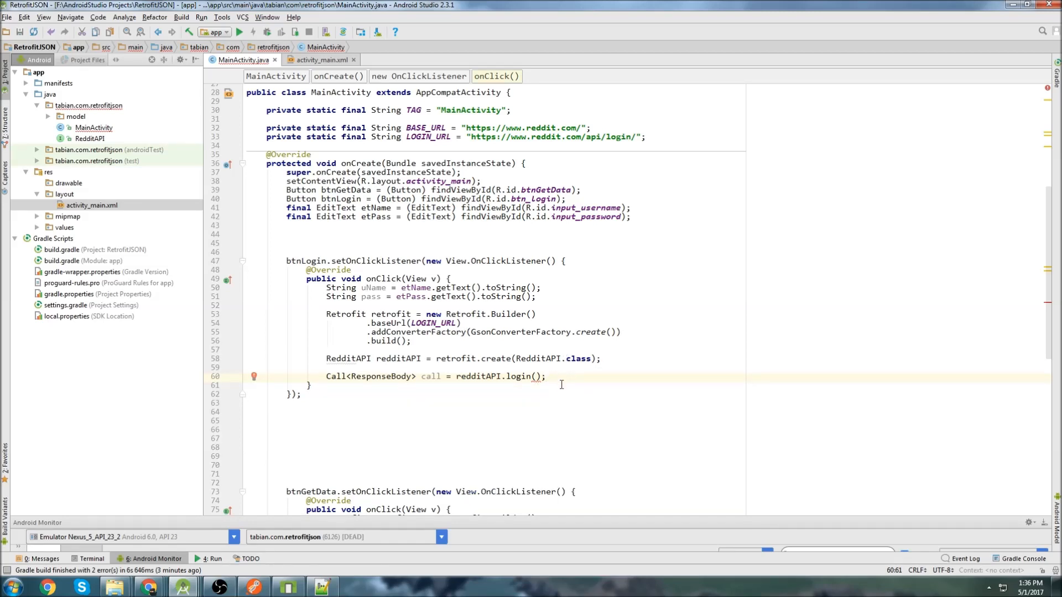
{"action": "double_click", "coordinate": [381, 377]}
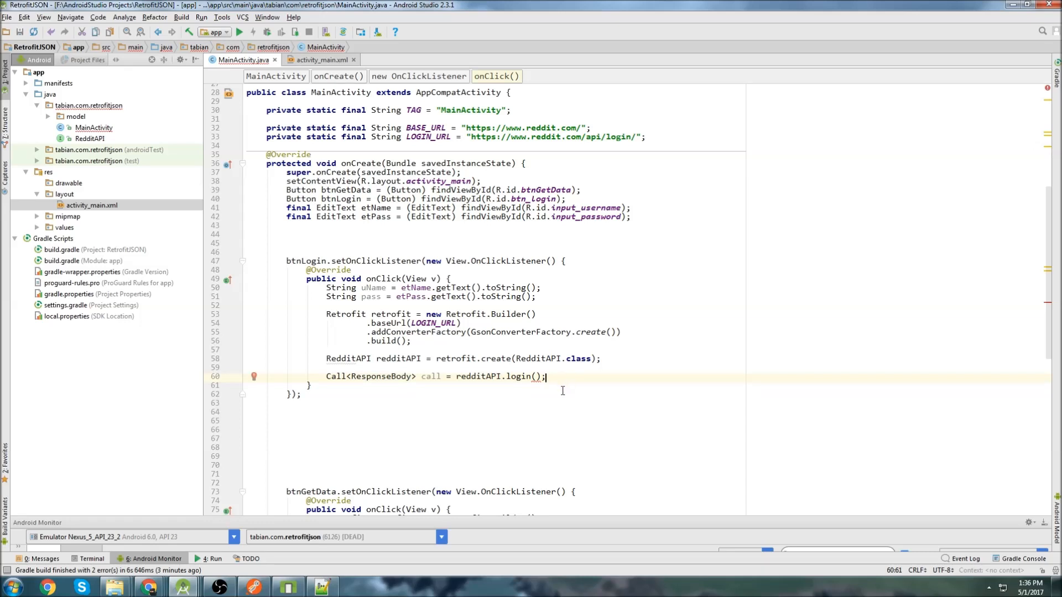
{"action": "double_click", "coordinate": [381, 377]}
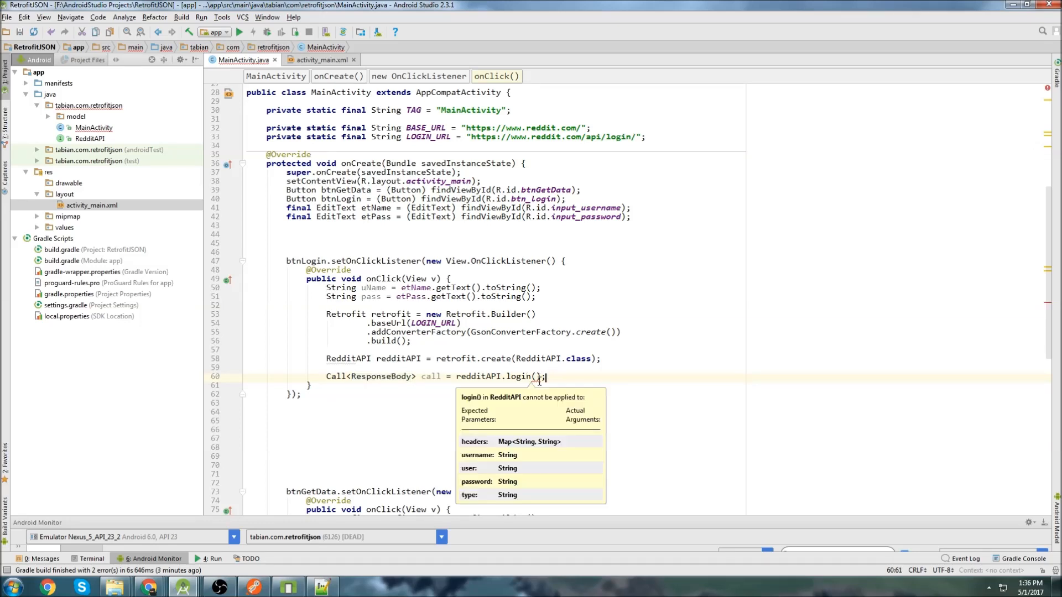
{"action": "mouse_move", "coordinate": [521, 377]}
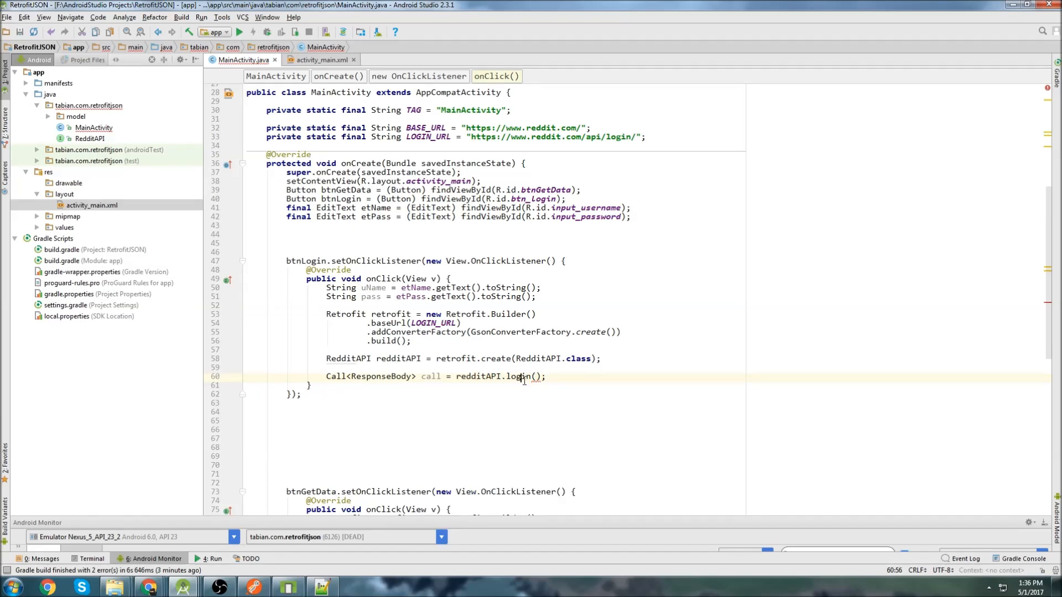
{"action": "double_click", "coordinate": [518, 377]}
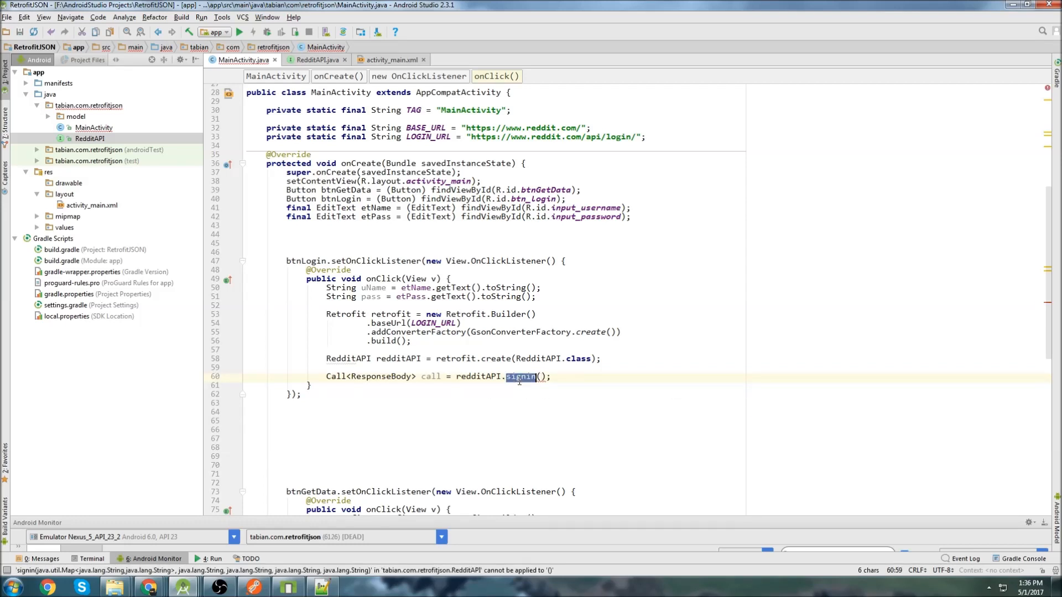
{"action": "type", "text": "login"}
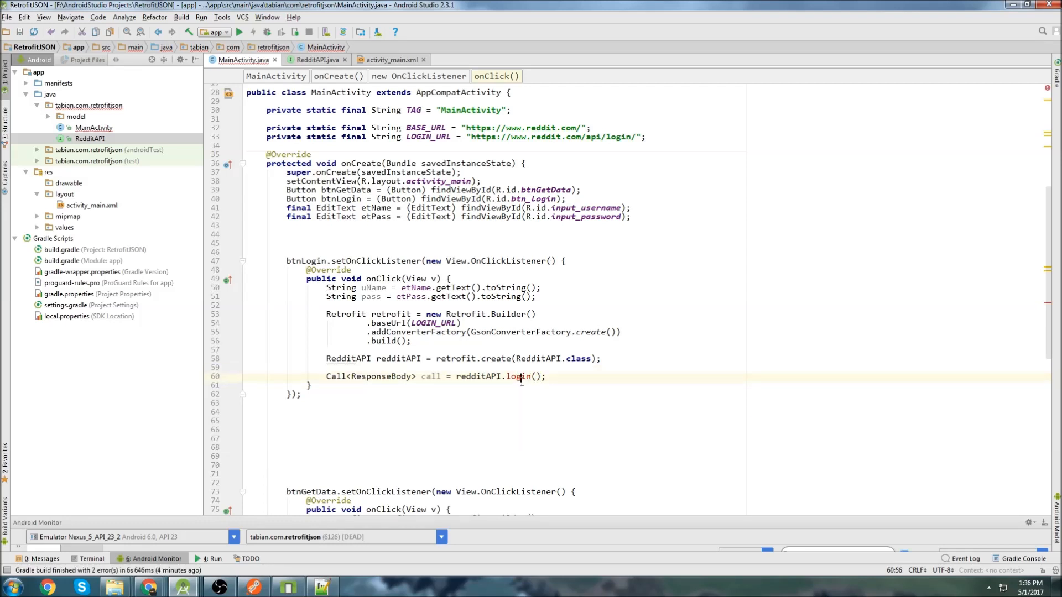
{"action": "left_click", "coordinate": [317, 60]}
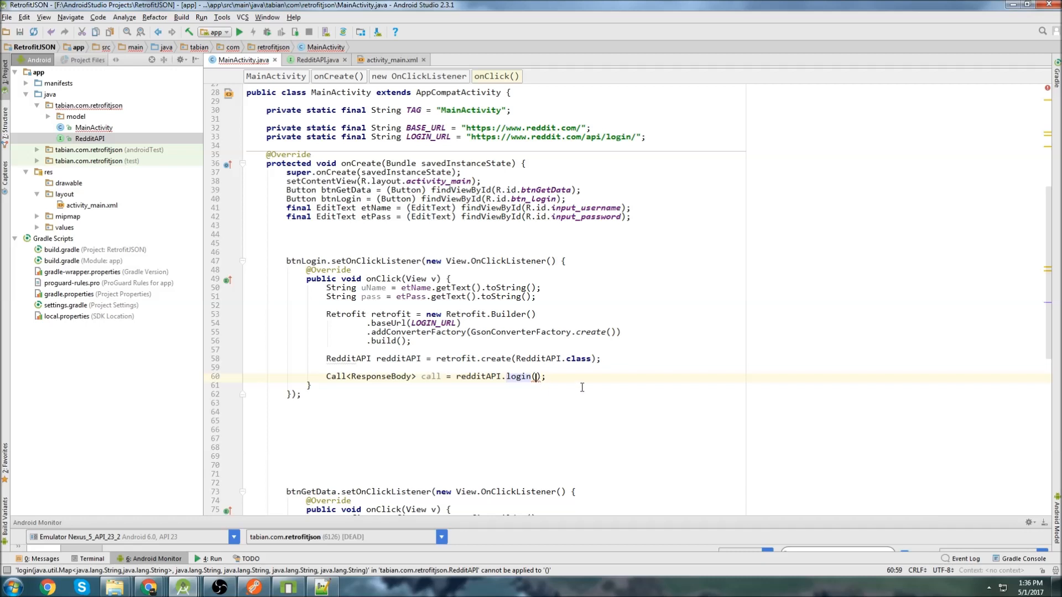
{"action": "mouse_move", "coordinate": [518, 376]}
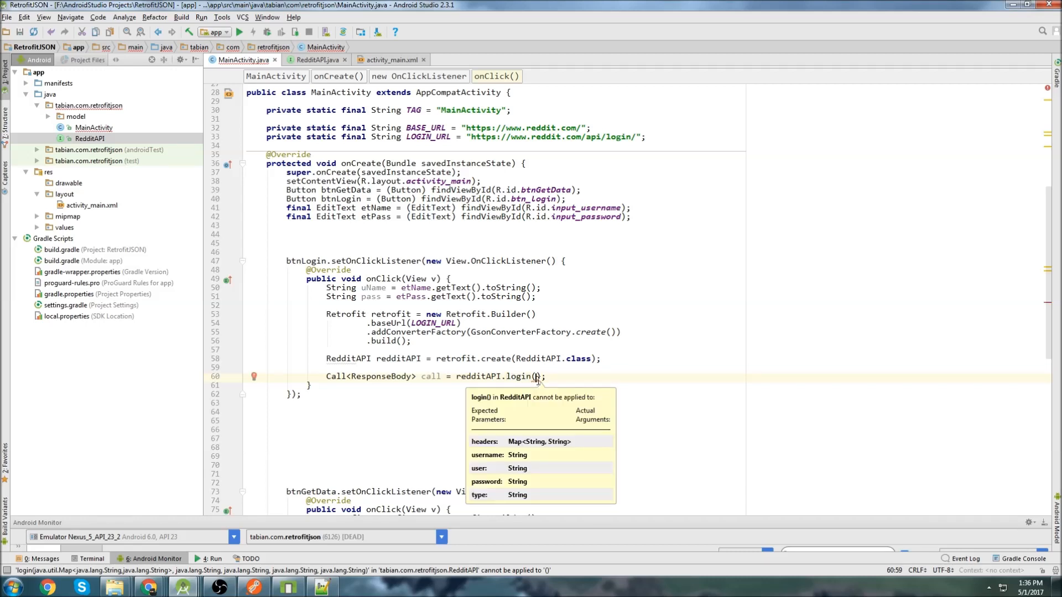
Declare HashMap<String, String> headerMap and put "Content-Type" as "application/json"
{"action": "type", "text": "HashMap<String, String>"}
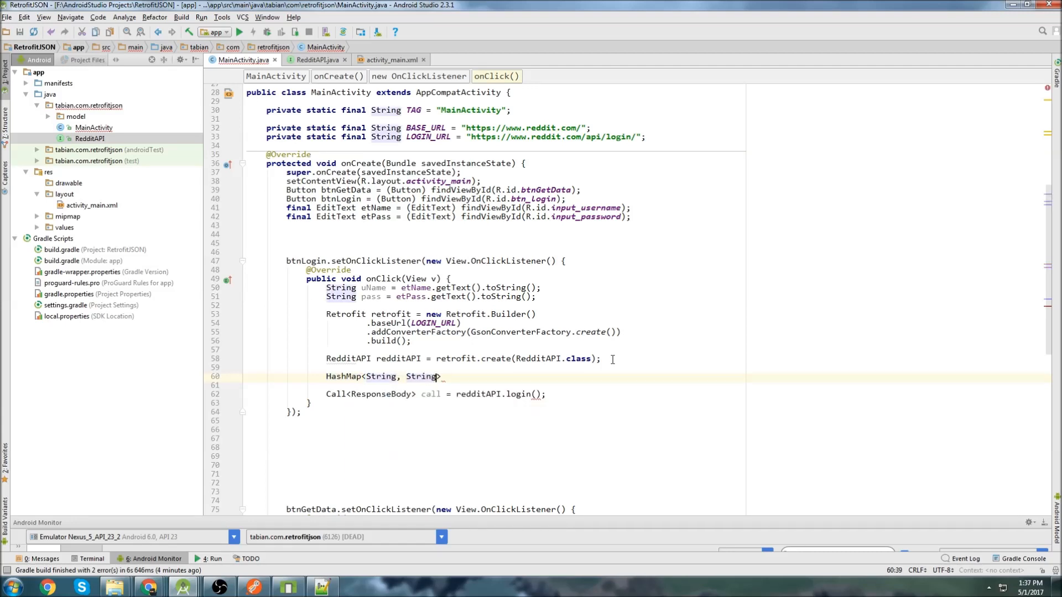
{"action": "type", "text": "m"}
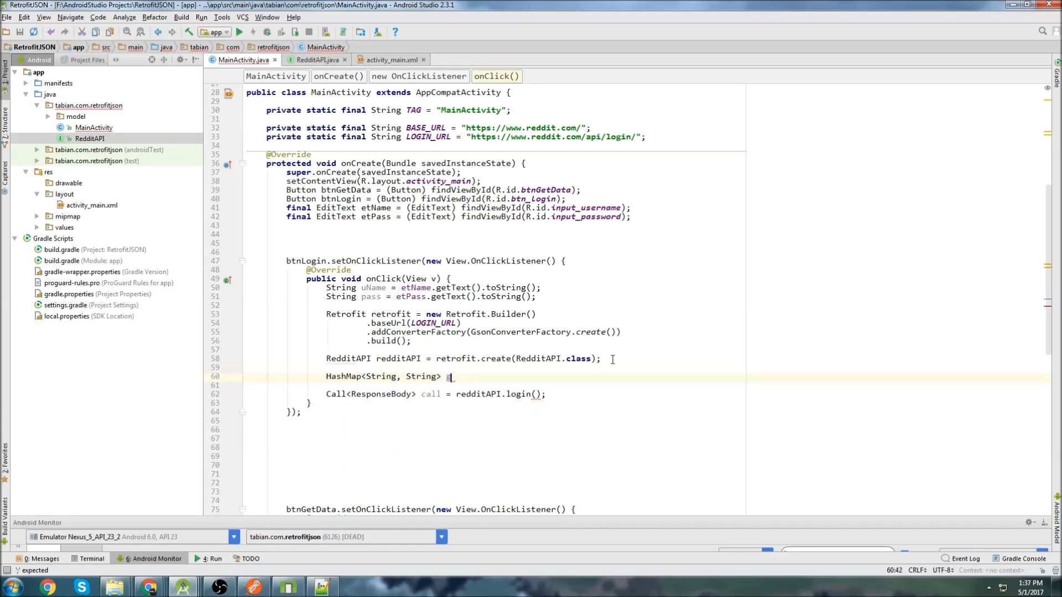
{"action": "type", "text": "headerMap"}
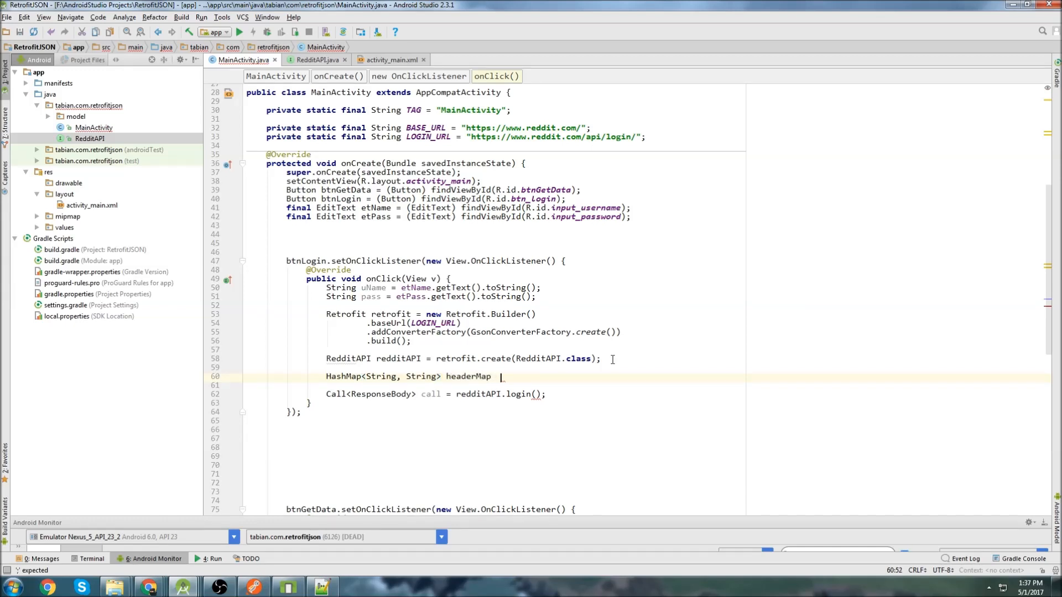
{"action": "type", "text": "= new hash"}
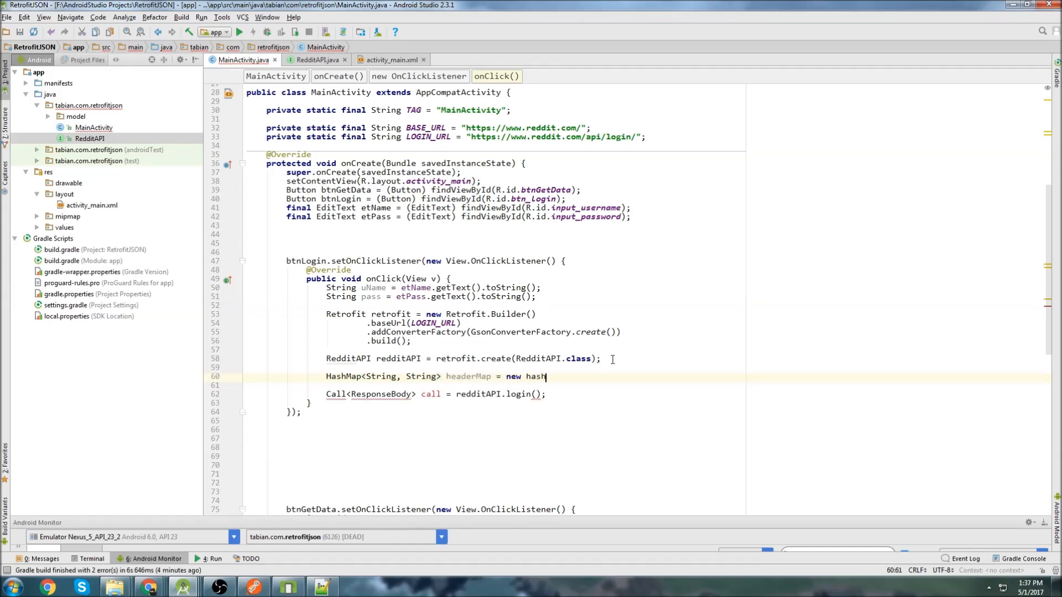
{"action": "type", "text": "Map<String, String>()"}
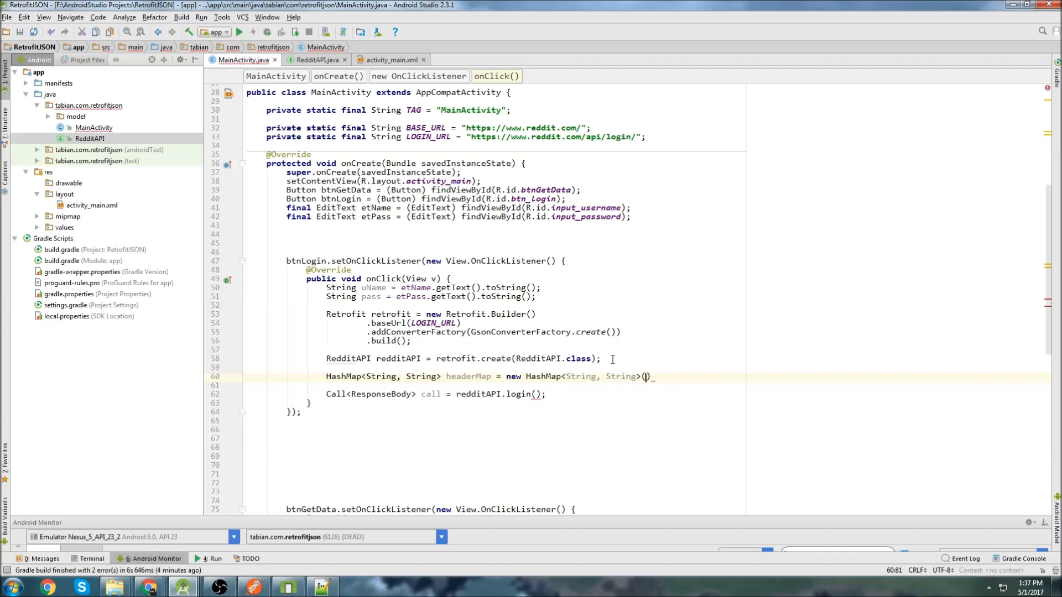
{"action": "type", "text": "headerMap.put(\"Content-"}
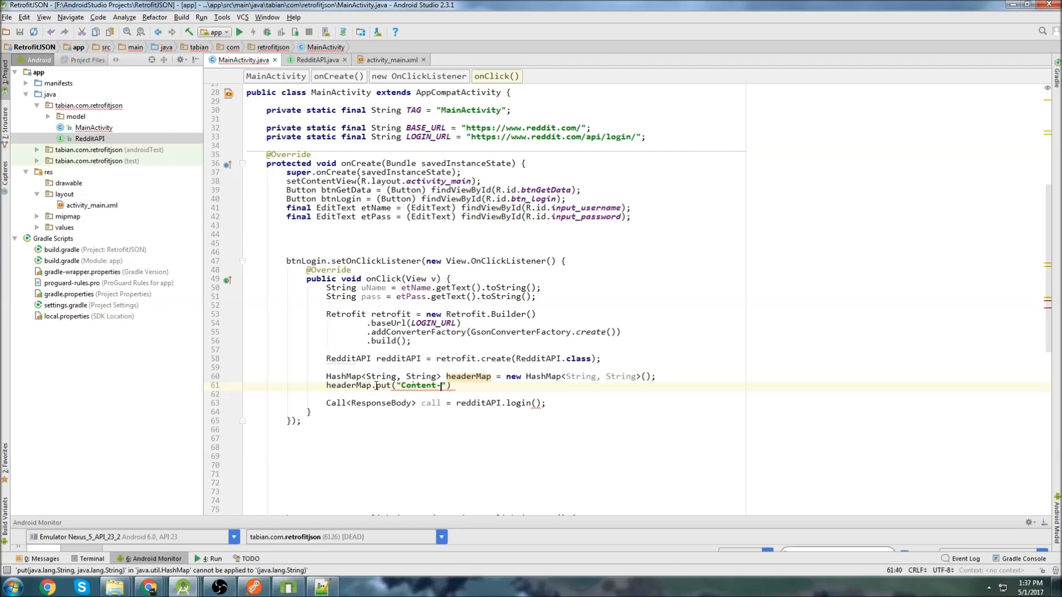
{"action": "type", "text": "Type"}
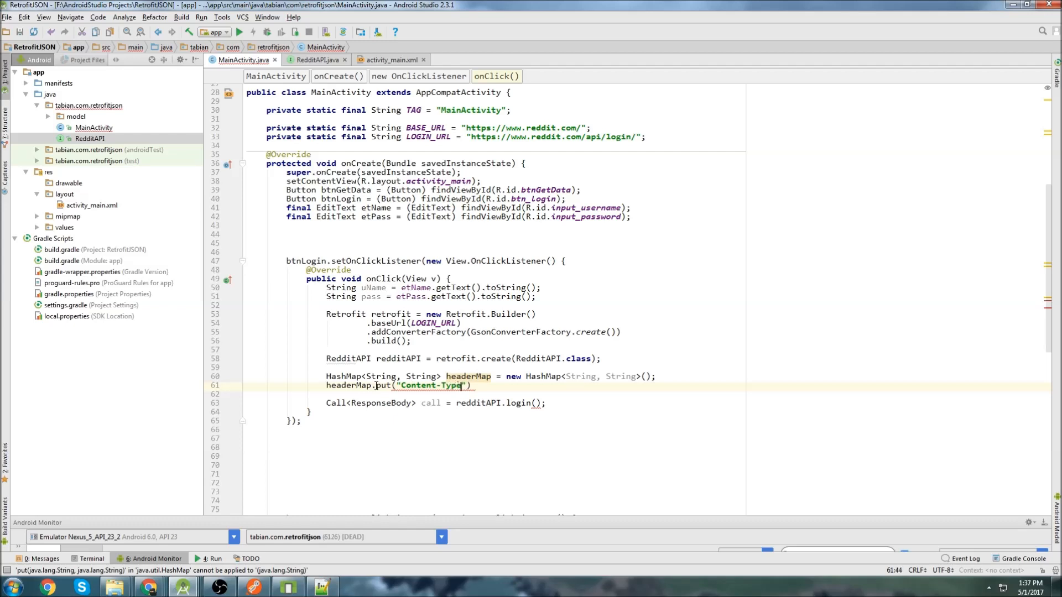
{"action": "type", "text": ", \"application/json"}
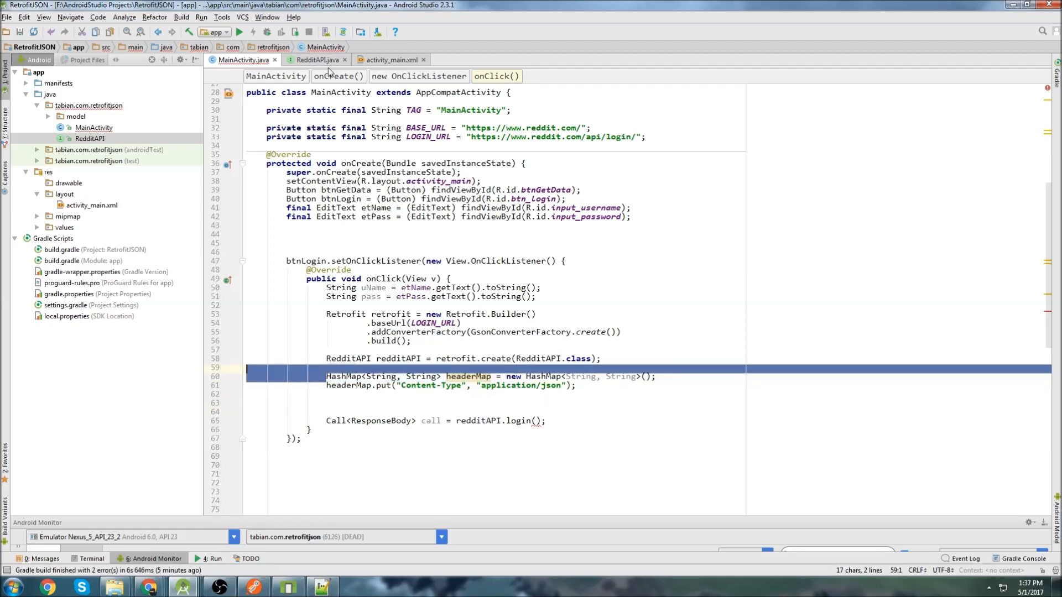
{"action": "left_click", "coordinate": [315, 59]}
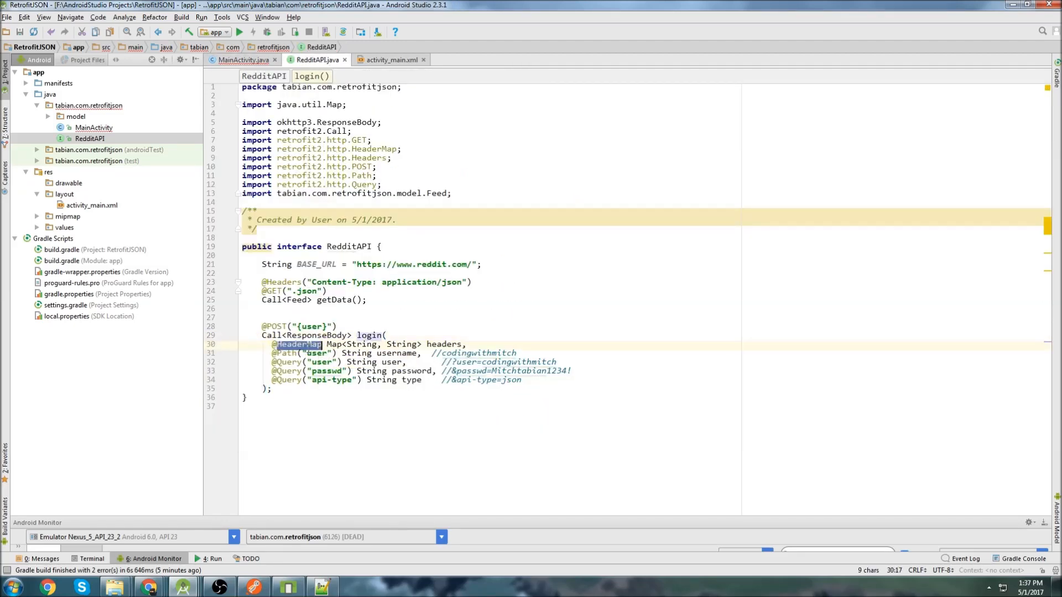
{"action": "left_click", "coordinate": [242, 59]}
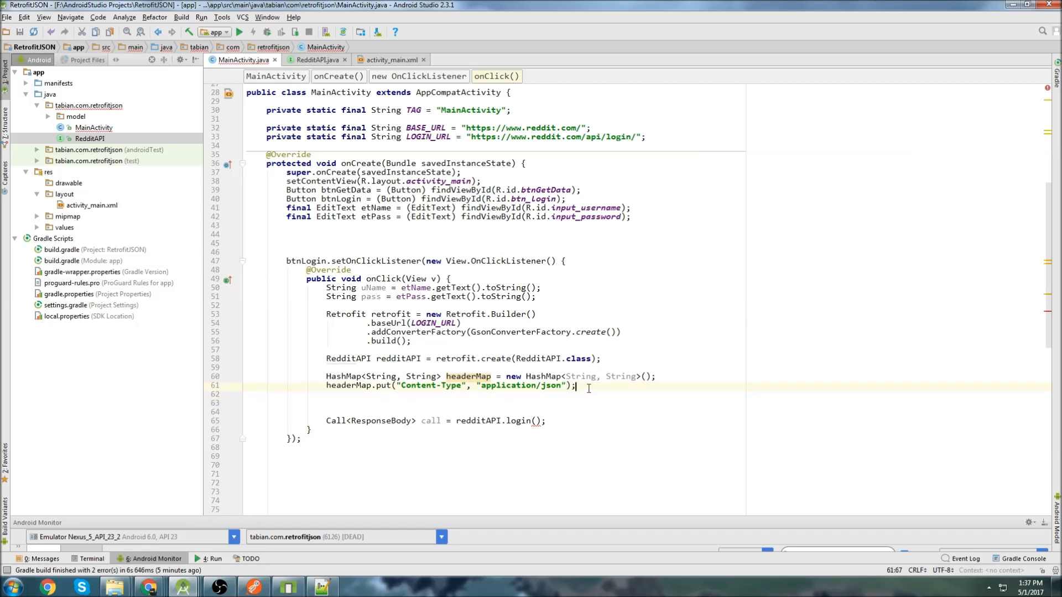
{"action": "type", "text": "gea"}
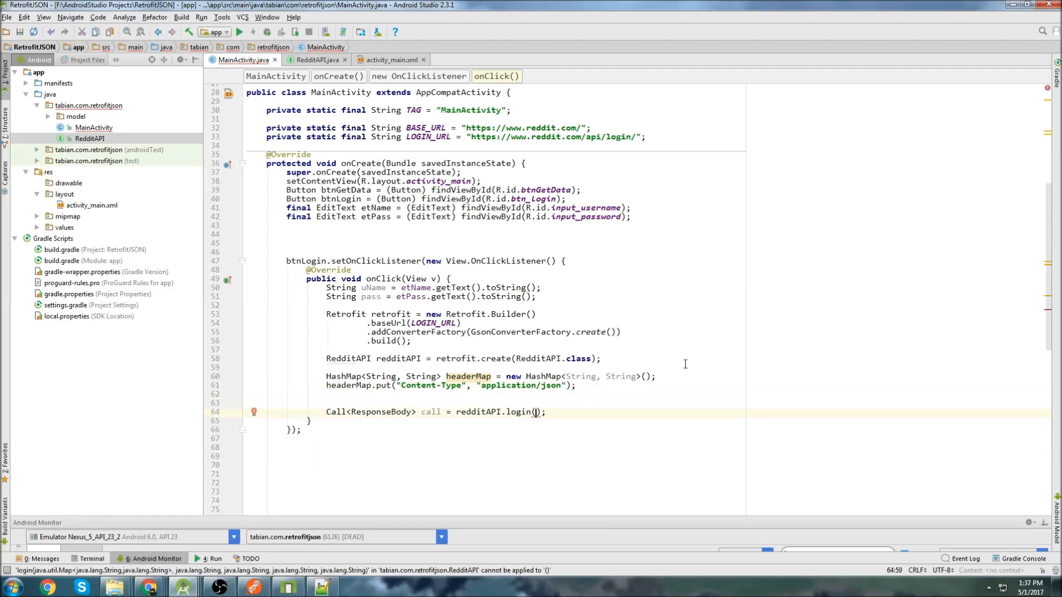
Fill login() with headerMap, uName, uName and "json" arguments
{"action": "type", "text": "headerMap,"}
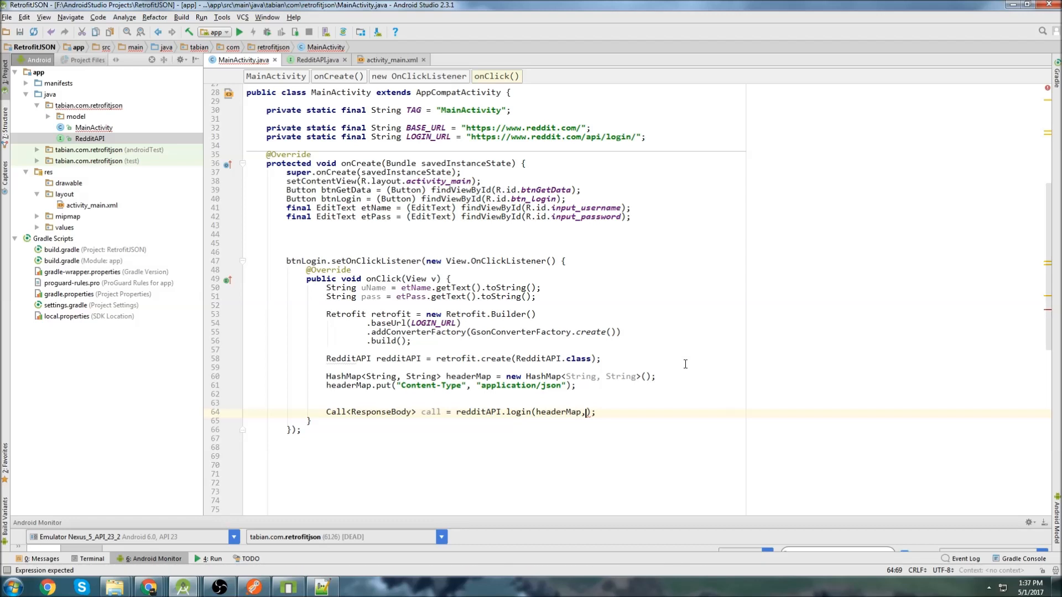
{"action": "type", "text": "uName, unbindService("}
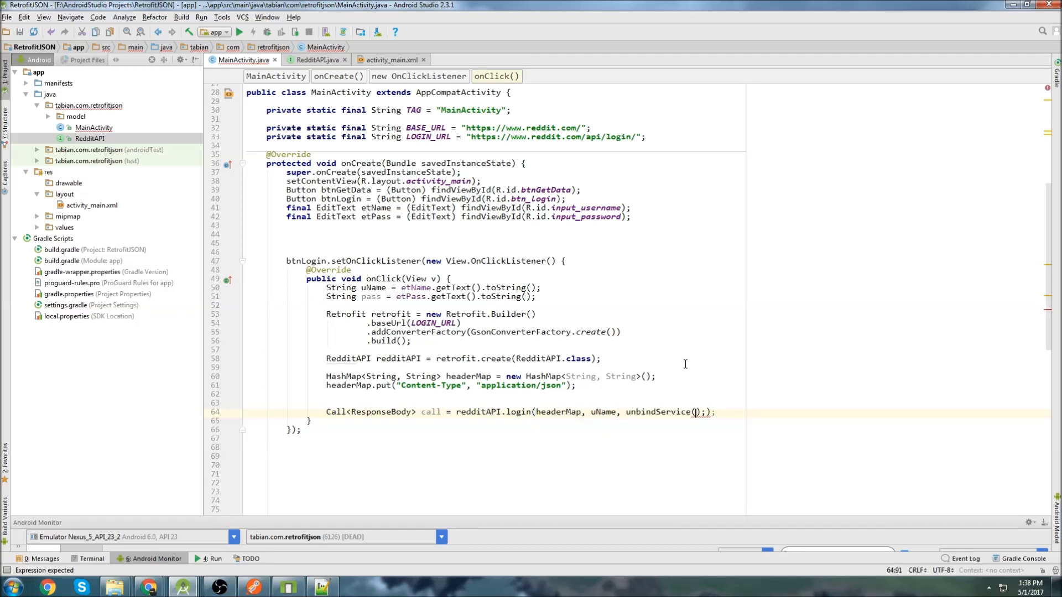
{"action": "type", "text": "uName, pass"}
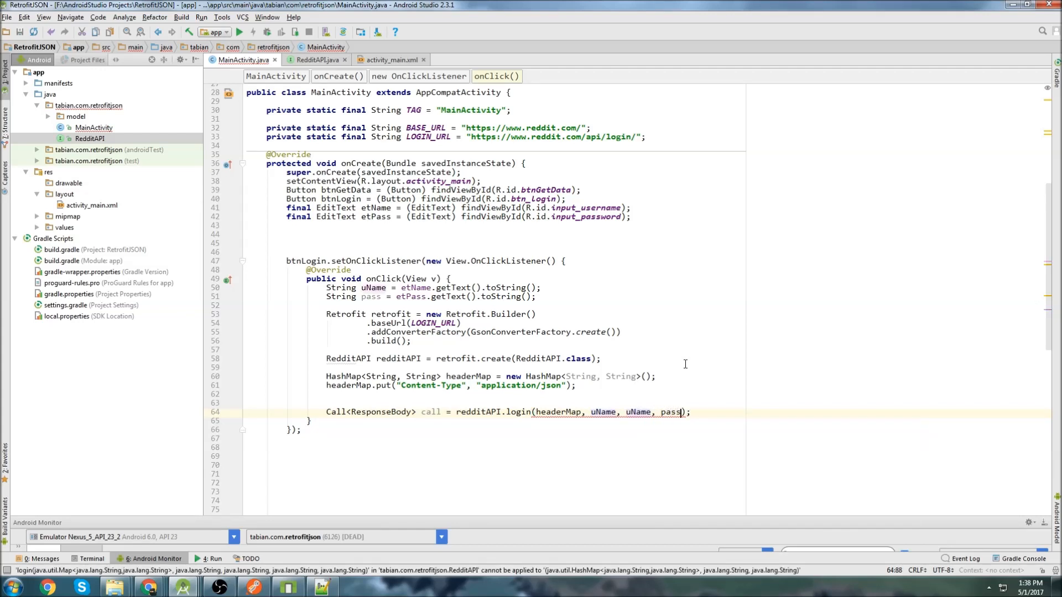
{"action": "type", "text": ","}
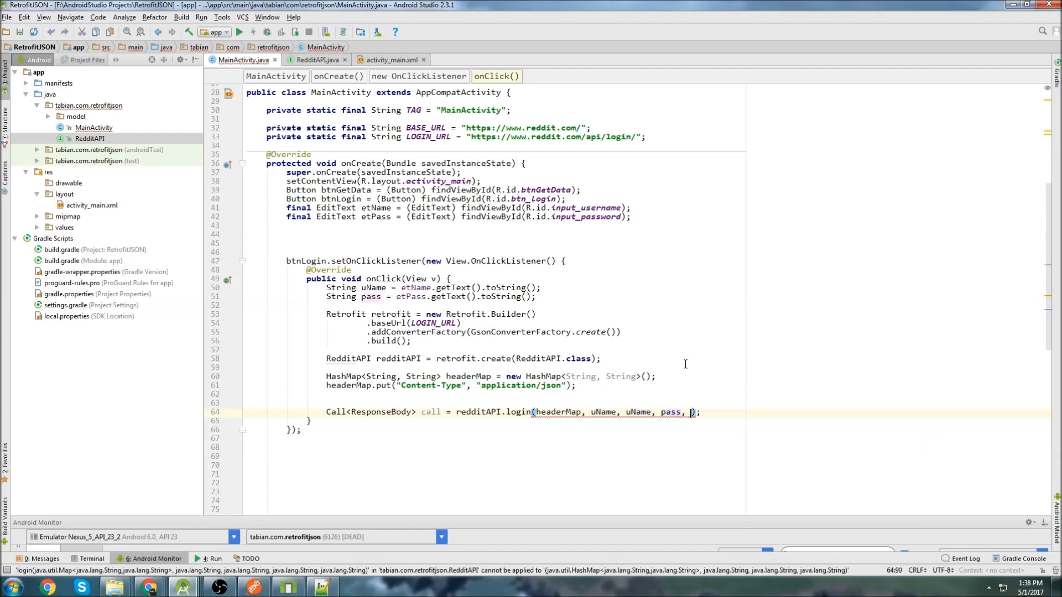
{"action": "type", "text": "\"json\""}
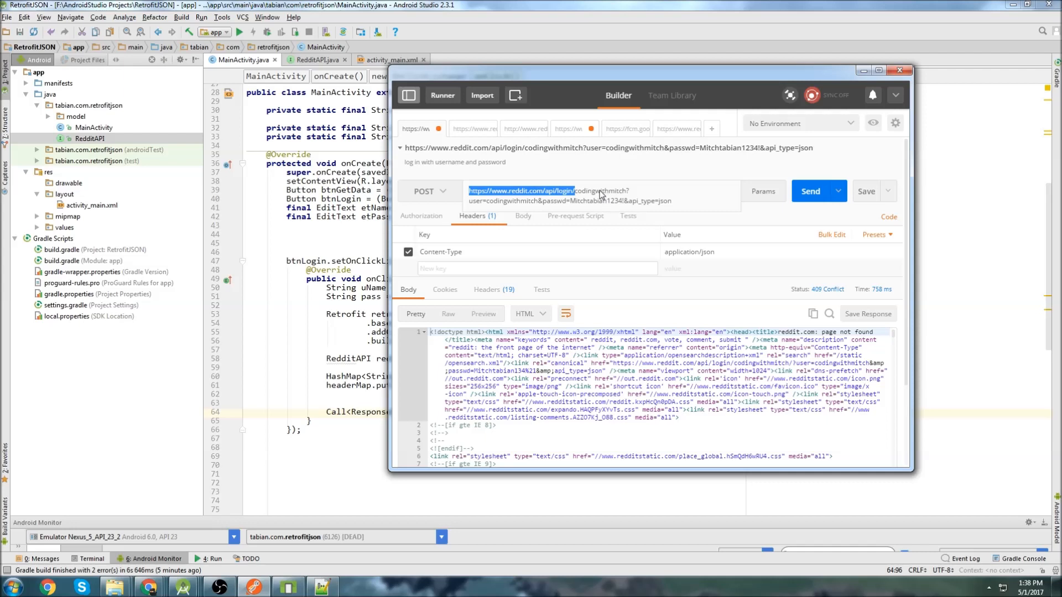
Select the login request URL in Postman to review it
{"action": "double_click", "coordinate": [595, 201]}
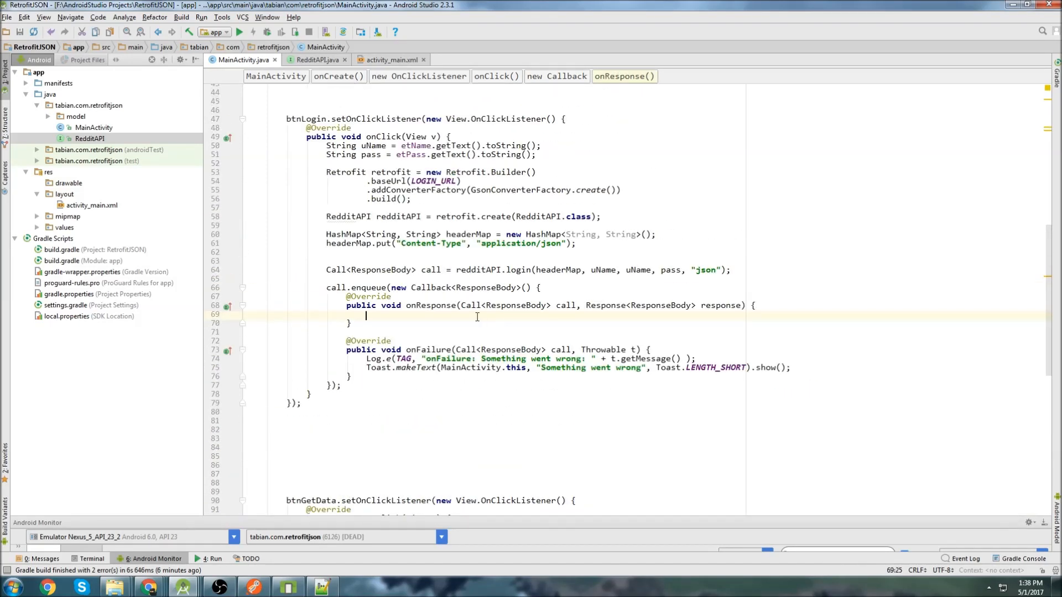
Copy the getData Log.d server-response line into the login onResponse
{"action": "double_click", "coordinate": [380, 269]}
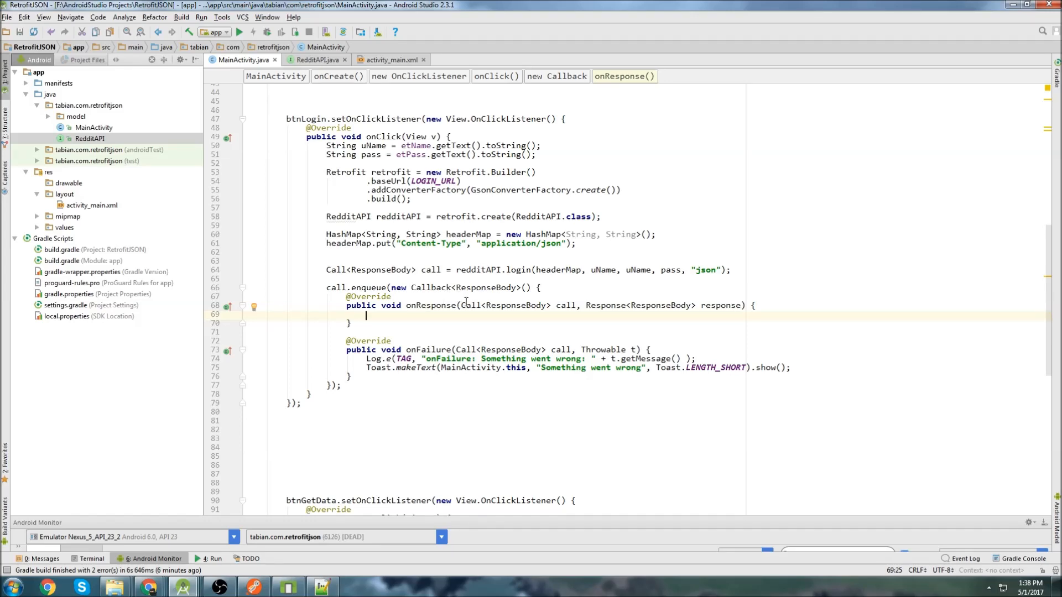
{"action": "scroll", "scroll_direction": "down", "scroll_amount": 3}
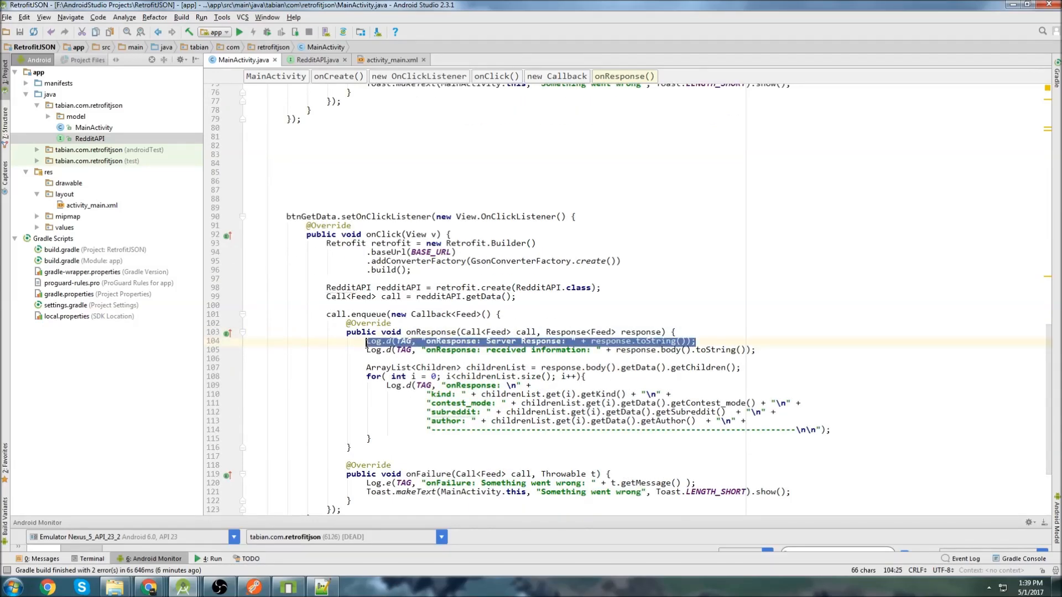
{"action": "scroll", "scroll_direction": "up", "scroll_amount": 3}
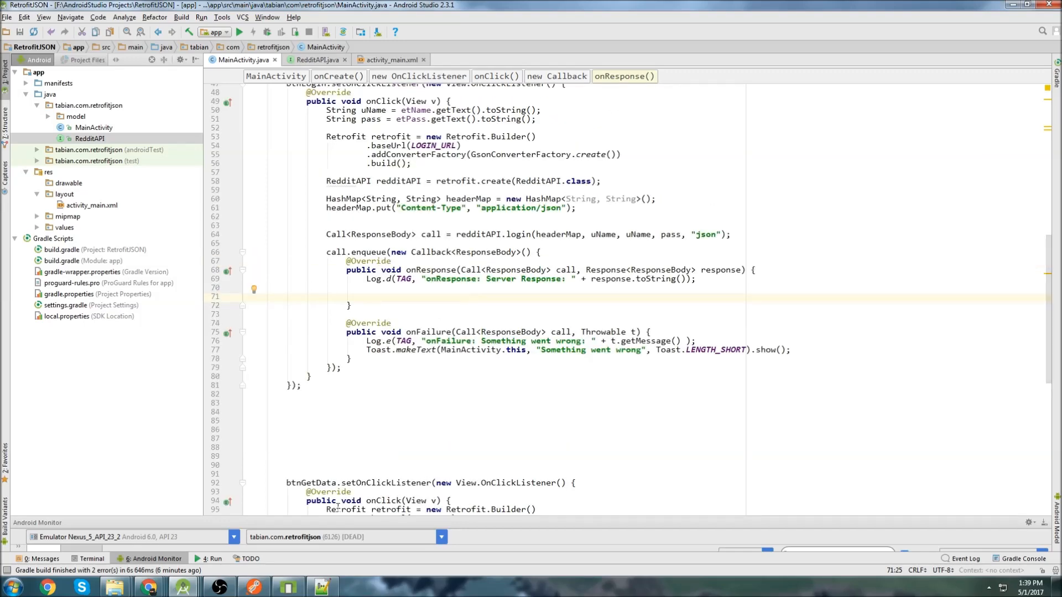
Add a try block with a JSONException catch logging "onResponse: JSONE" via Log.e
{"action": "left_click", "coordinate": [818, 191]}
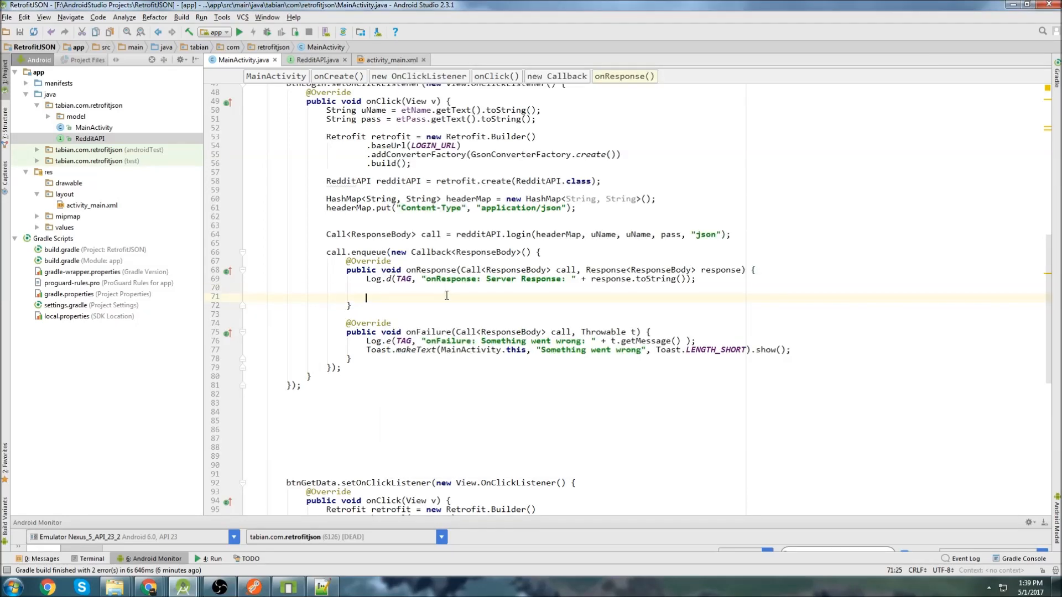
{"action": "type", "text": "try{"}
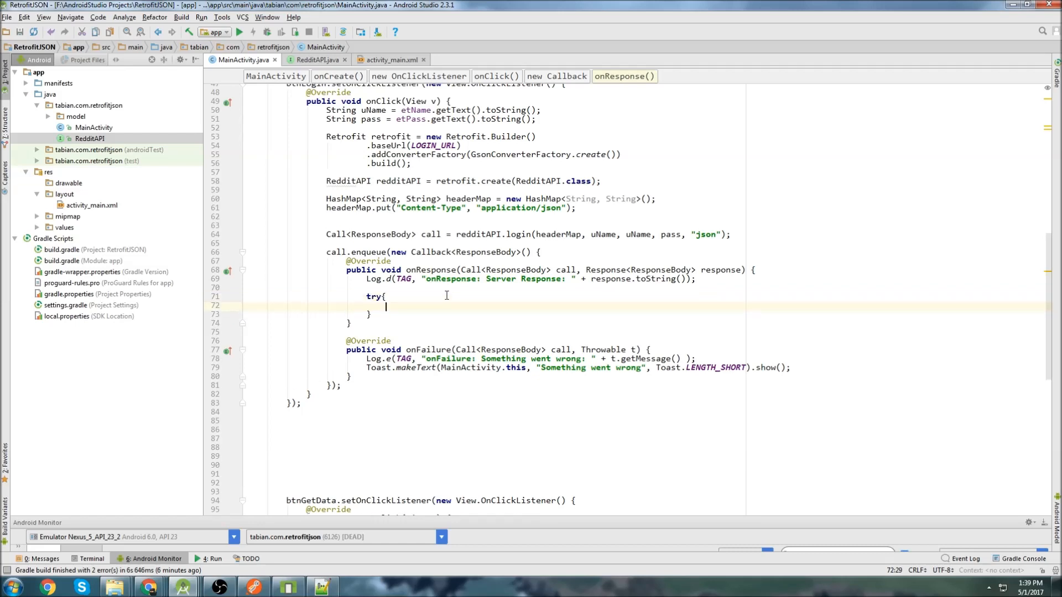
{"action": "type", "text": "catch (){"}
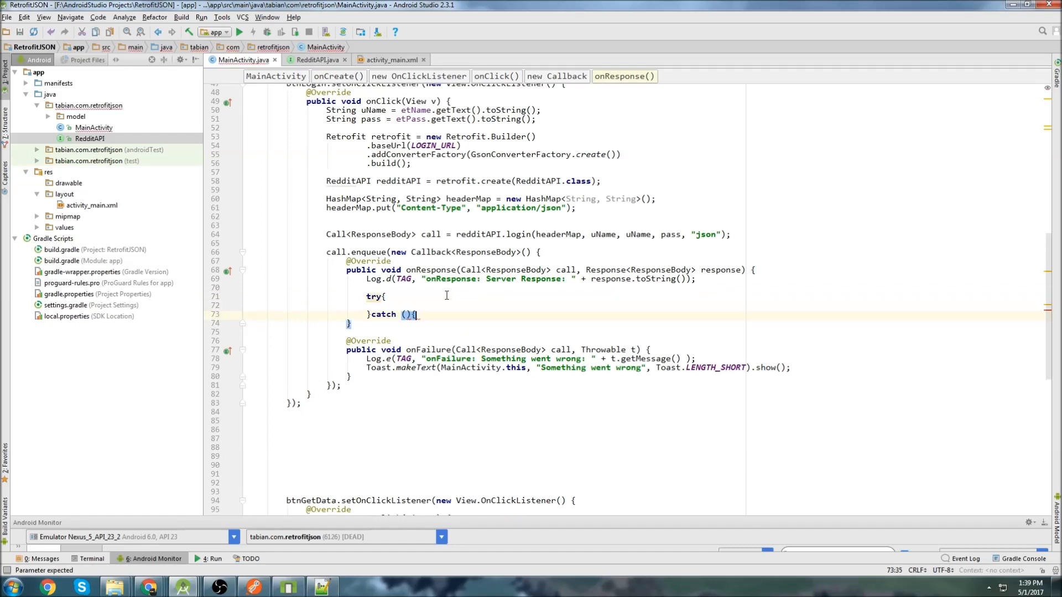
{"action": "type", "text": "JSONException e"}
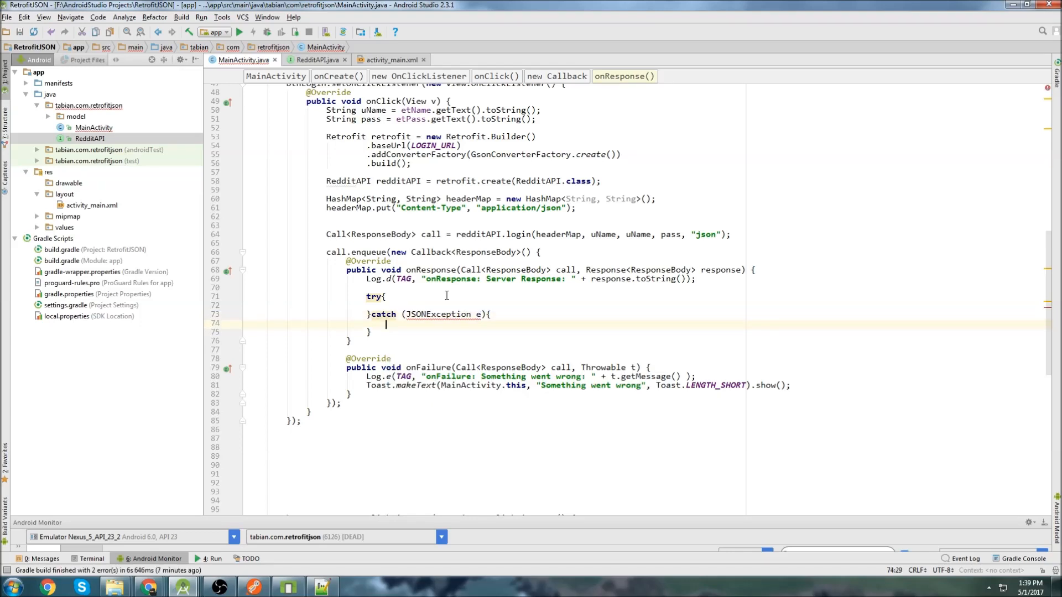
{"action": "type", "text": "Log.e(TAG, \"onResponse: JSONE\",);"}
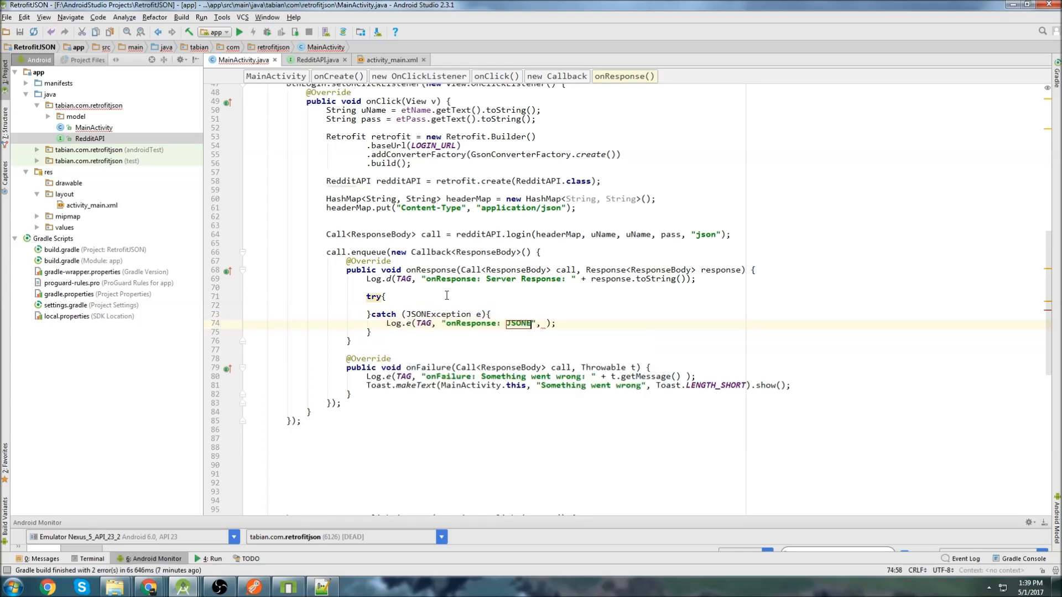
{"action": "type", "text": "xception:"}
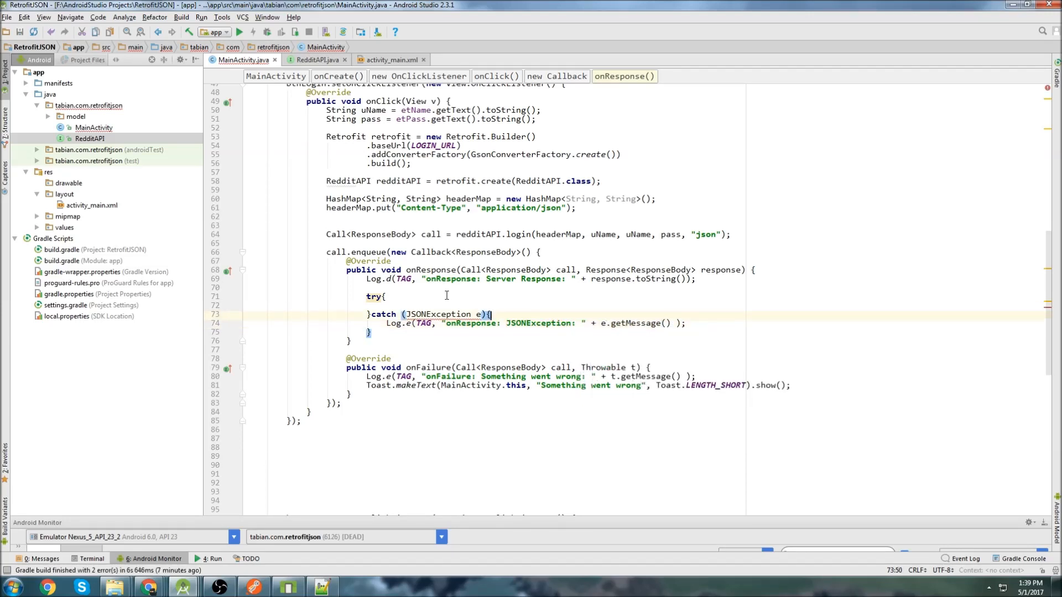
Read the response body into String json, log it, and initialize JSONObject data
{"action": "type", "text": "String"}
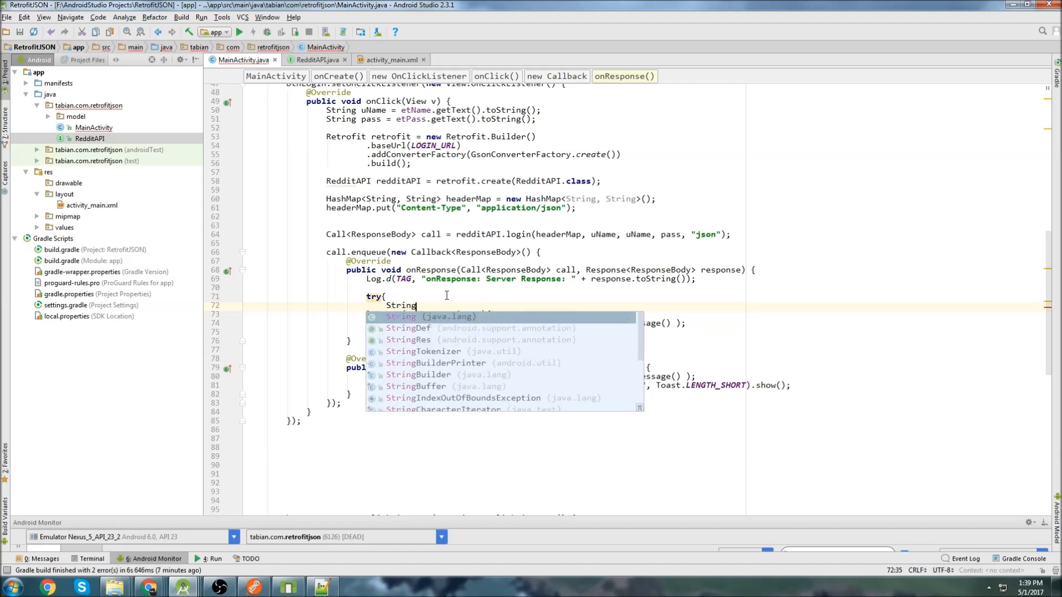
{"action": "type", "text": "json = response.body().toString();"}
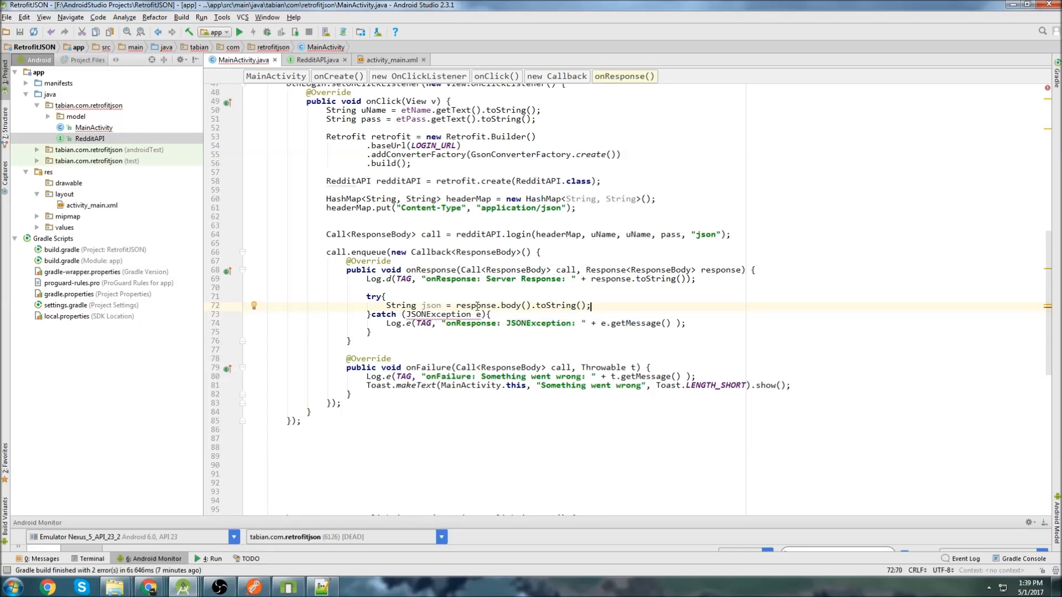
{"action": "type", "text": "JSONObject"}
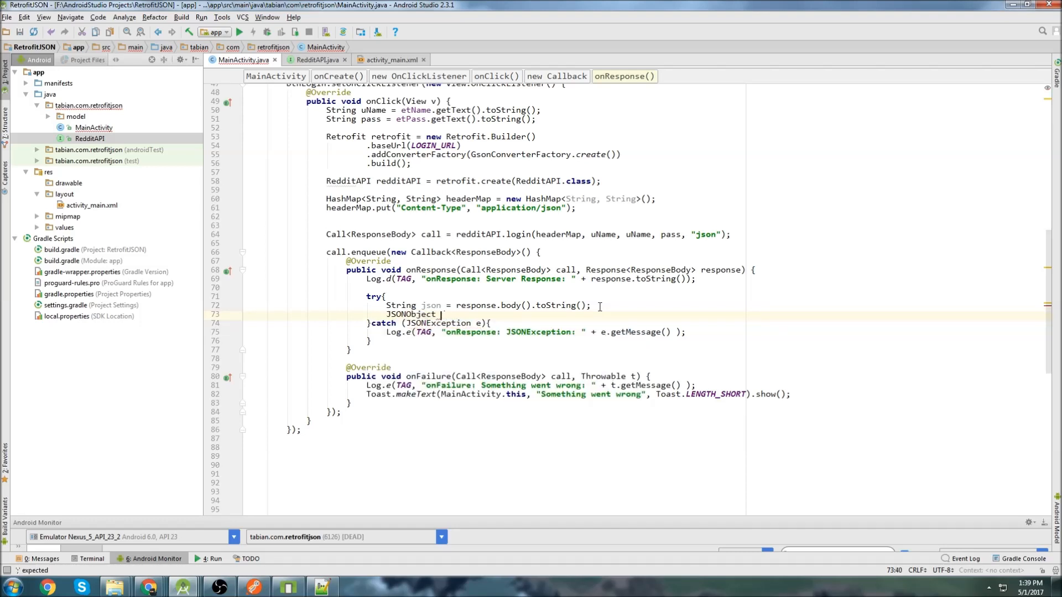
{"action": "type", "text": "data = n"}
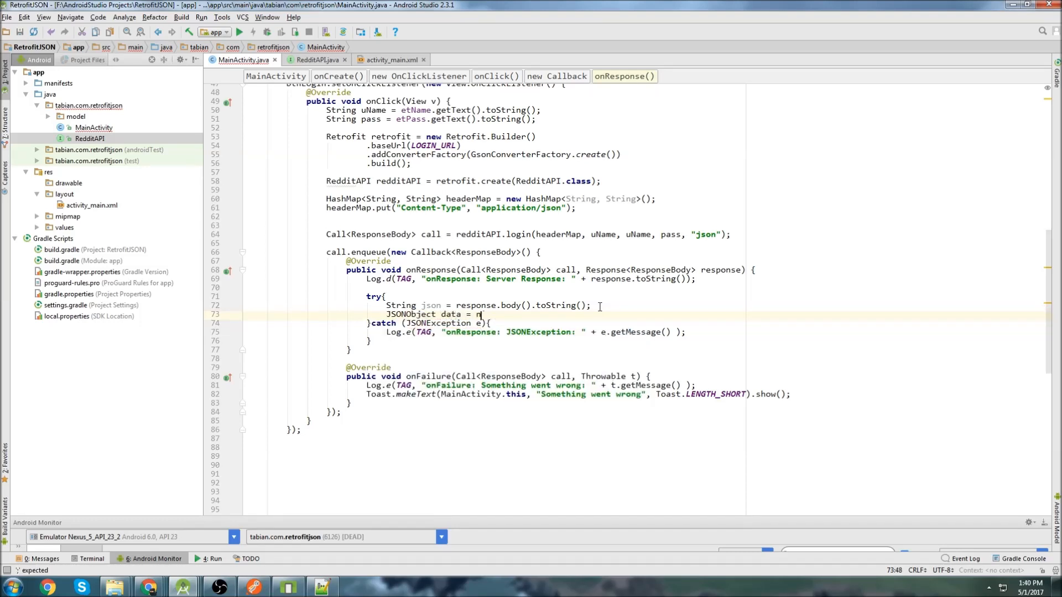
{"action": "type", "text": "ull;"}
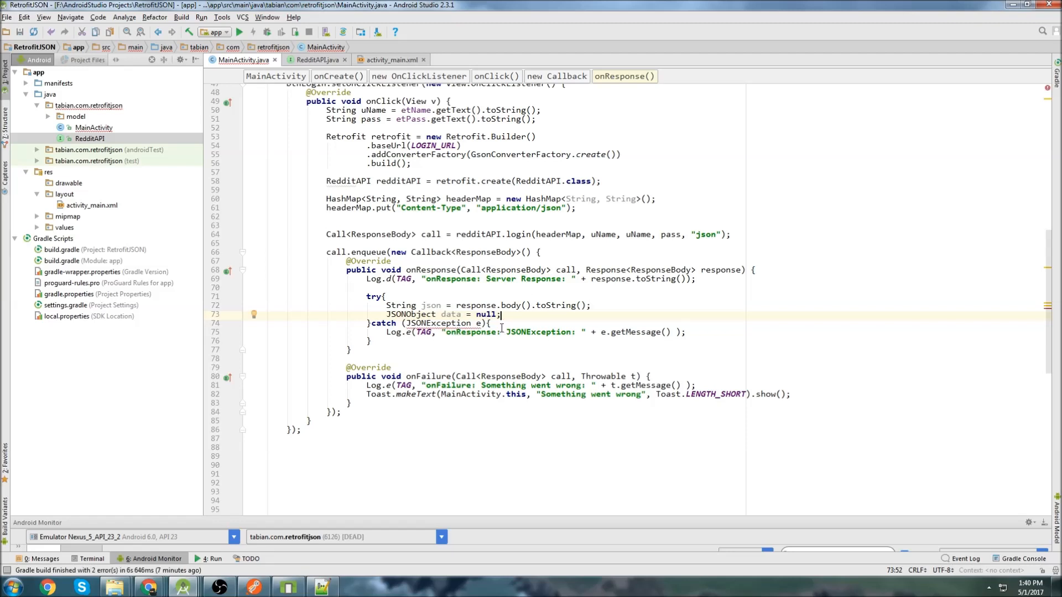
{"action": "mouse_move", "coordinate": [455, 323]}
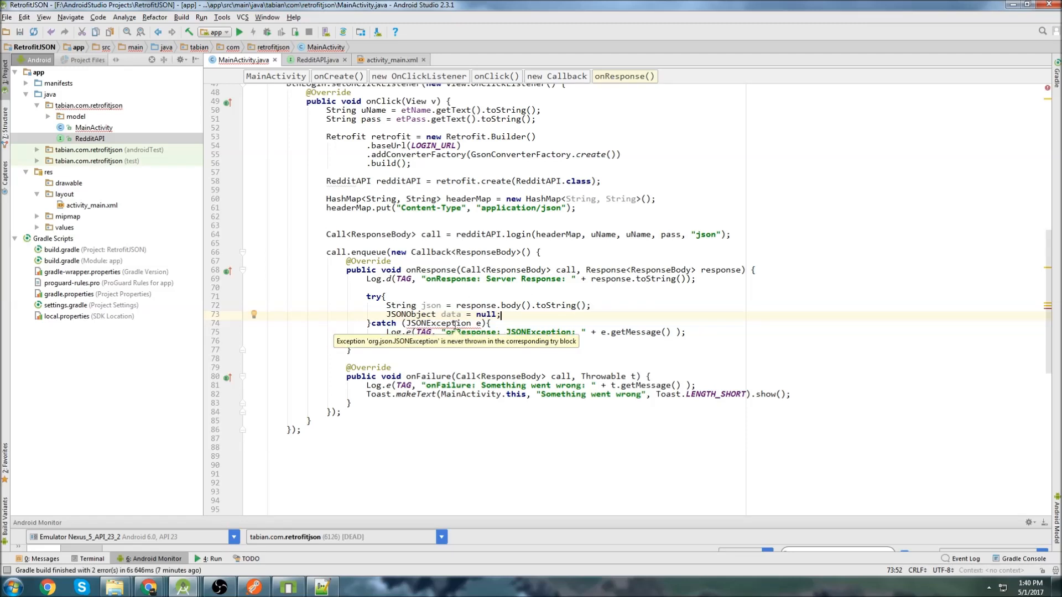
{"action": "type", "text": "data = new JSONObject(json);"}
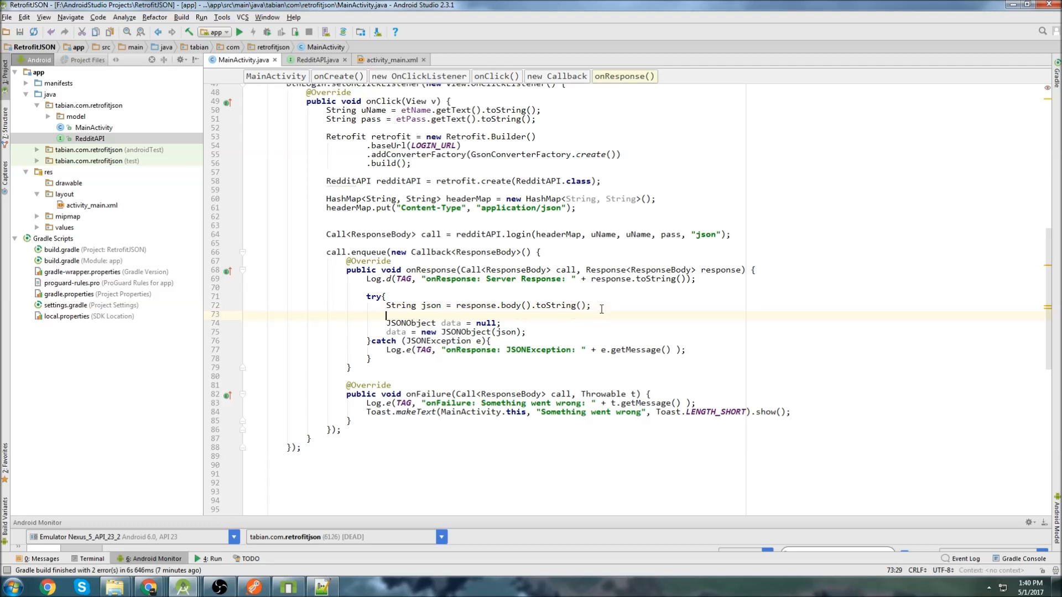
{"action": "type", "text": "Log.d(TAG, \"onResponse: \");"}
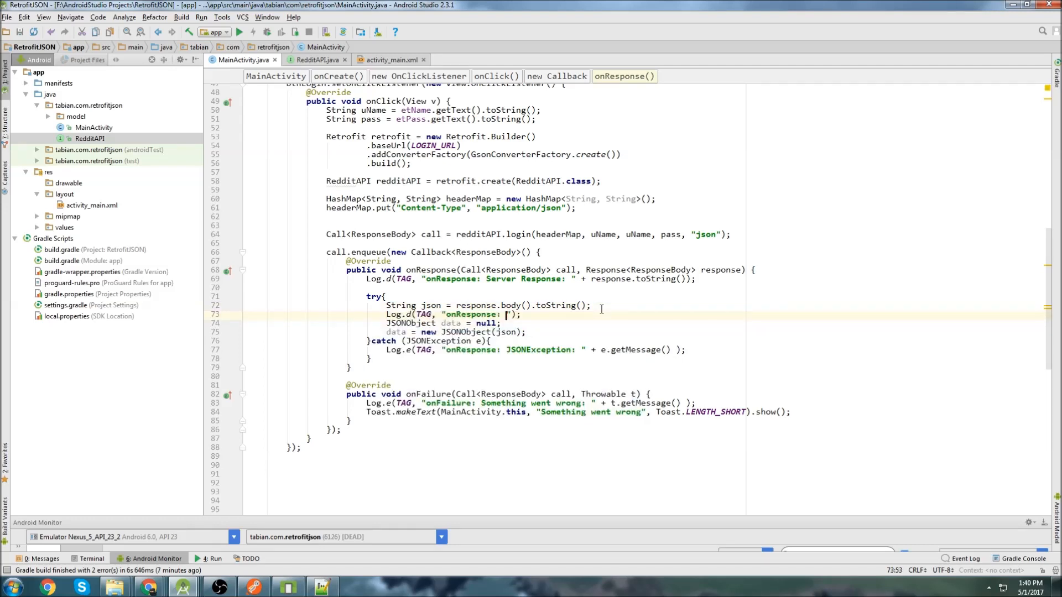
{"action": "type", "text": "json:"}
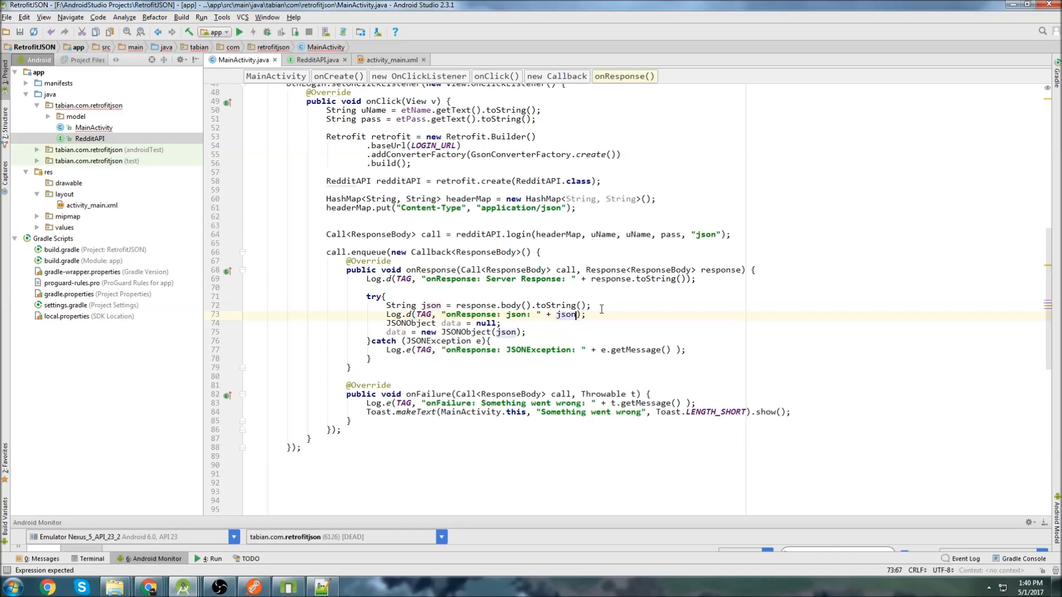
{"action": "left_click_drag", "start_coordinate": [388, 323], "coordinate": [524, 333]}
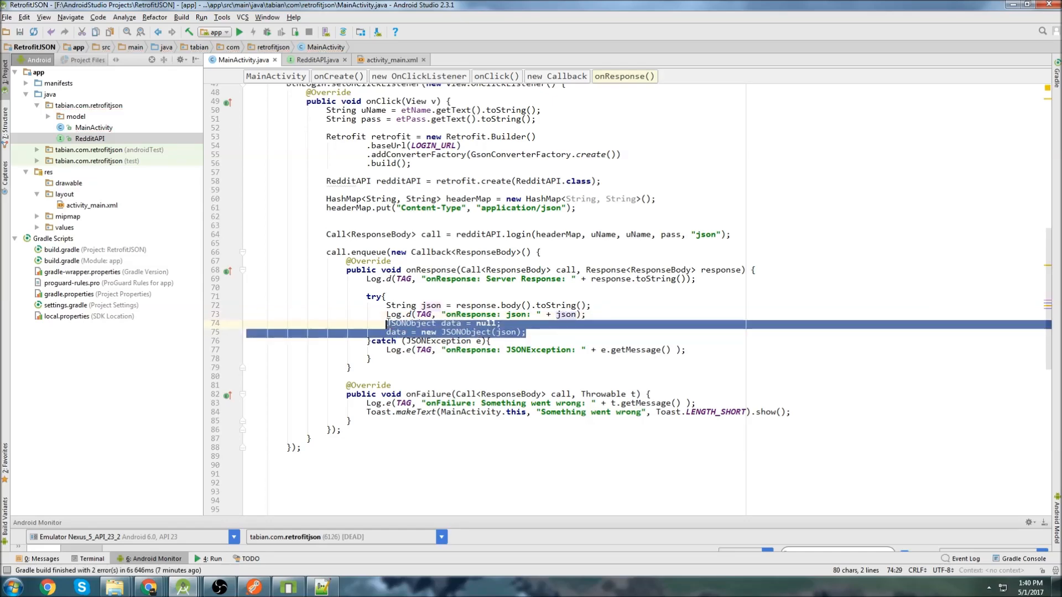
Run the app on the Nexus 5 emulator and enter the login credentials
{"action": "left_click", "coordinate": [238, 32]}
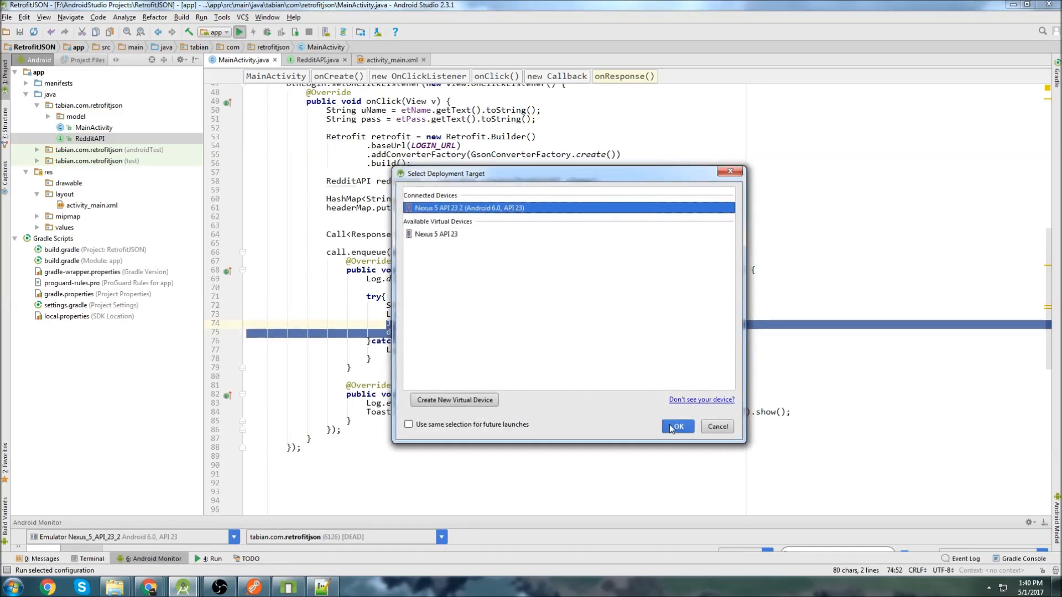
{"action": "left_click", "coordinate": [677, 426]}
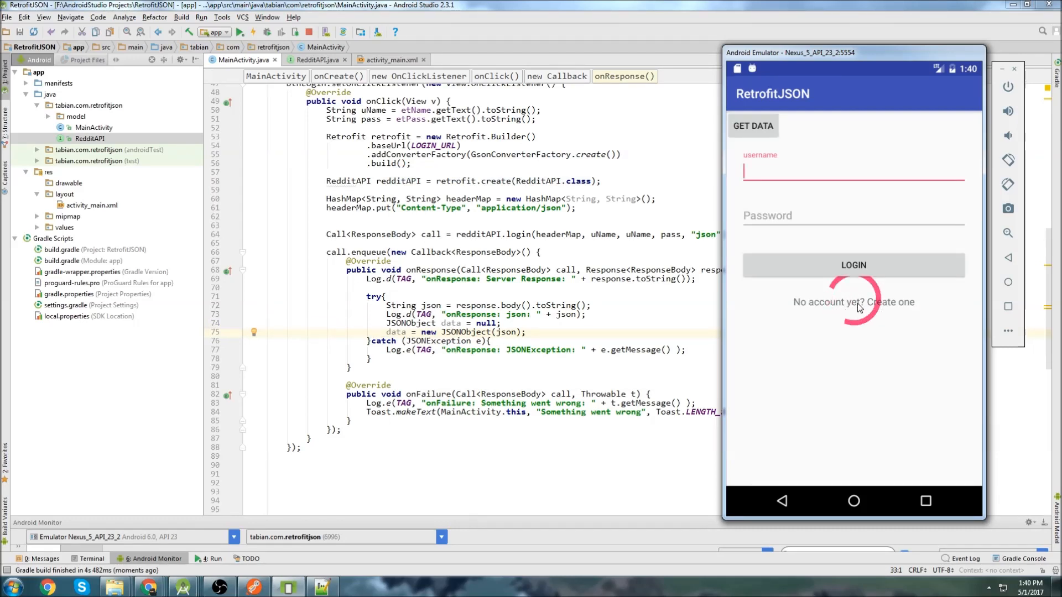
{"action": "left_click", "coordinate": [853, 171]}
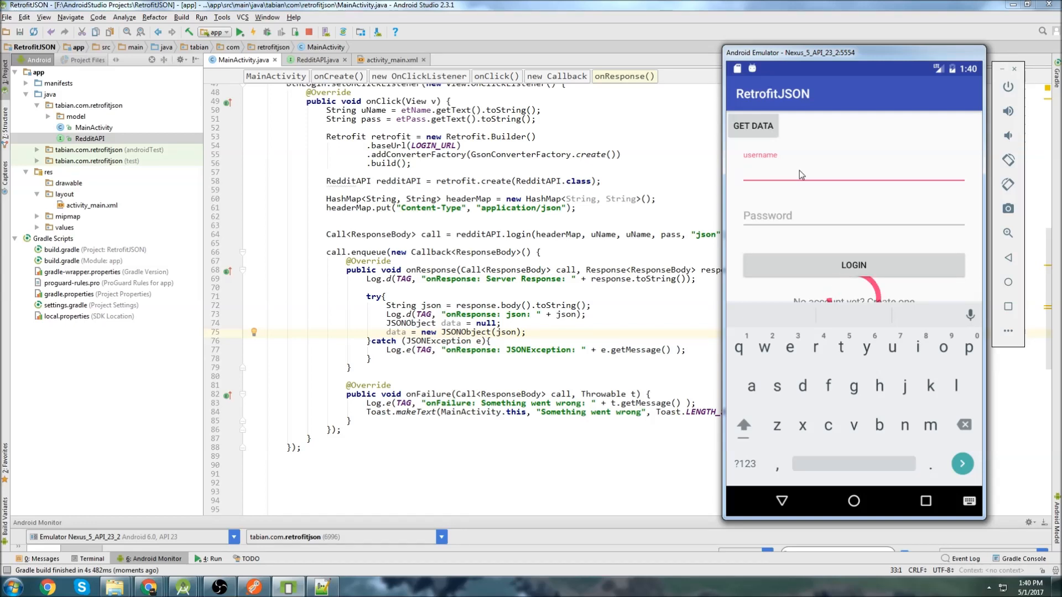
{"action": "type", "text": "codingwithmitch"}
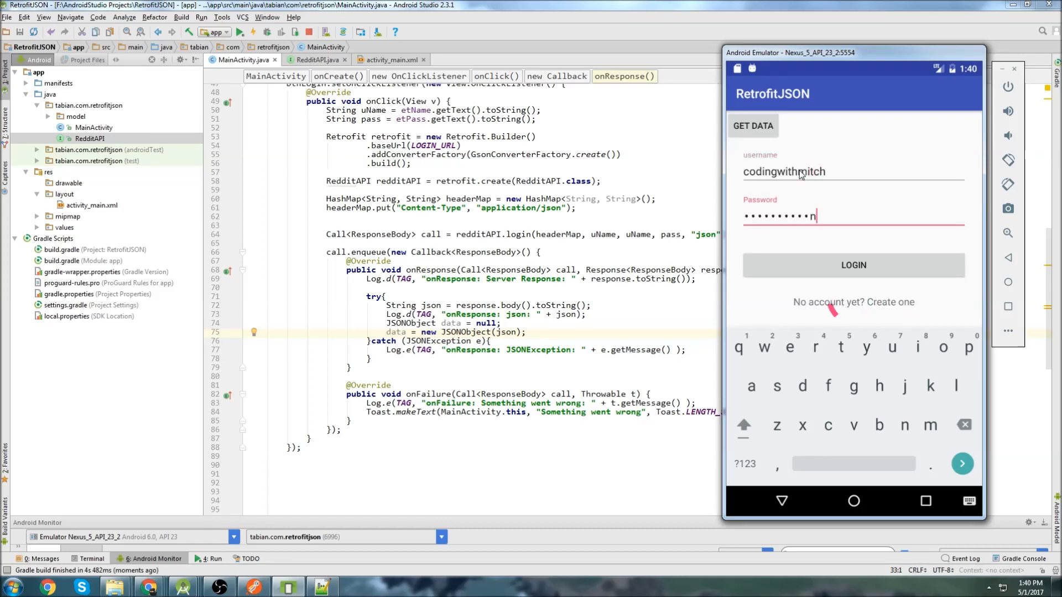
{"action": "left_click", "coordinate": [853, 265]}
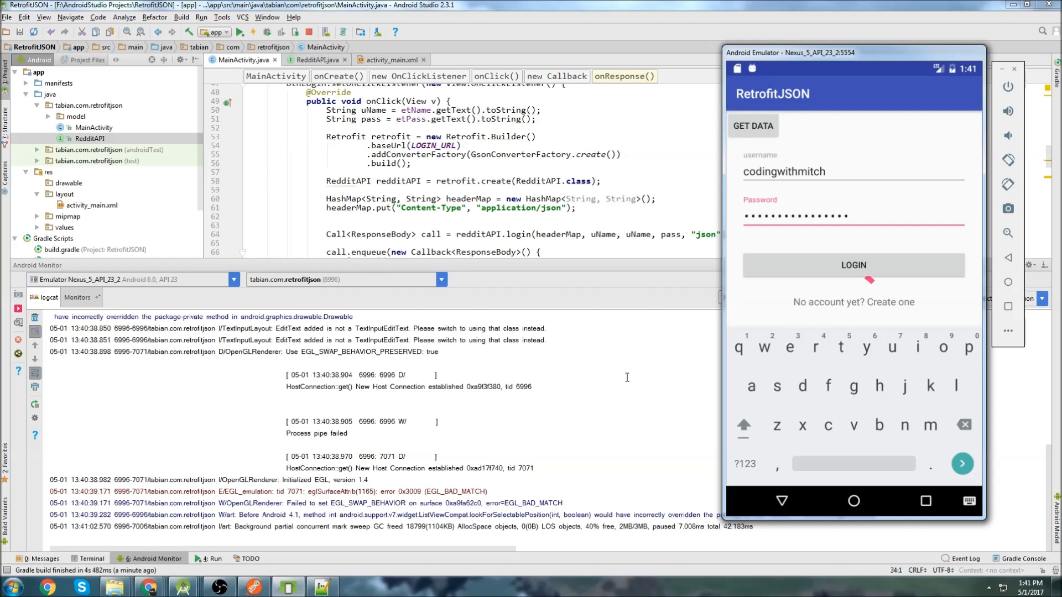
Return to Android Studio and select the JSON logging line for removal
{"action": "left_click", "coordinate": [853, 265]}
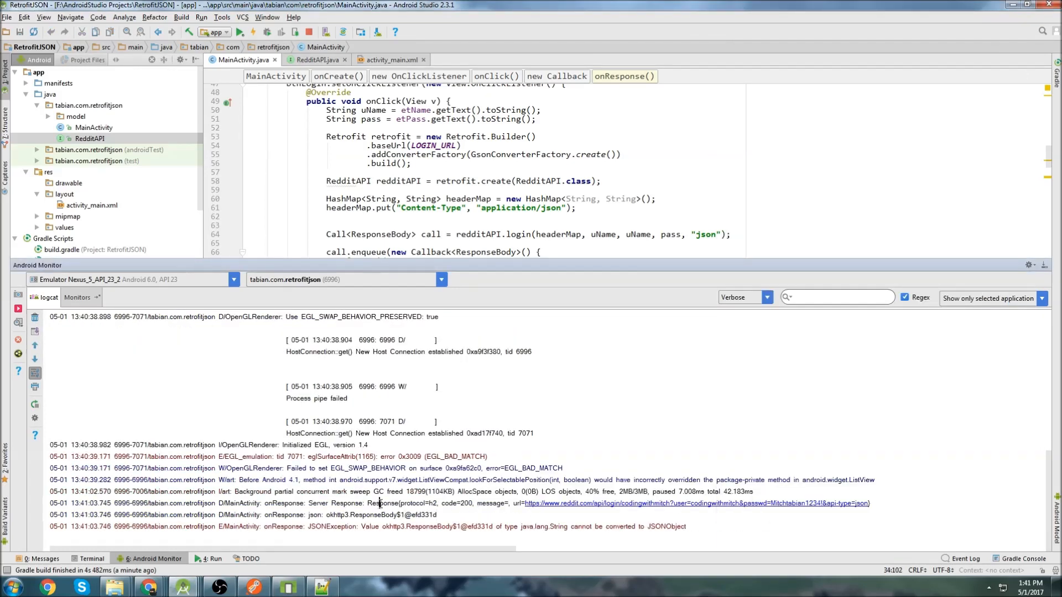
{"action": "double_click", "coordinate": [464, 503]}
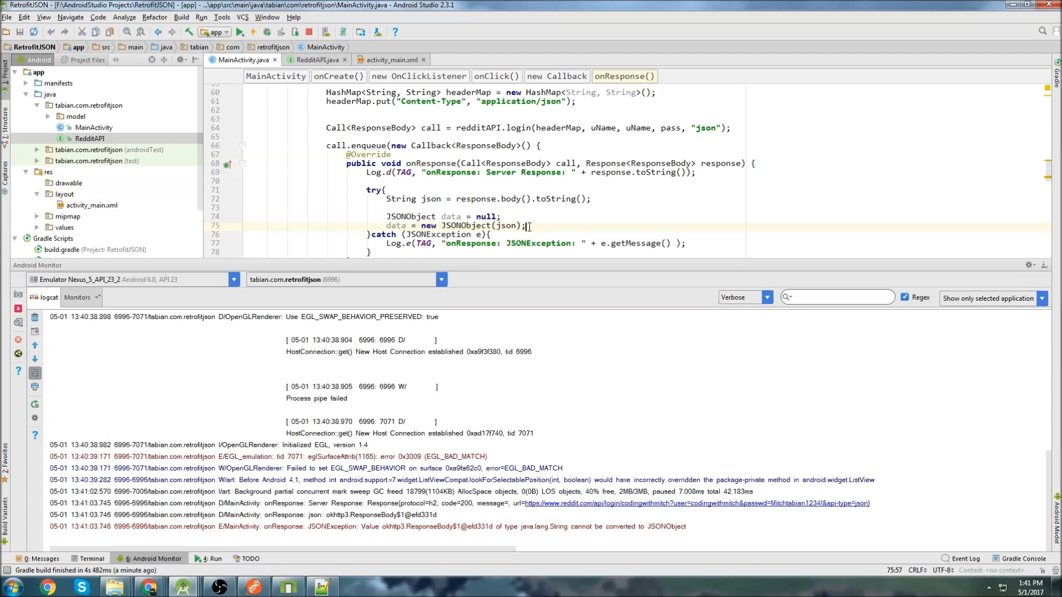
Log data.optString("json"), switch to response.body().string(), and catch IOException
{"action": "type", "text": "Log.d(TAG, \"onResponse: json: \" + json);"}
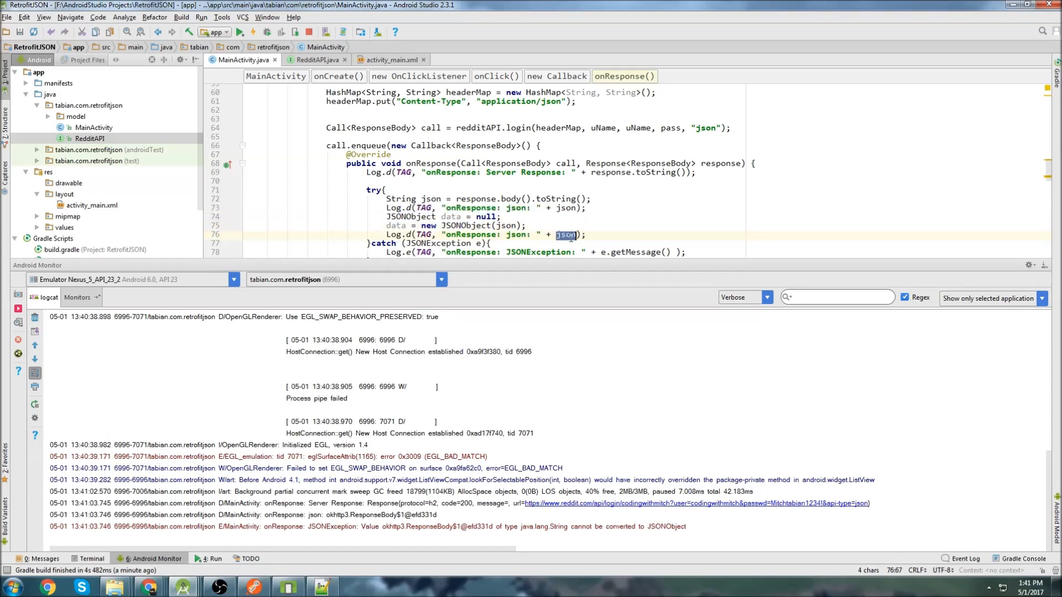
{"action": "type", "text": "data"}
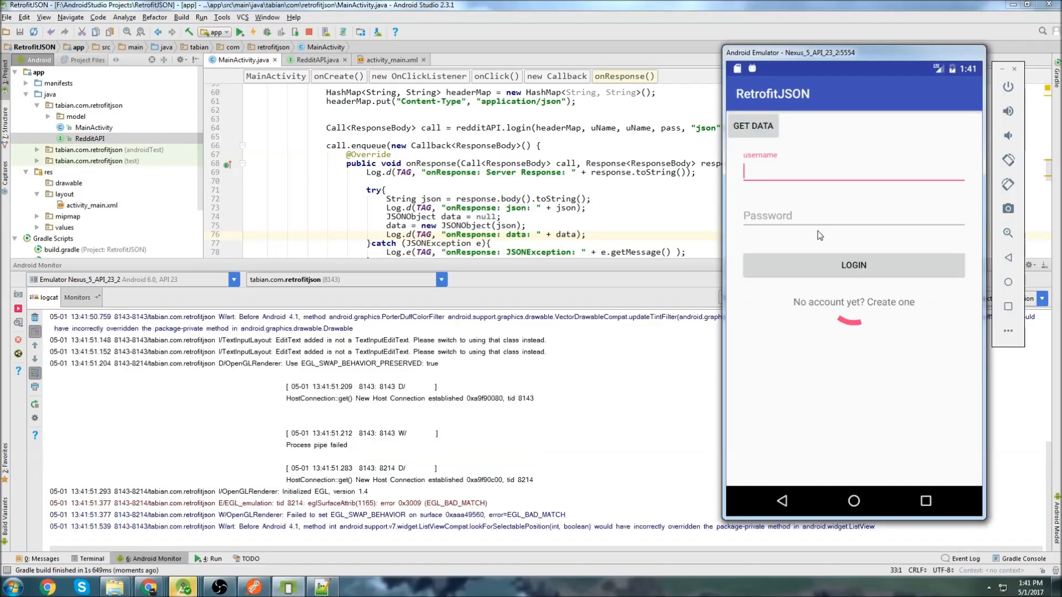
{"action": "type", "text": "codingwi"}
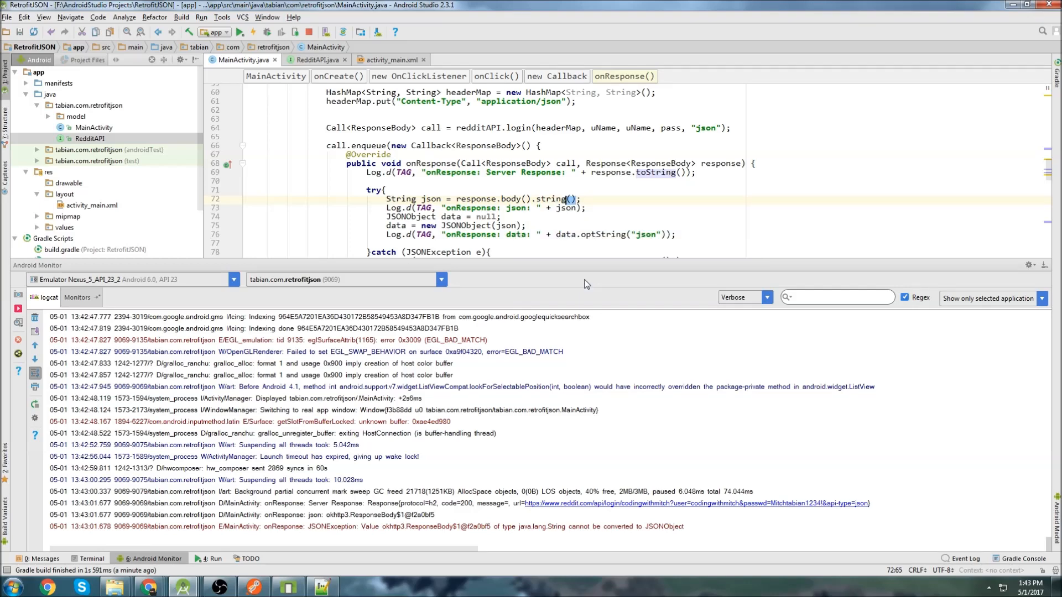
{"action": "scroll", "scroll_direction": "down", "scroll_amount": 3}
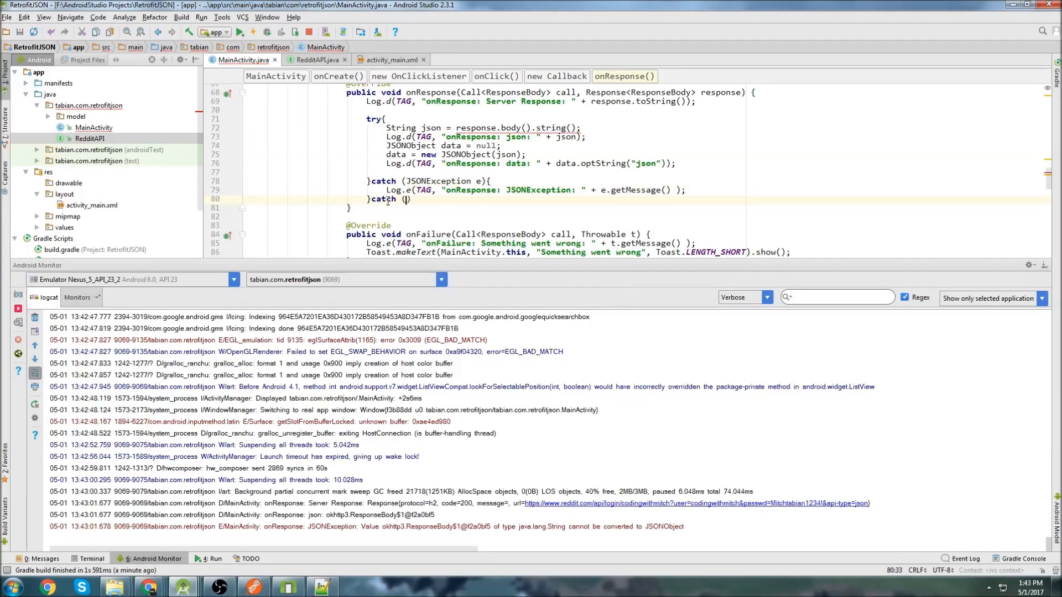
{"action": "type", "text": "IOException"}
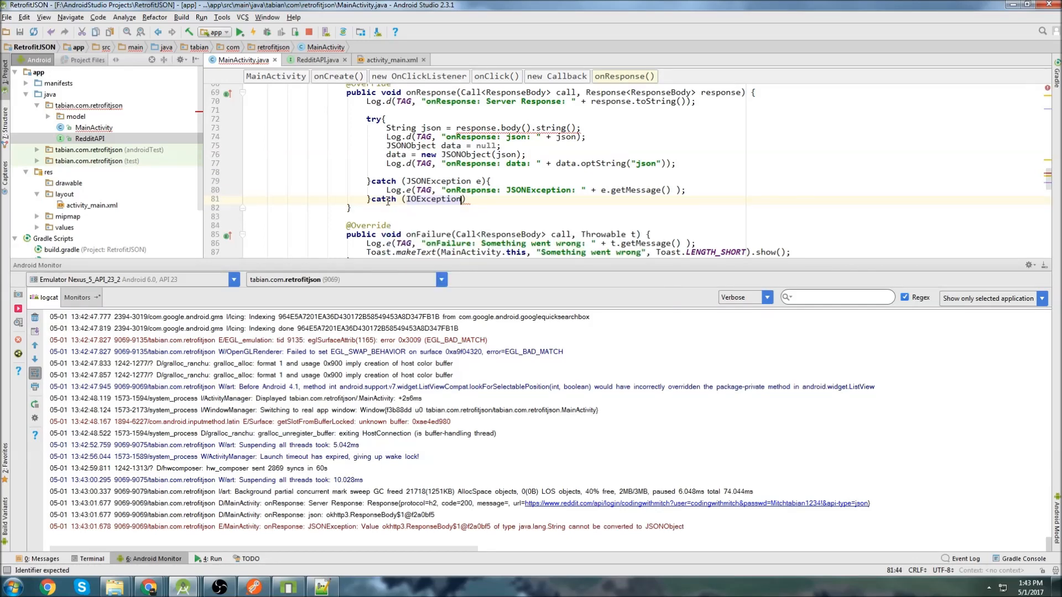
{"action": "type", "text": "{"}
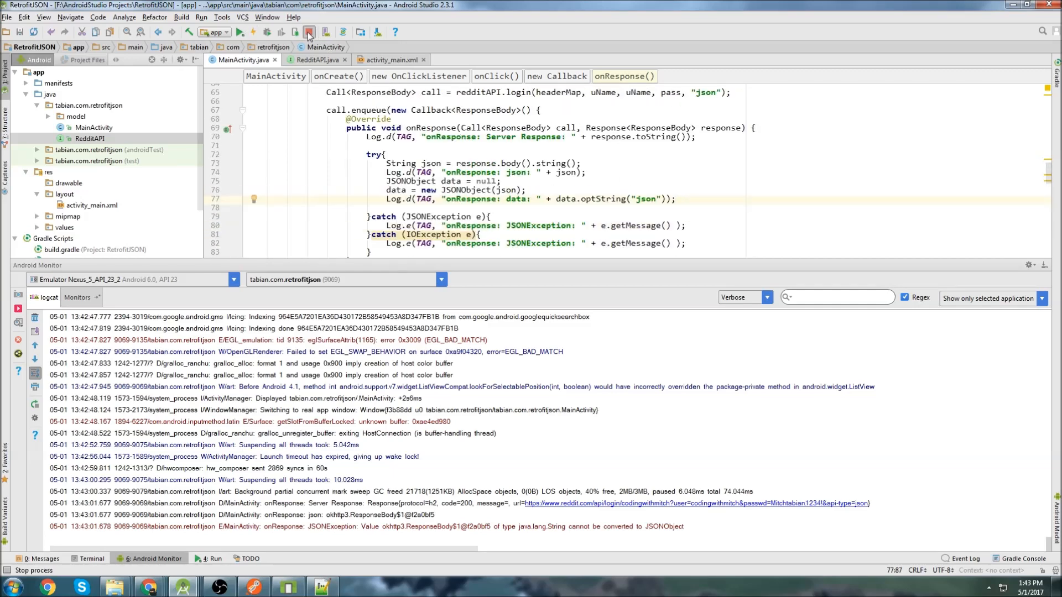
Rerun the app on the emulator and log in as 'codingwithmitc' to log the JSON response
{"action": "left_click", "coordinate": [239, 32]}
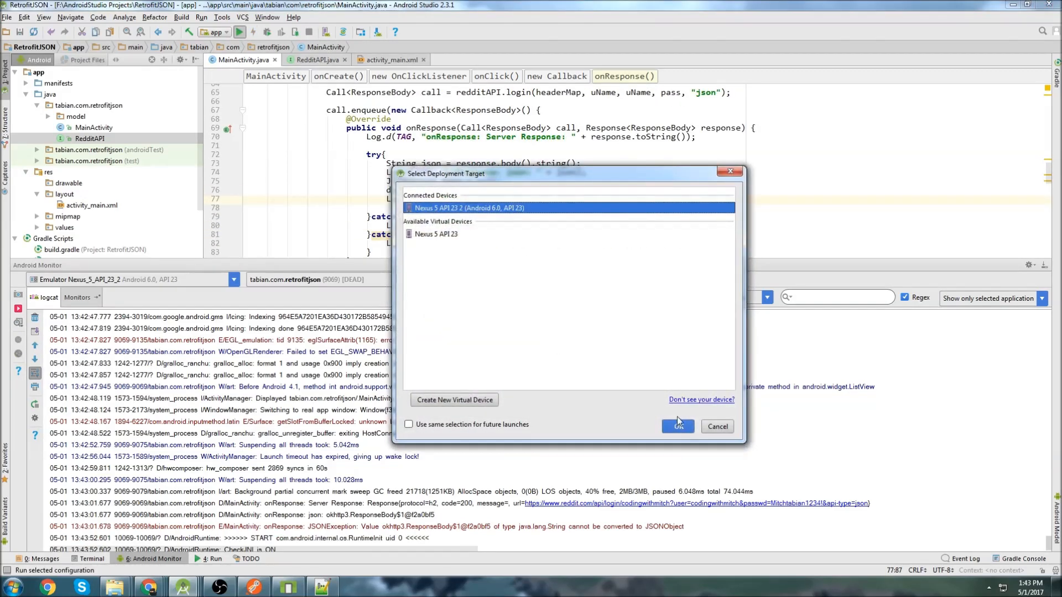
{"action": "left_click", "coordinate": [676, 427]}
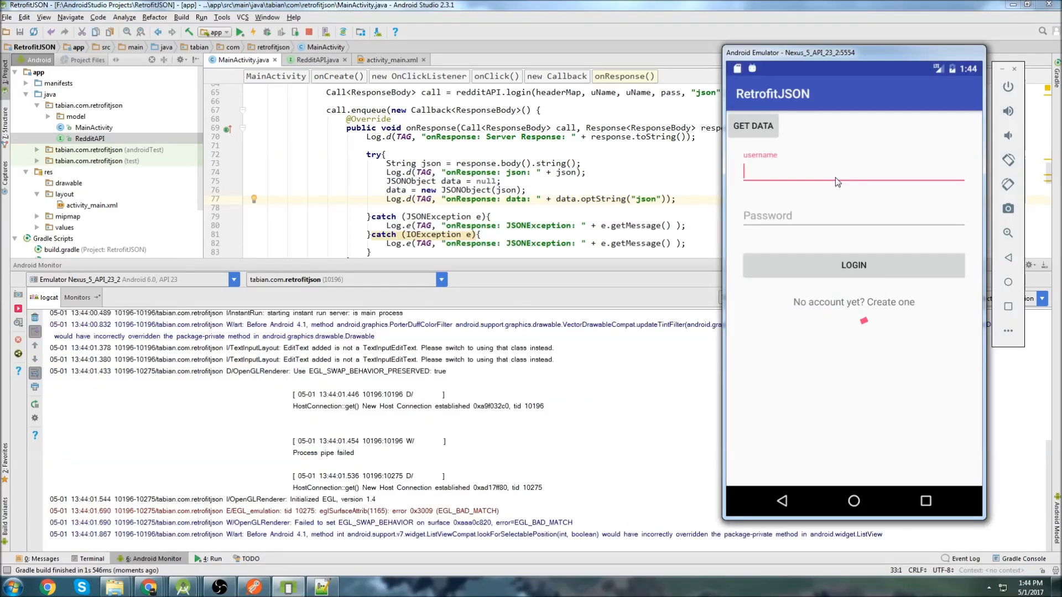
{"action": "type", "text": "codingwithmitch"}
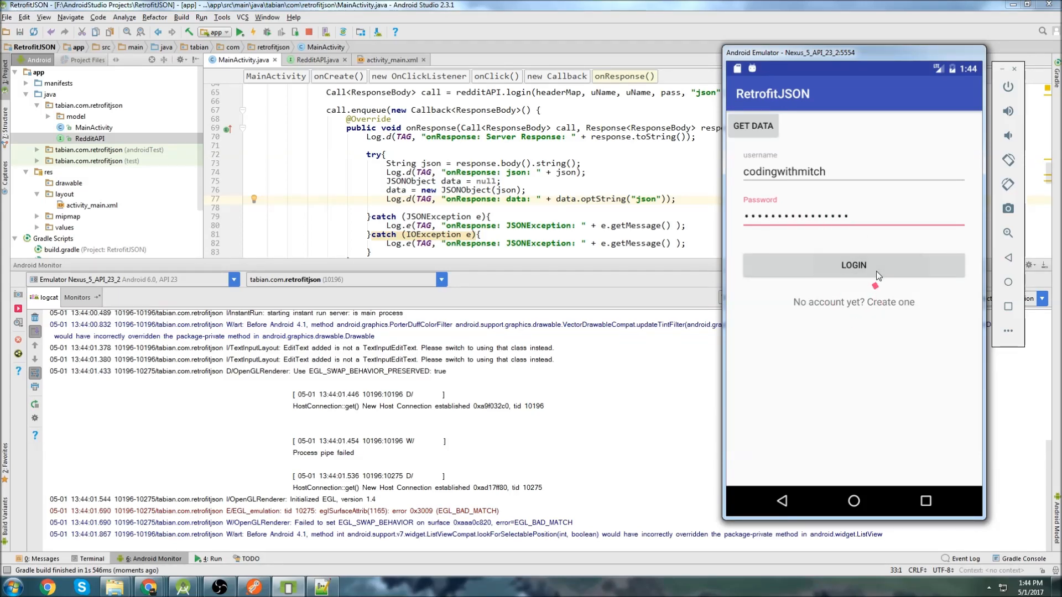
{"action": "left_click", "coordinate": [853, 266]}
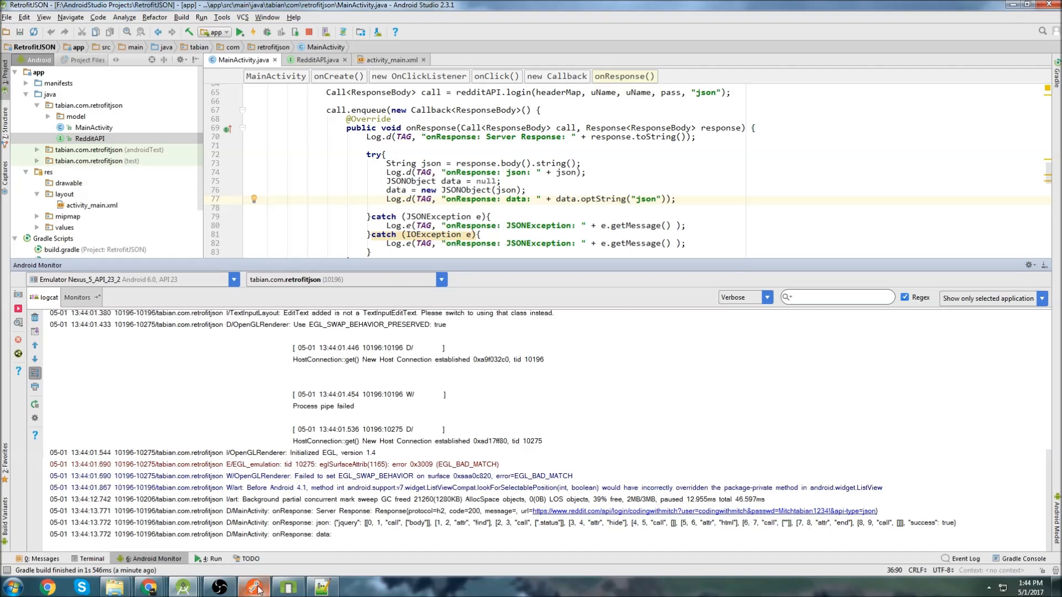
Comment out the Log.d "onResponse: data:" line in MainActivity's onResponse
{"action": "left_click", "coordinate": [253, 586]}
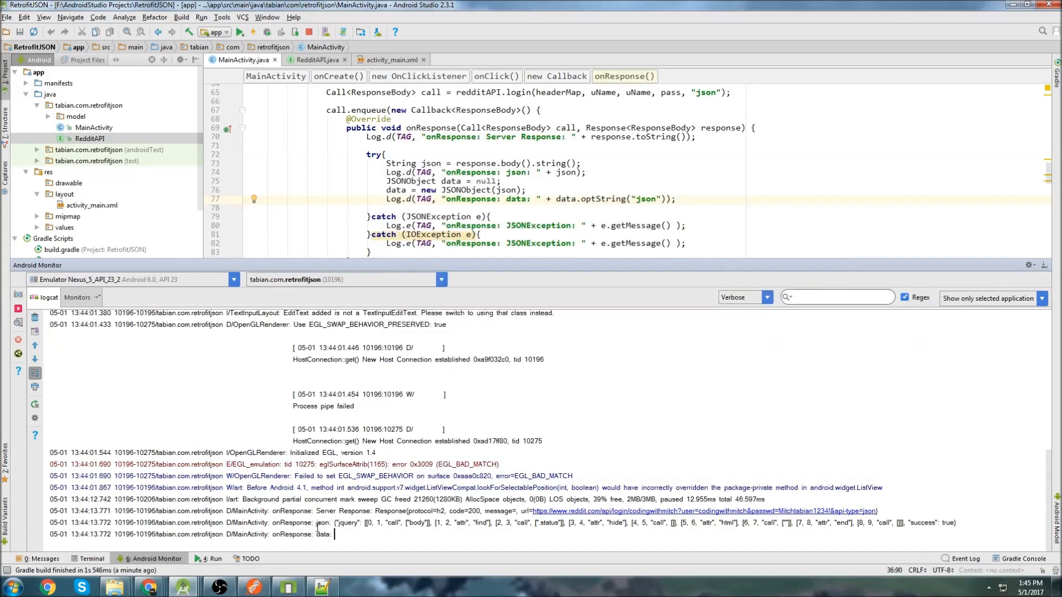
{"action": "left_click_drag", "start_coordinate": [318, 522], "coordinate": [908, 522]}
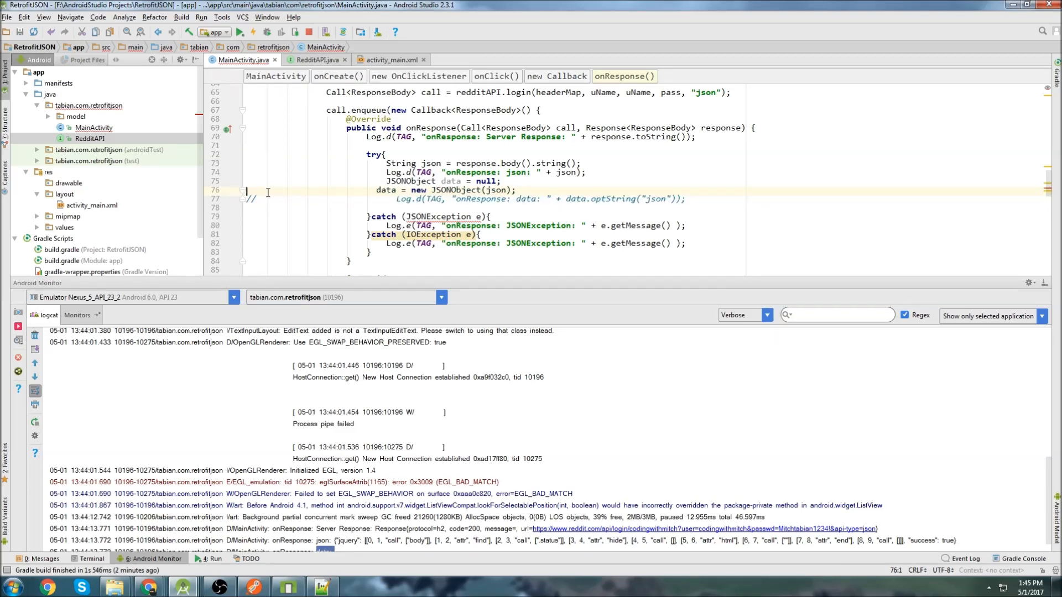
Minimize logcat, briefly expand the model package, and review the logged login JSON again
{"action": "left_click", "coordinate": [528, 189]}
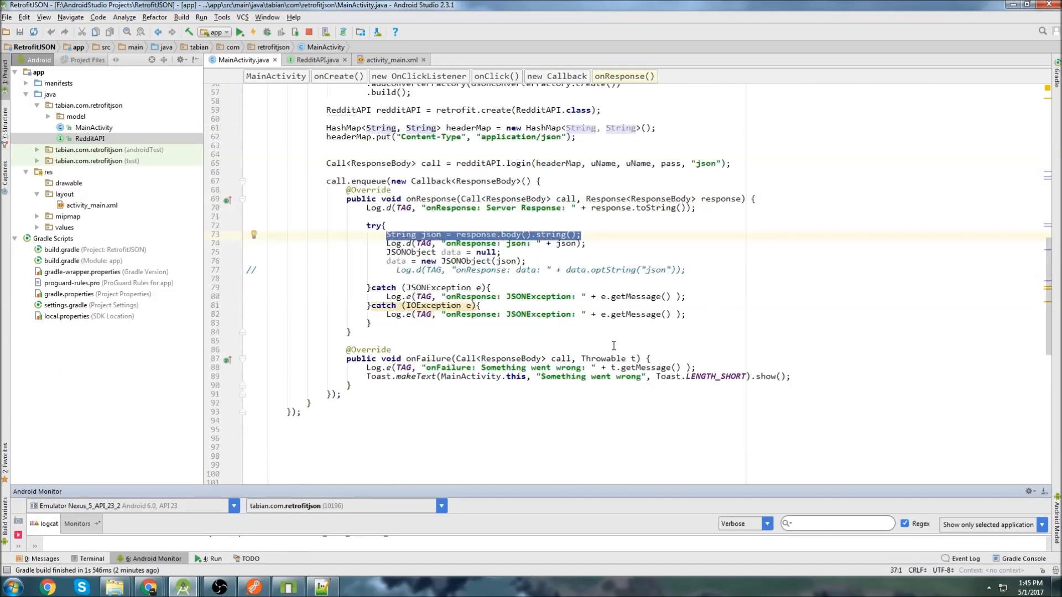
{"action": "mouse_move", "coordinate": [553, 493]}
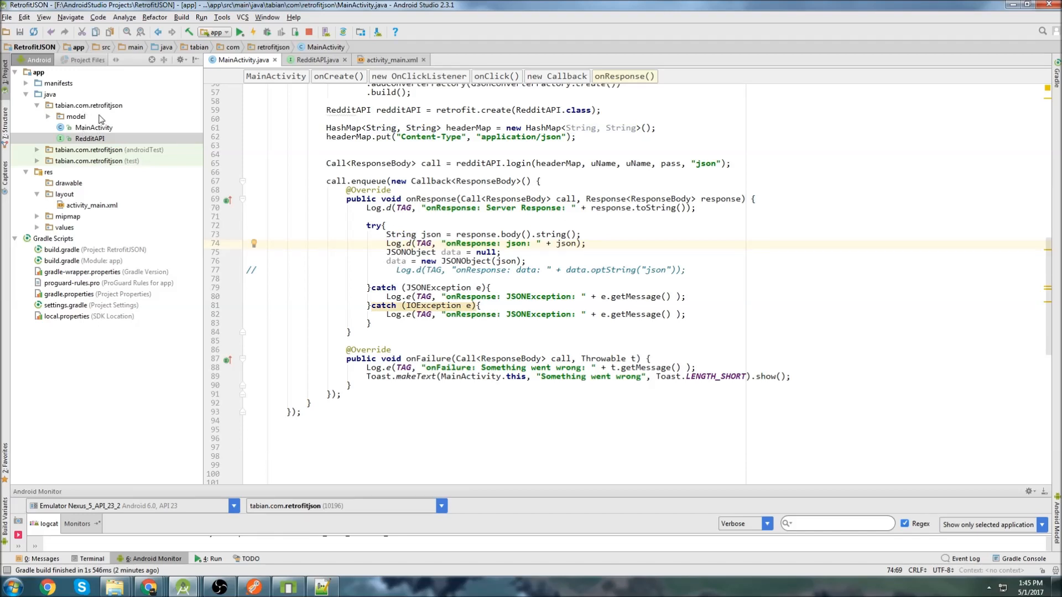
{"action": "left_click", "coordinate": [47, 115]}
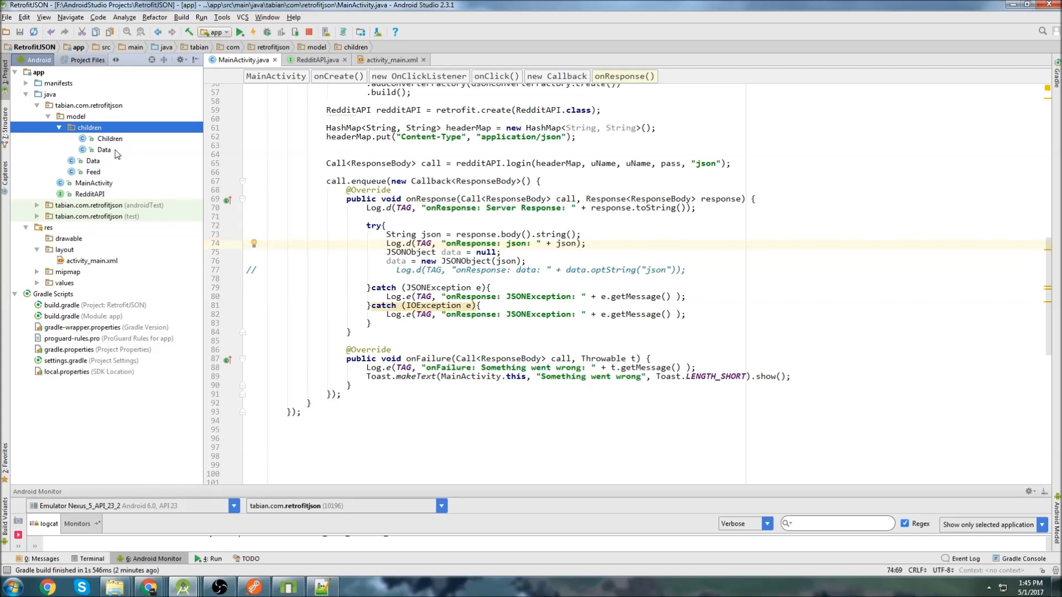
{"action": "left_click", "coordinate": [59, 127]}
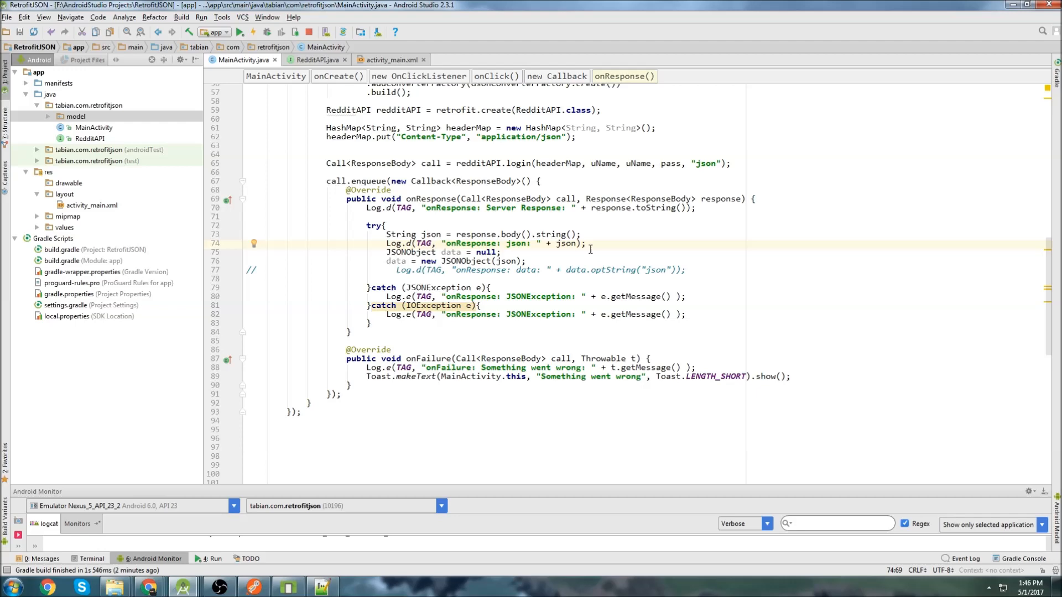
{"action": "left_click_drag", "start_coordinate": [385, 226], "coordinate": [592, 235]}
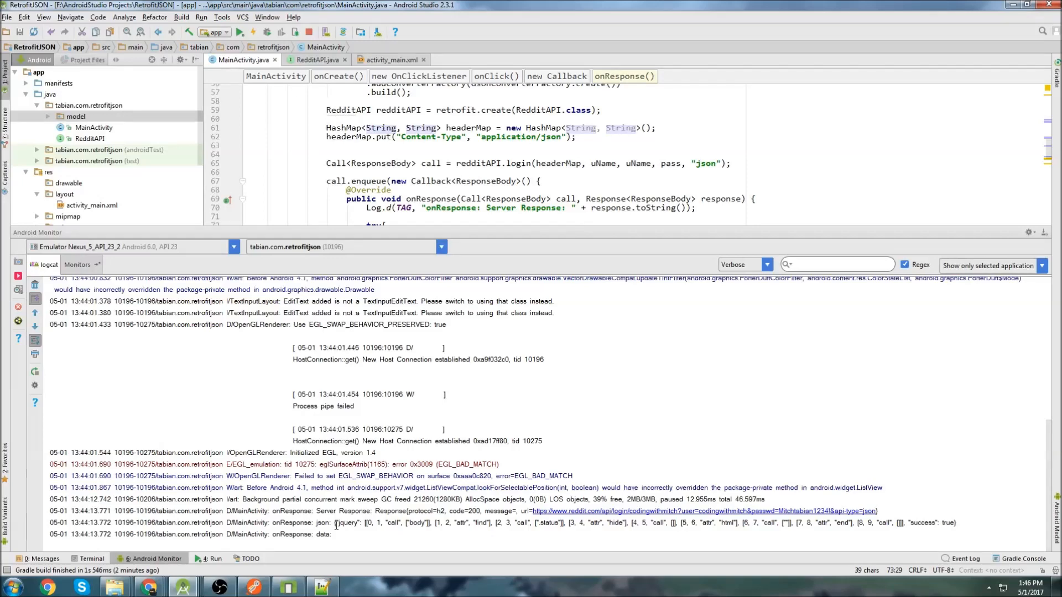
{"action": "left_click_drag", "start_coordinate": [333, 523], "coordinate": [954, 523]}
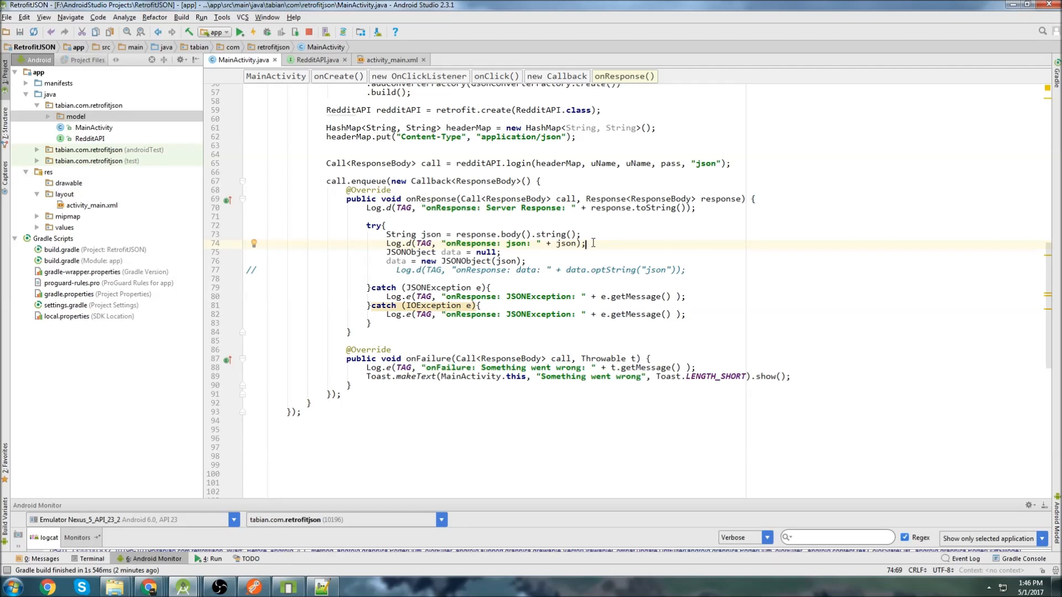
{"action": "mouse_move", "coordinate": [259, 525]}
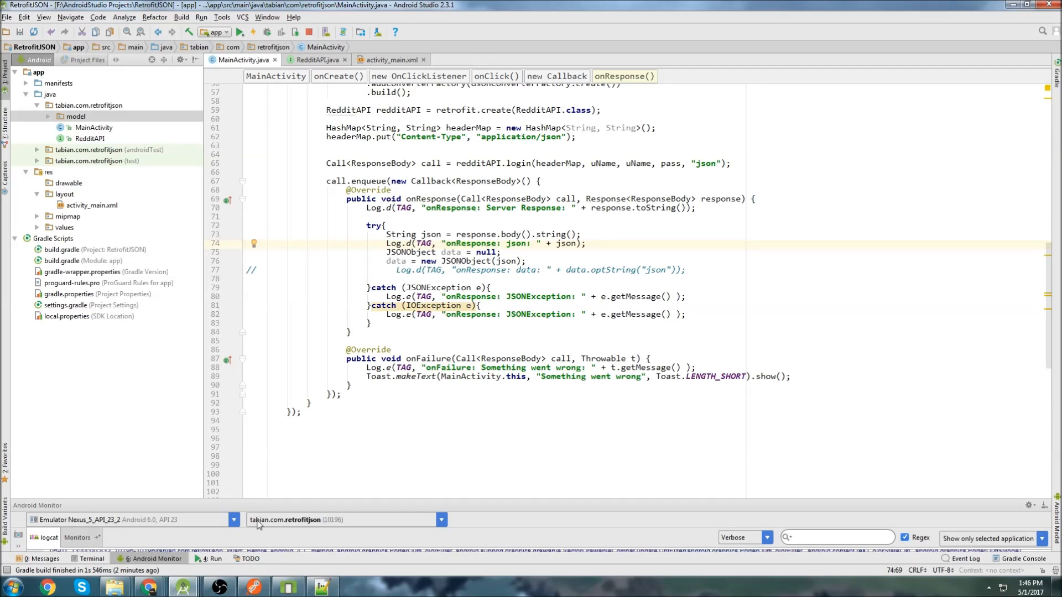